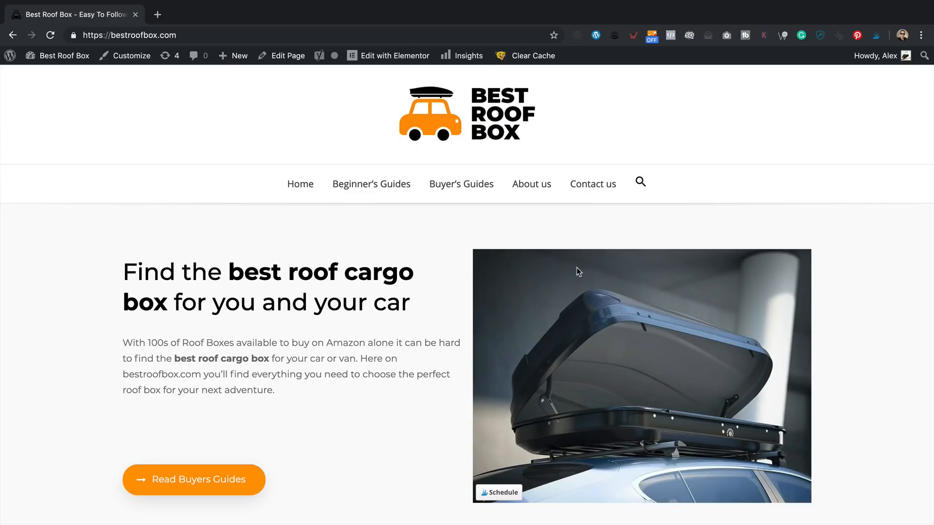
- Go from the live homepage into the admin dashboard and on to Plugins > Add New
left_click(64, 56)
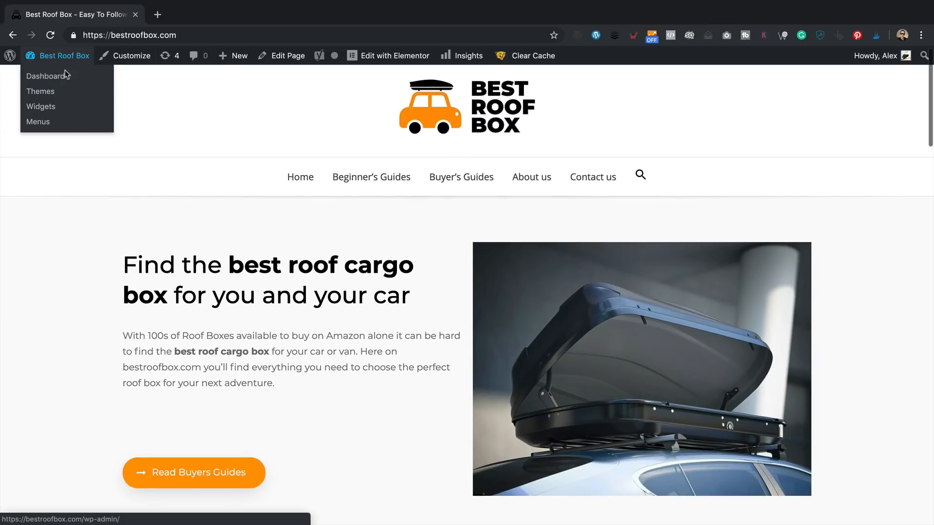
left_click(47, 76)
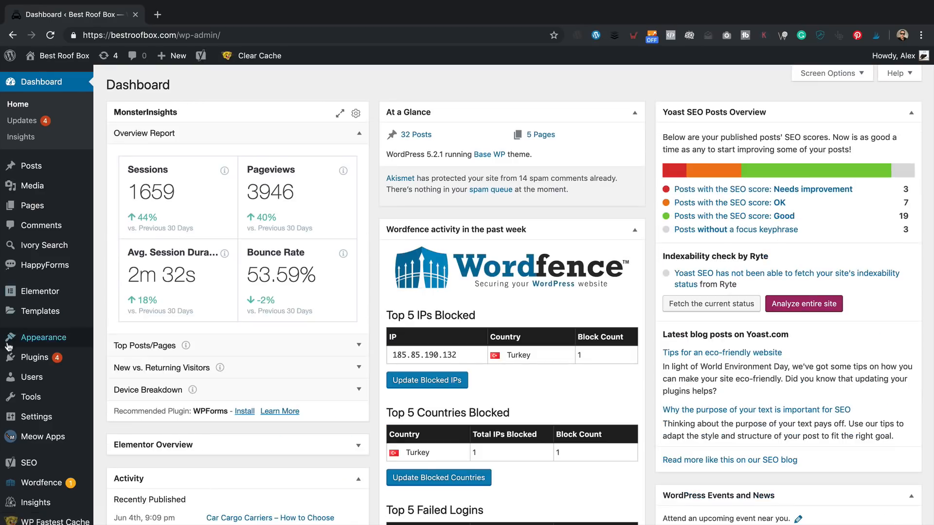
left_click(245, 410)
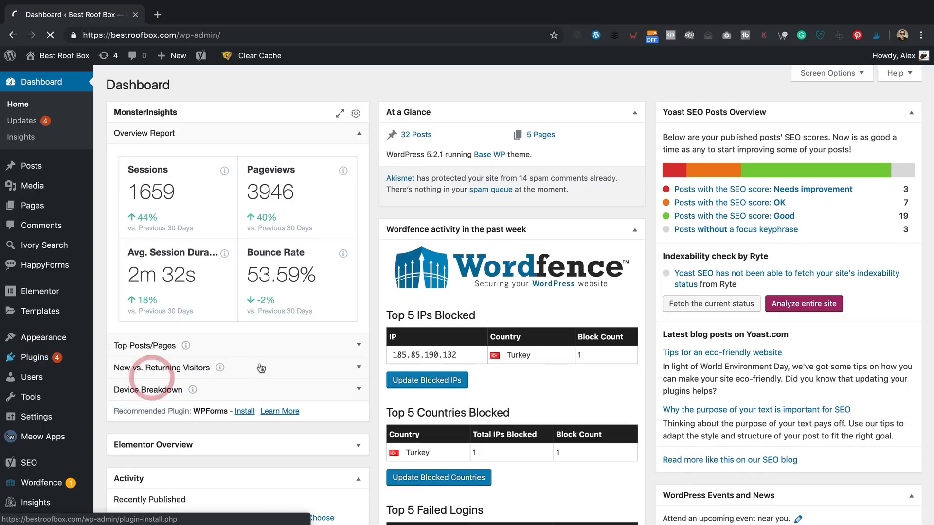
- Search the plugin directory for 'wpvivid', install the WPvivid Backup plugin and activate it
left_click(244, 411)
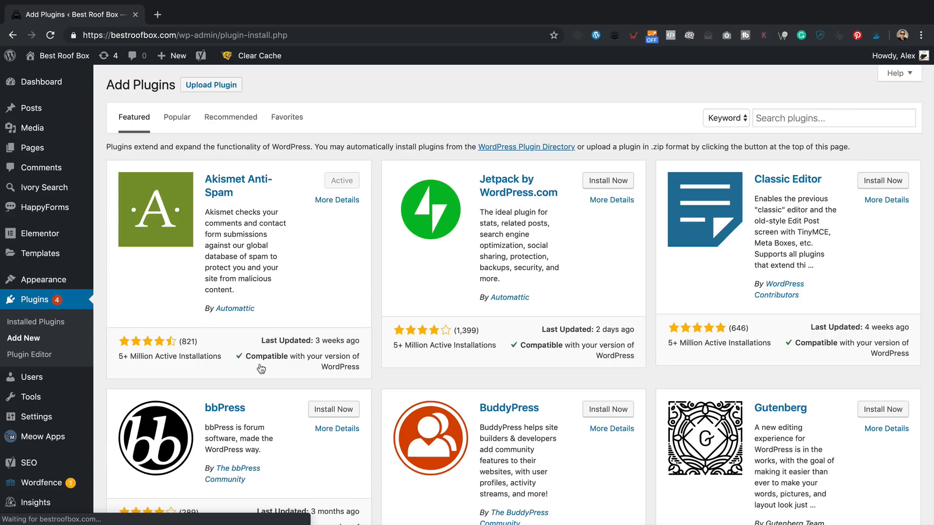
left_click(833, 117)
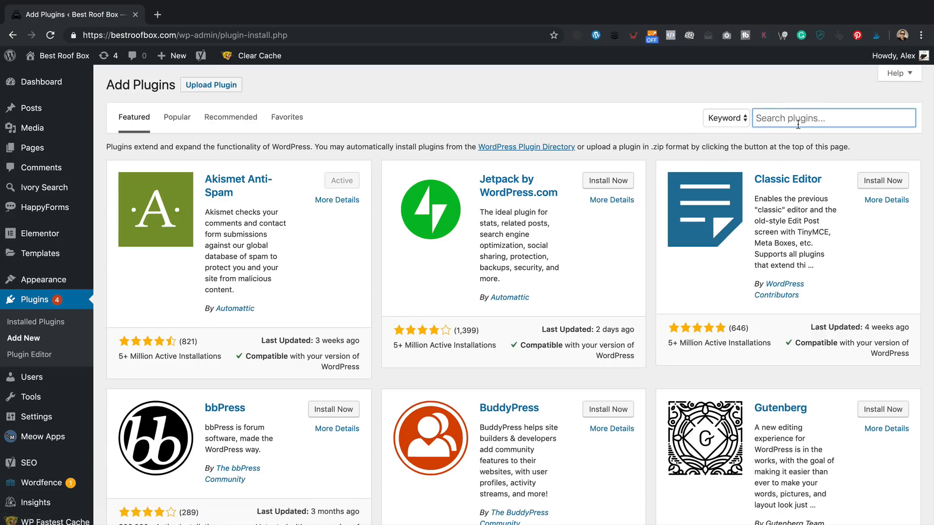
type("wpvivid")
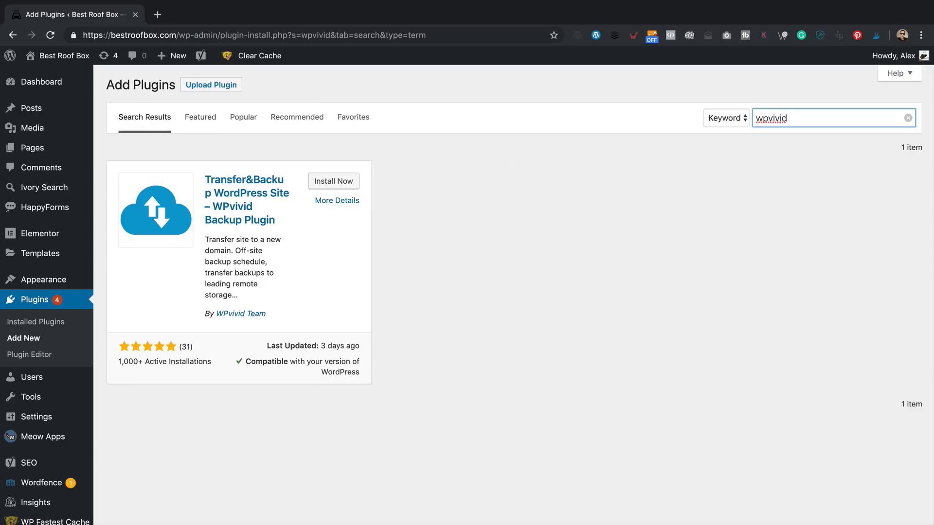
mouse_move(256, 206)
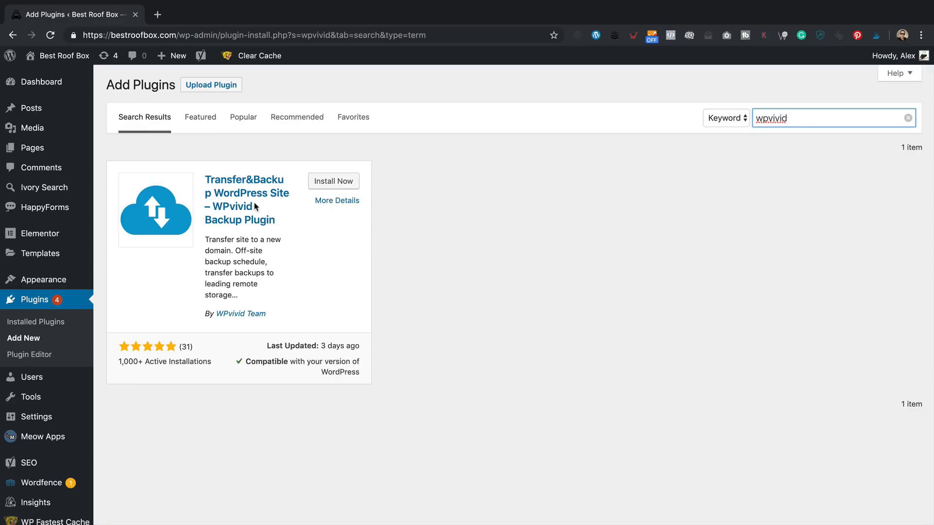
mouse_move(319, 292)
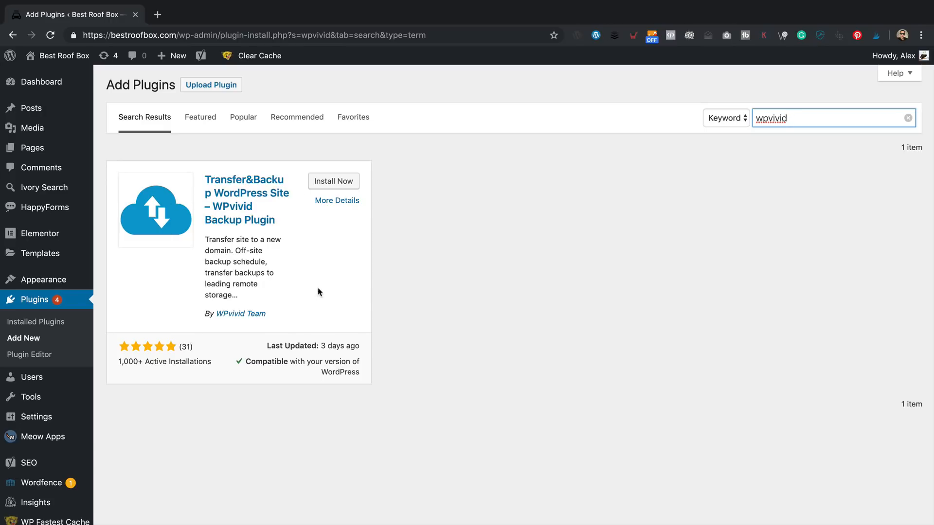
mouse_move(206, 315)
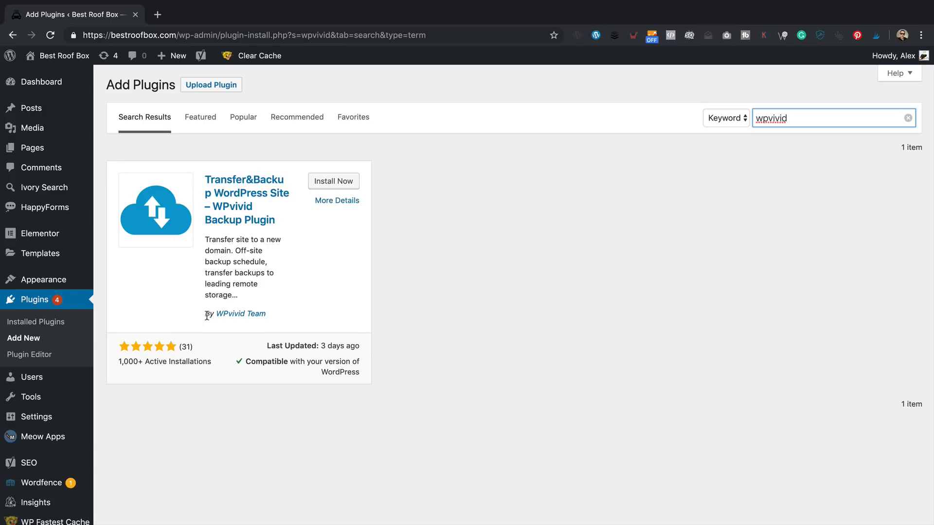
left_click(334, 181)
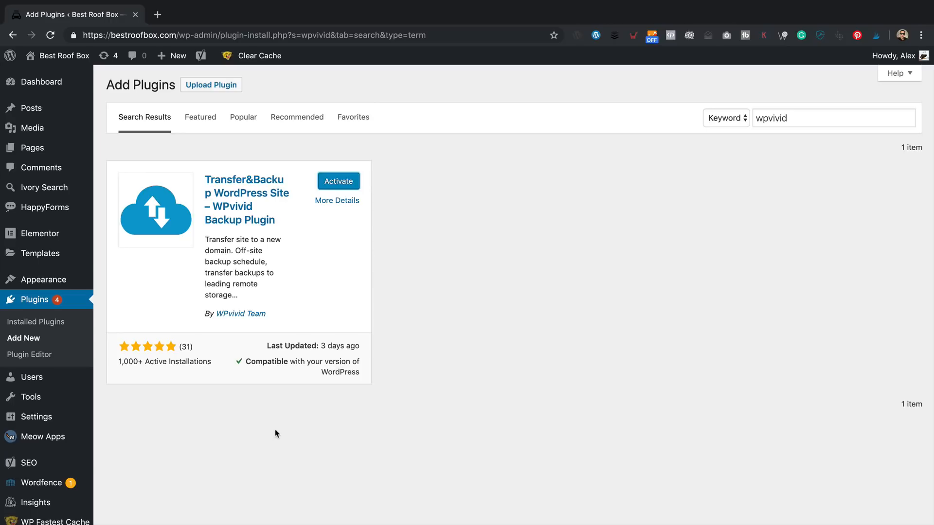
left_click(337, 181)
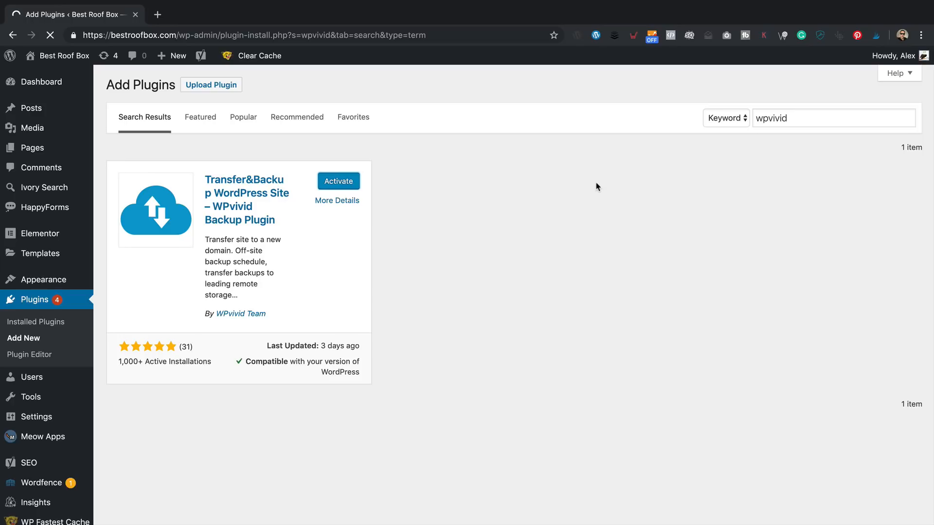
- Review WPvivid's Backup & Restore page, glance at the Schedule settings, and return to manual backup
left_click(339, 181)
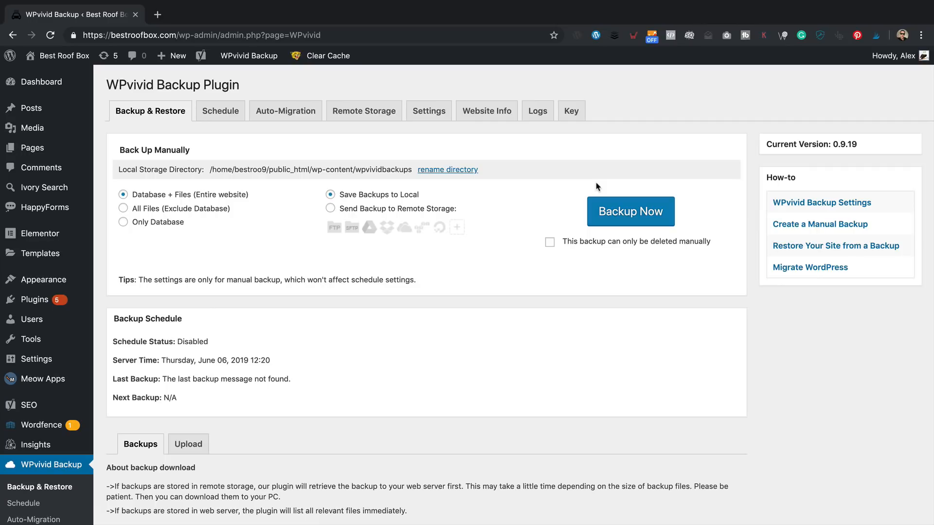
mouse_move(424, 244)
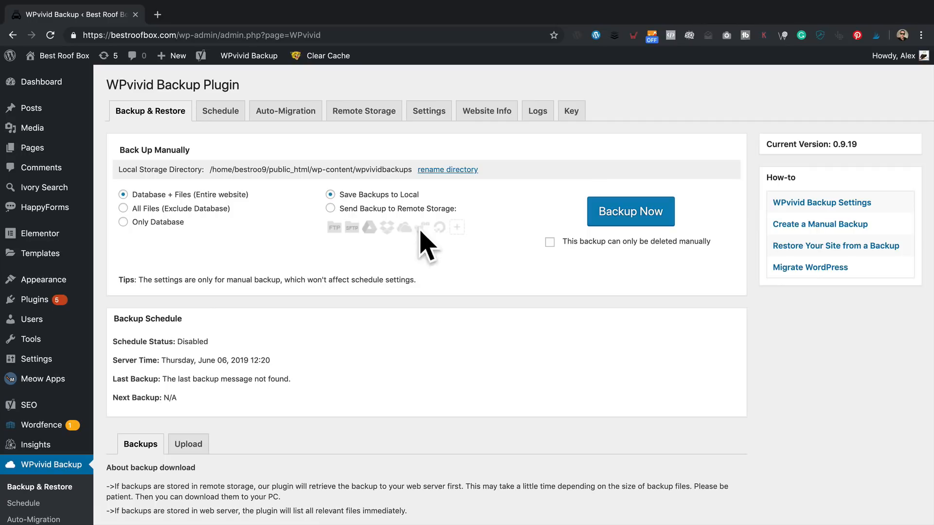
mouse_move(465, 259)
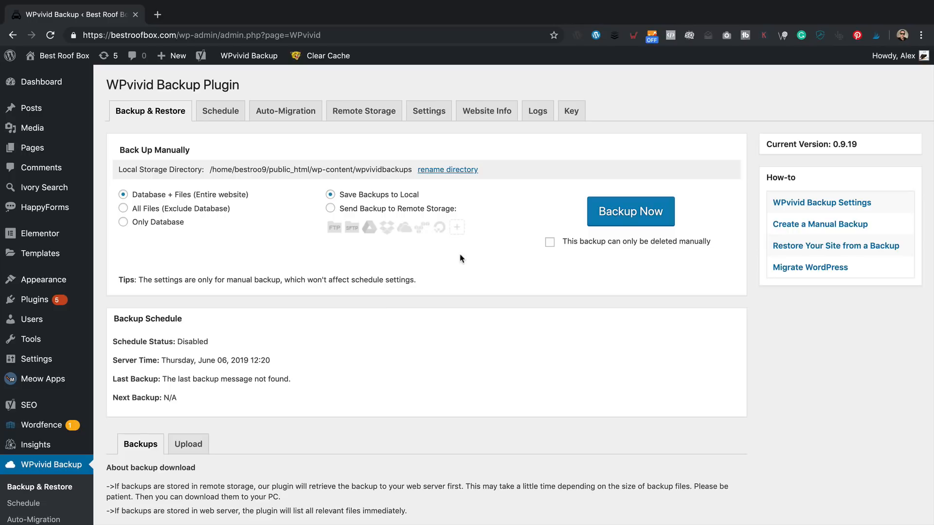
mouse_move(212, 253)
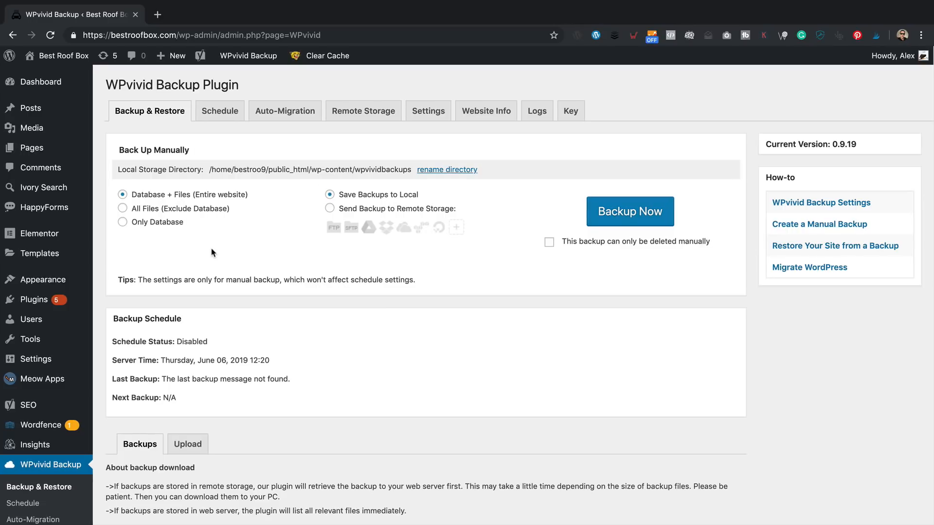
mouse_move(182, 230)
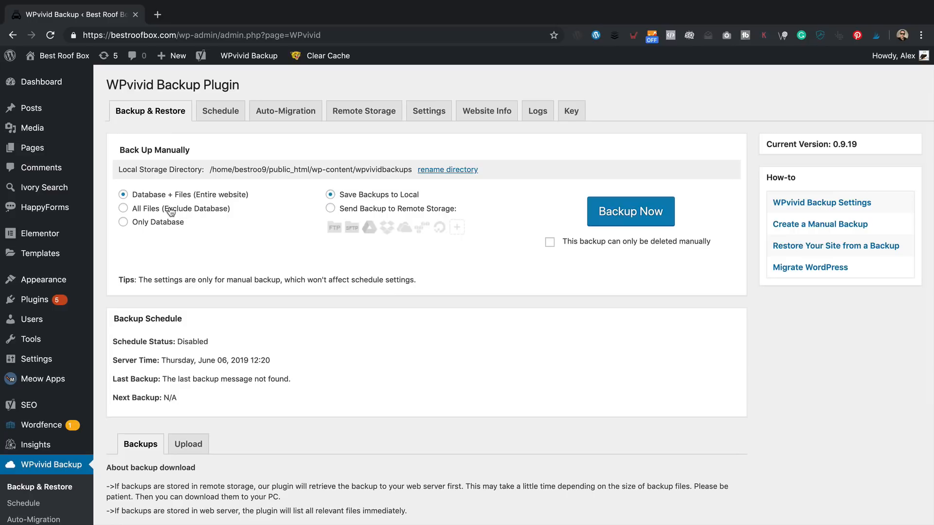
mouse_move(264, 215)
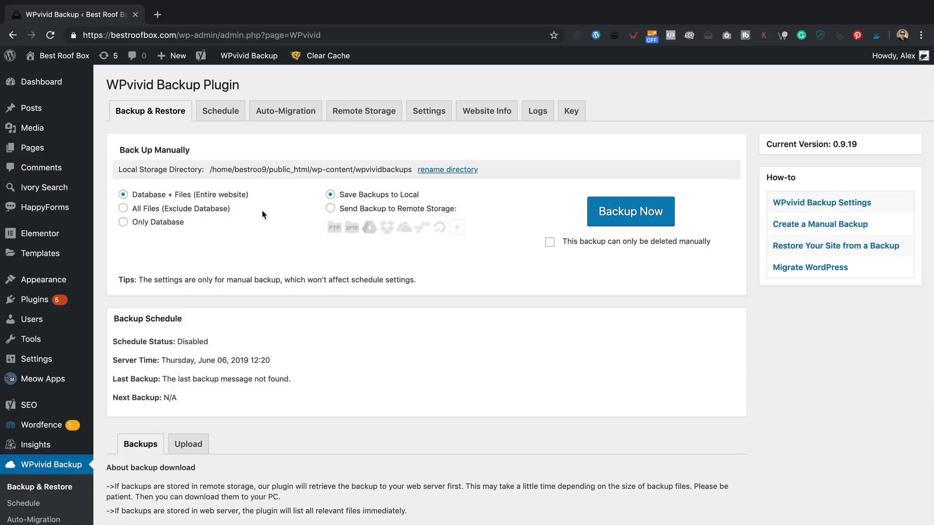
left_click(221, 111)
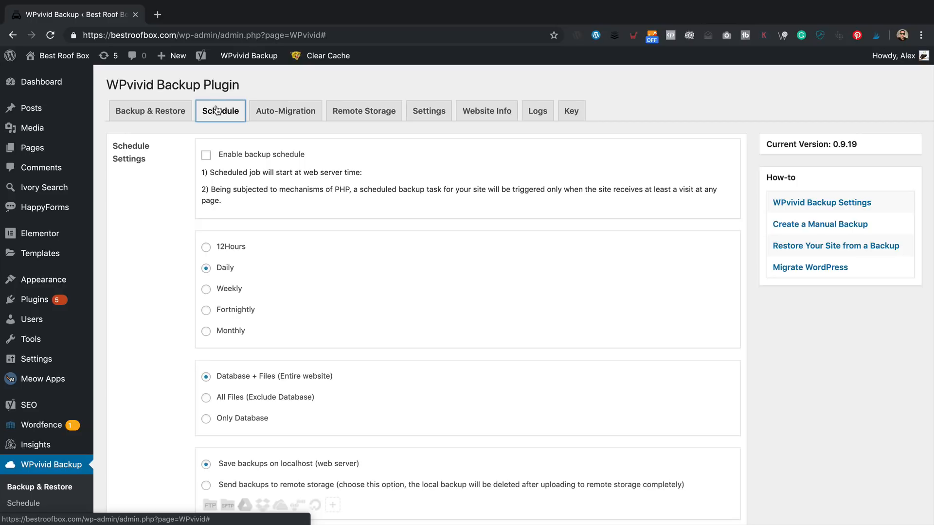
left_click(150, 111)
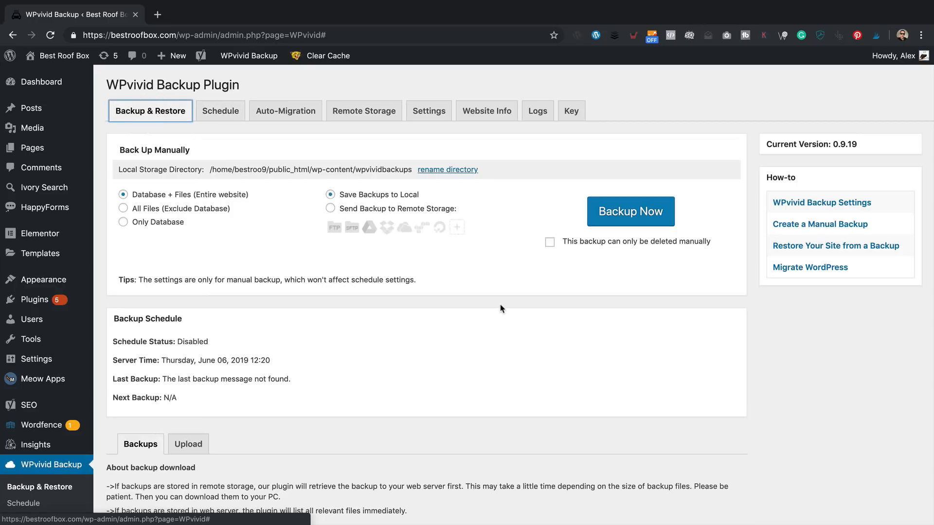
mouse_move(508, 280)
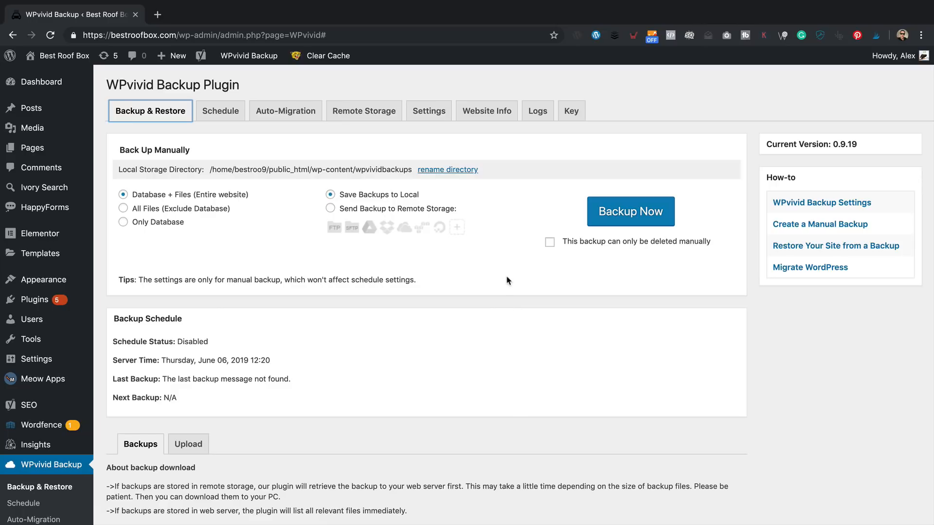
mouse_move(630, 211)
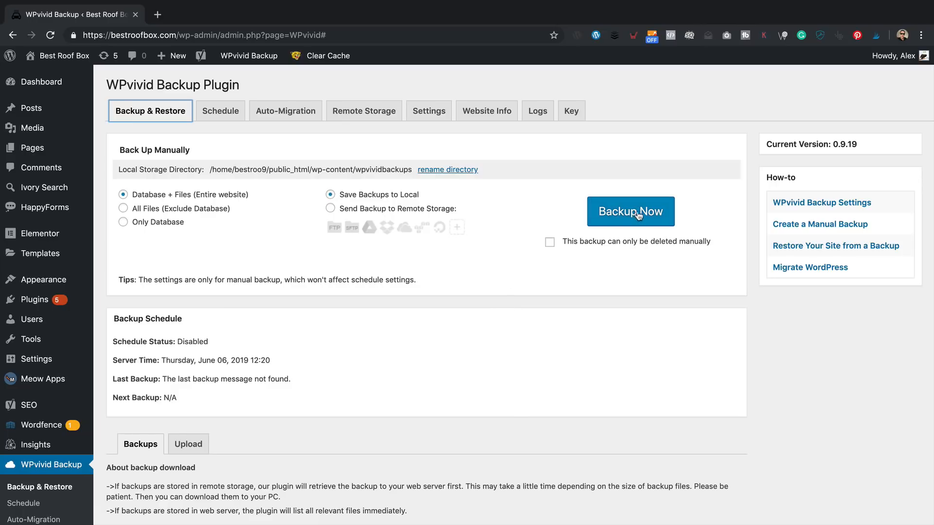
- Run Backup Now for Database + Files saved to local storage and wait for it to finish
left_click(630, 211)
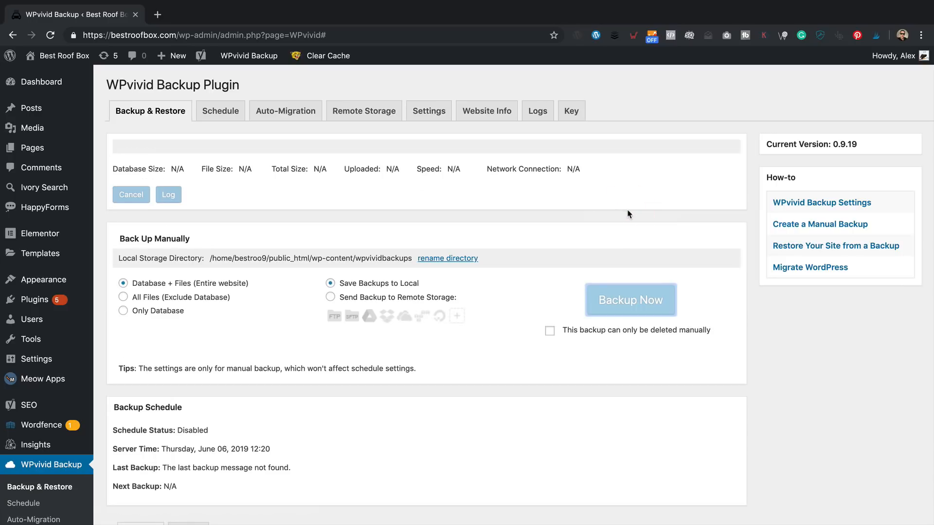
left_click(630, 300)
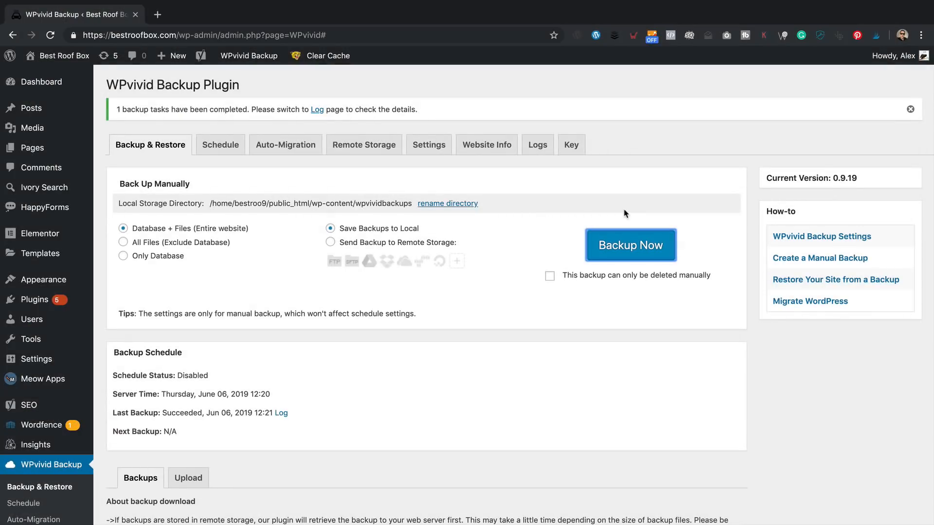
mouse_move(321, 110)
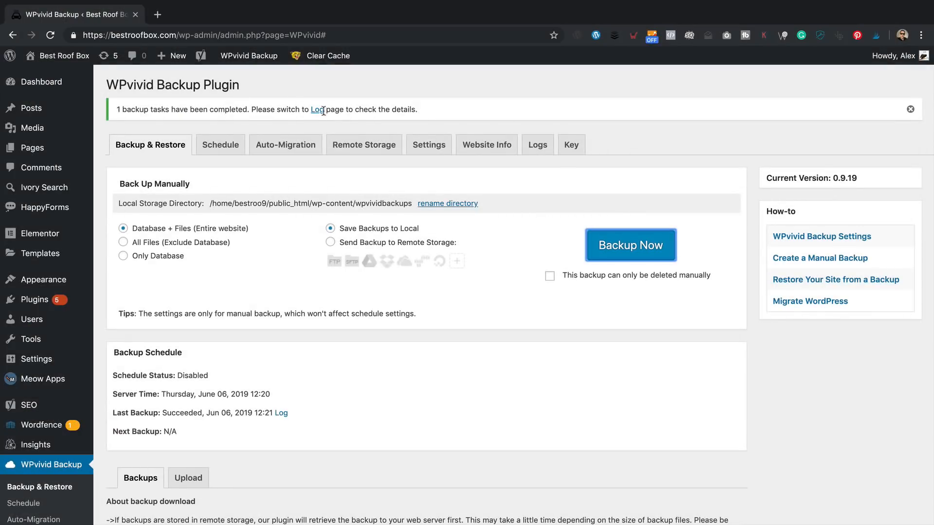
- View the completed backup's log and check it ends with a backup-succeeded notice
left_click(537, 144)
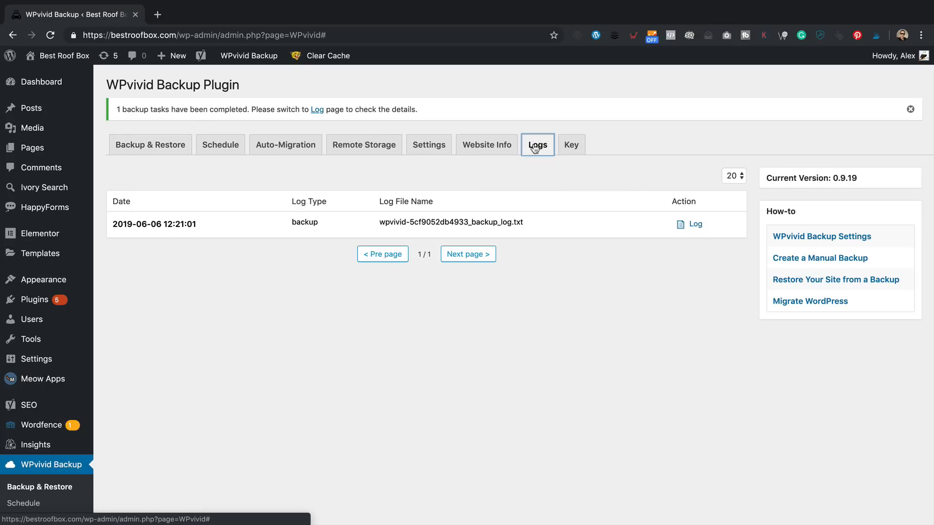
mouse_move(560, 256)
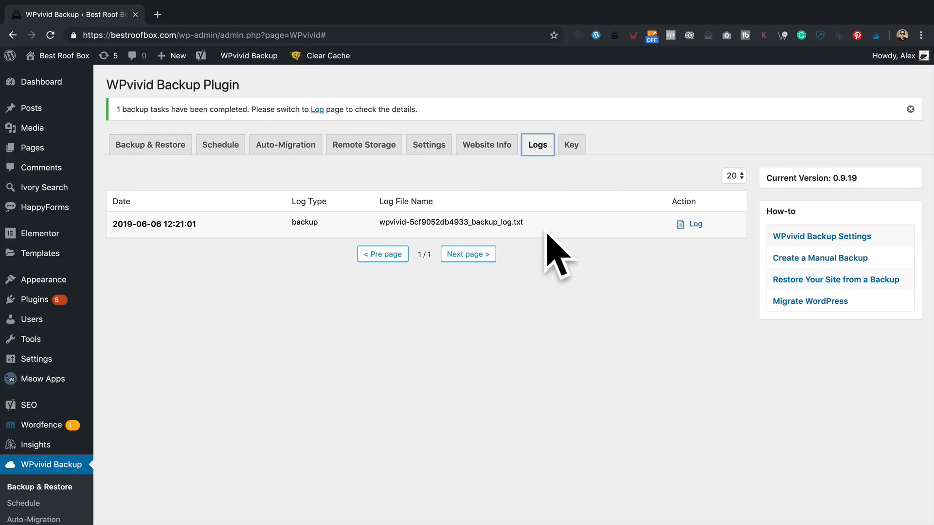
left_click(693, 224)
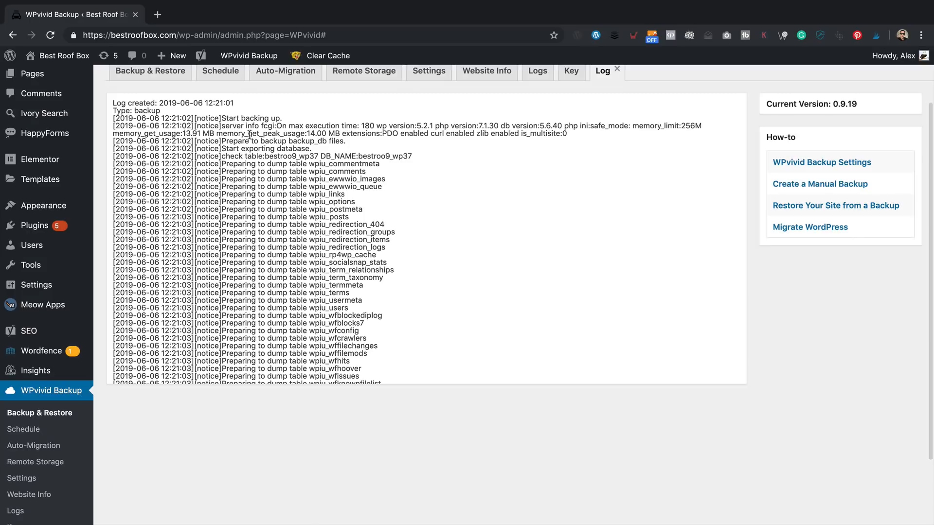
scroll("down", 3)
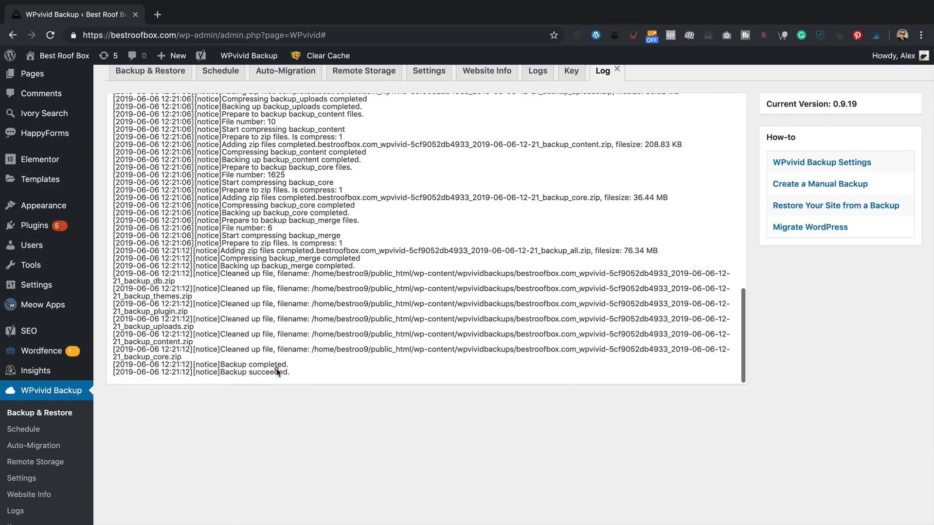
scroll("up", 3)
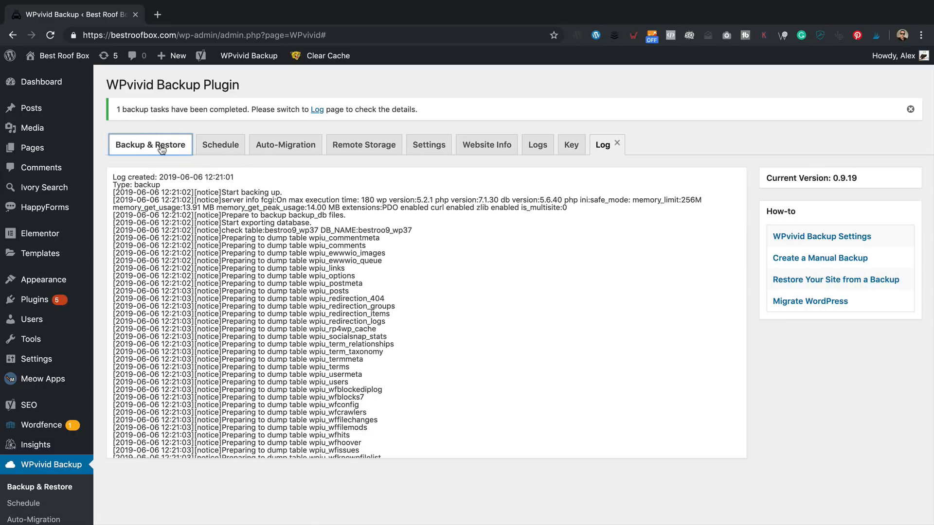
- Download Part01 (76.34 MB zip) of the Jun 06 backup and save it to the computer
left_click(150, 144)
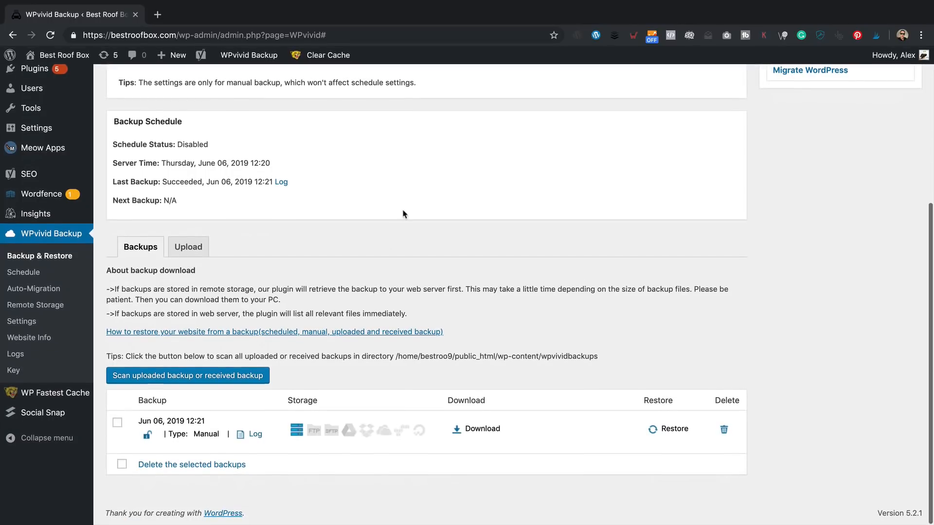
mouse_move(337, 443)
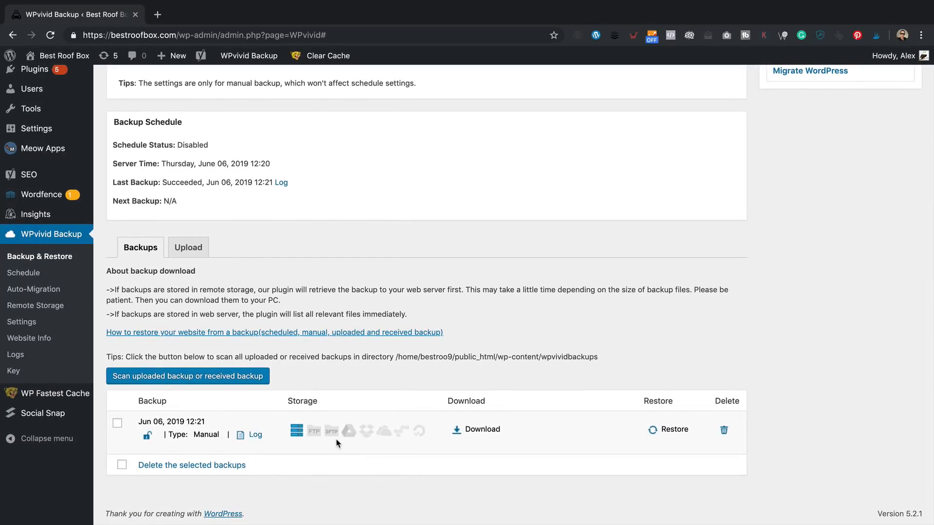
mouse_move(494, 432)
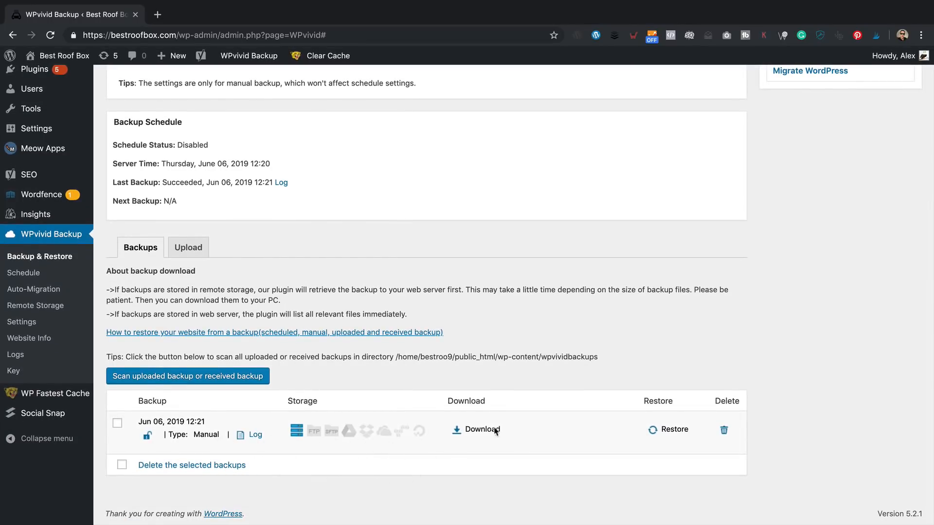
left_click(482, 429)
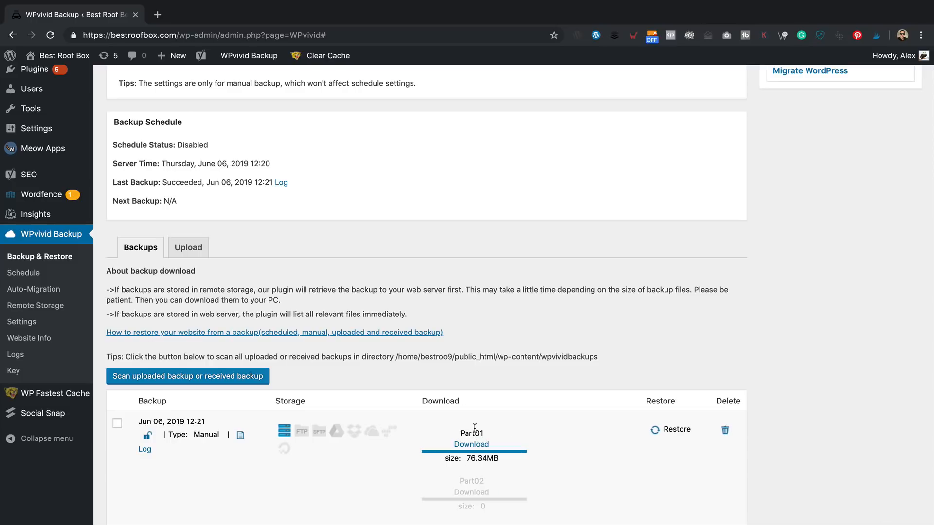
scroll("down", 3)
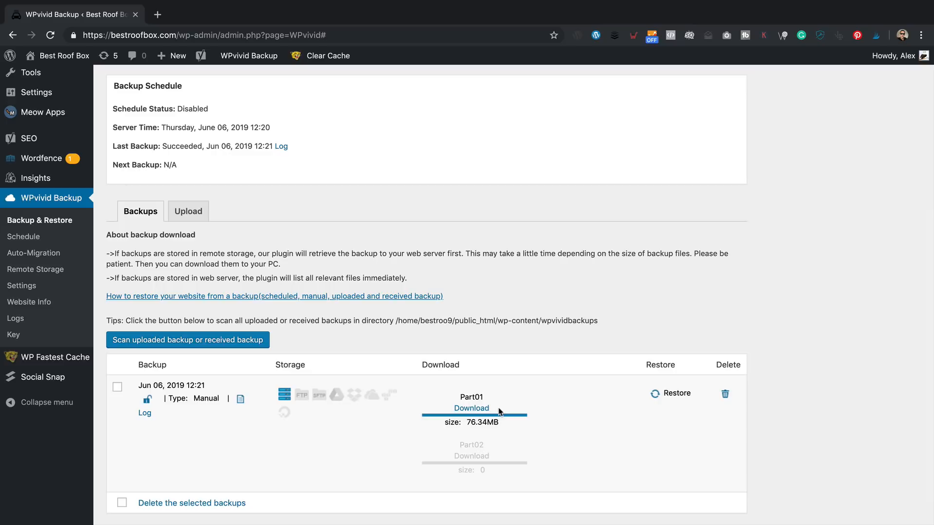
scroll("down", 3)
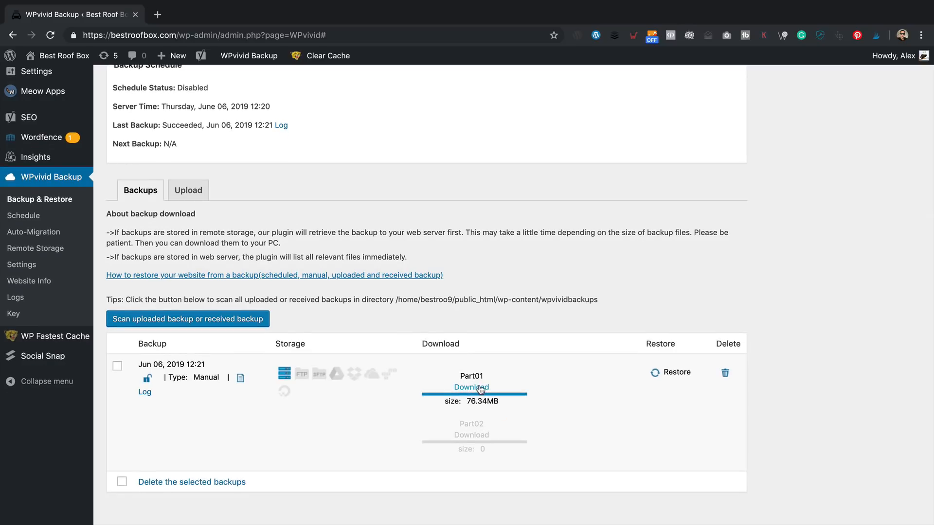
left_click(471, 388)
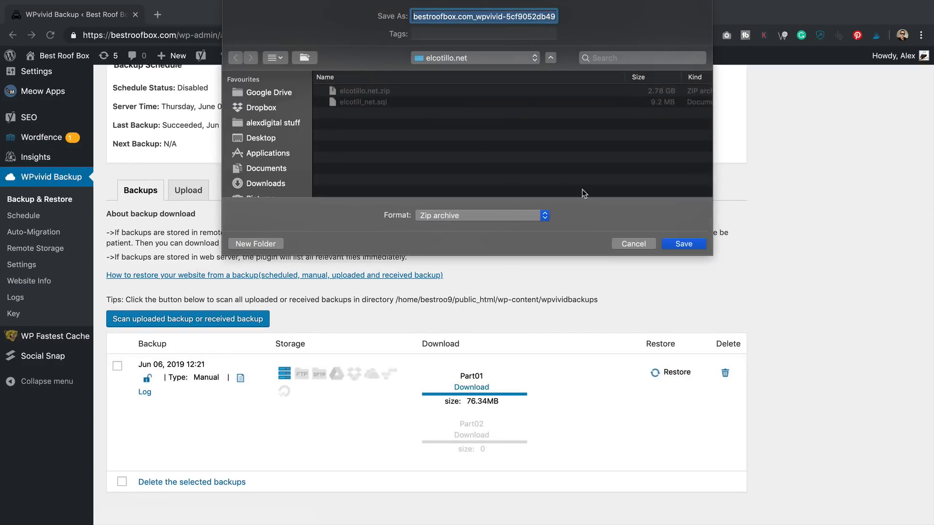
left_click(683, 243)
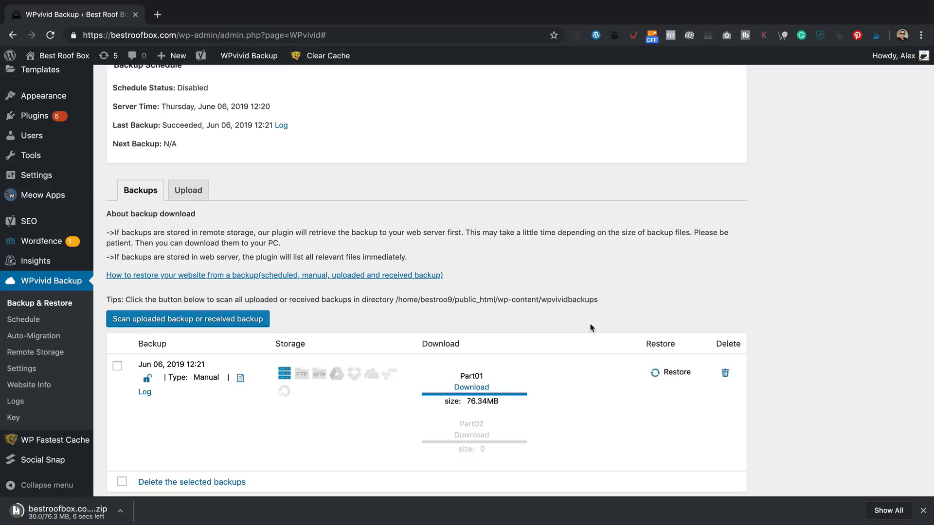
scroll("down", 3)
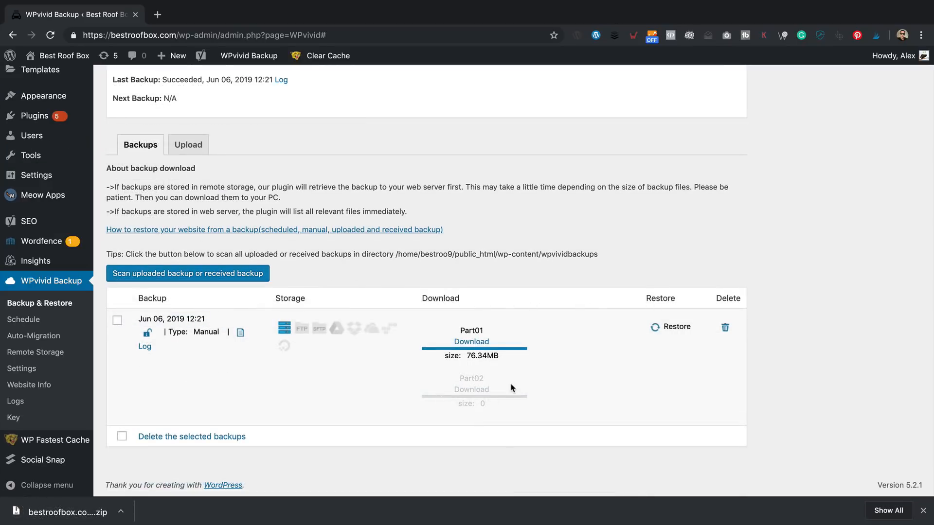
mouse_move(466, 378)
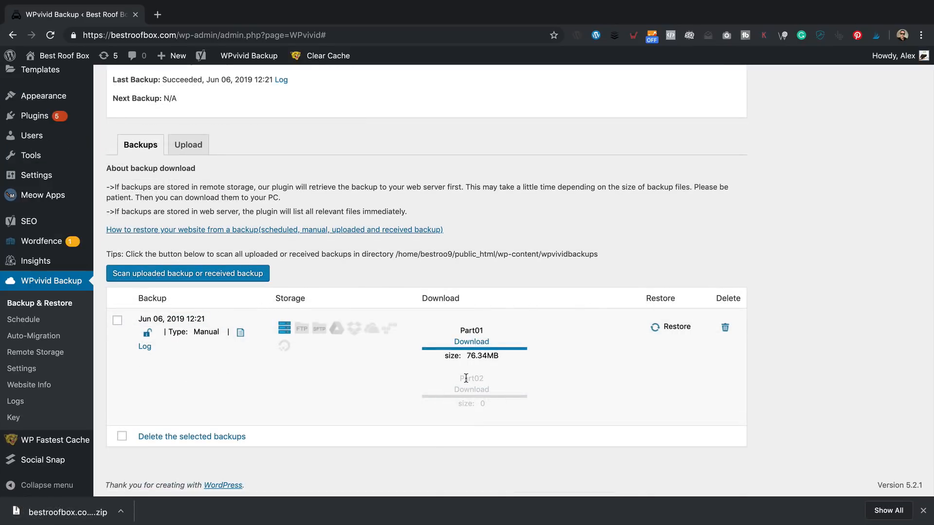
mouse_move(494, 378)
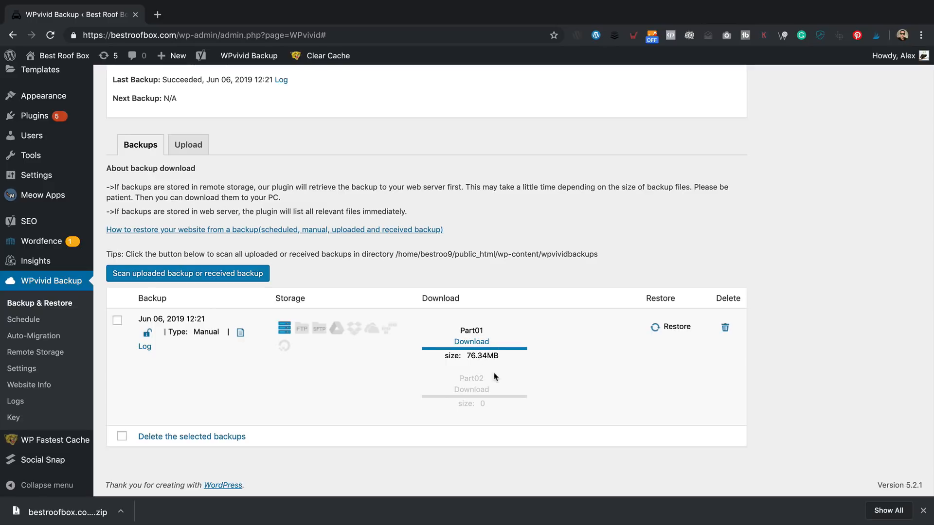
mouse_move(536, 394)
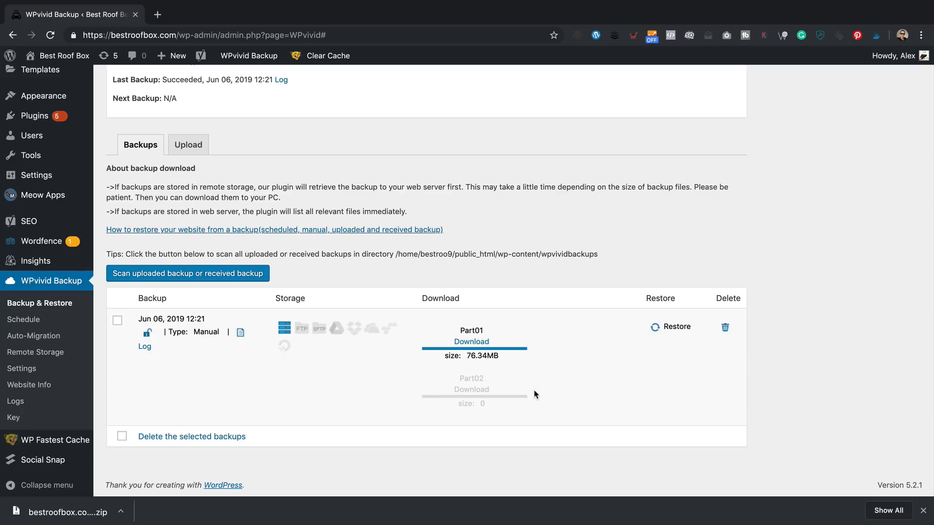
mouse_move(532, 344)
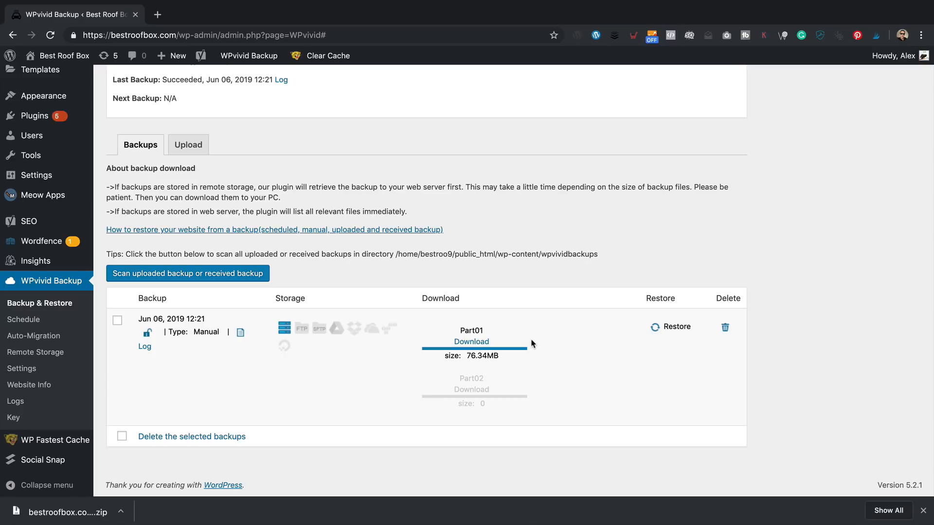
mouse_move(655, 394)
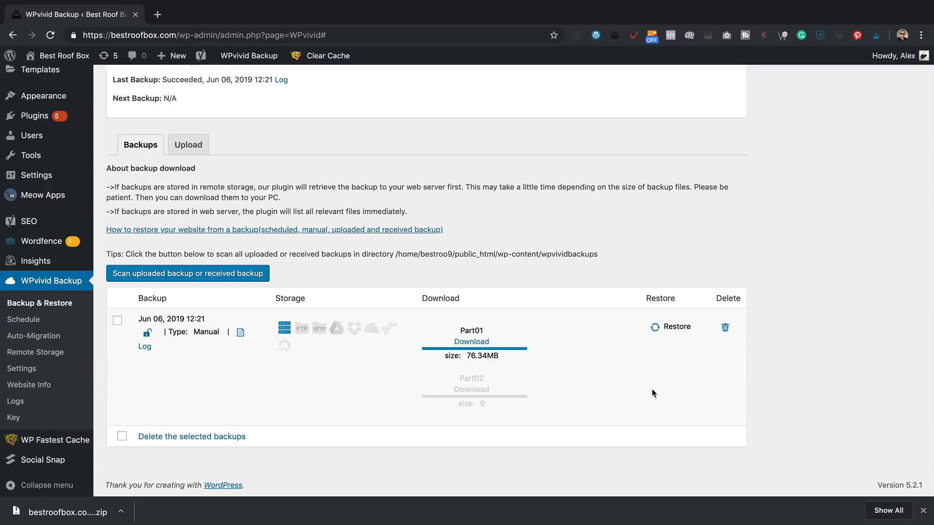
mouse_move(548, 333)
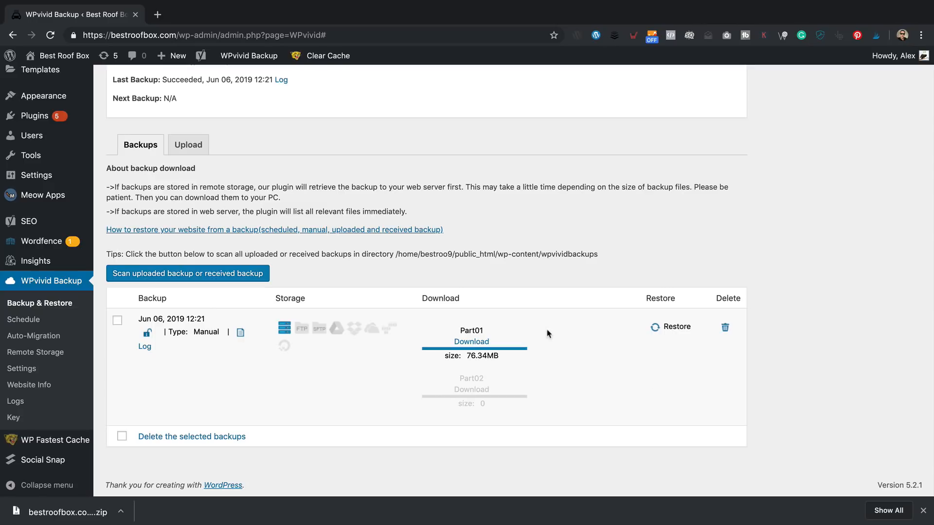
mouse_move(201, 357)
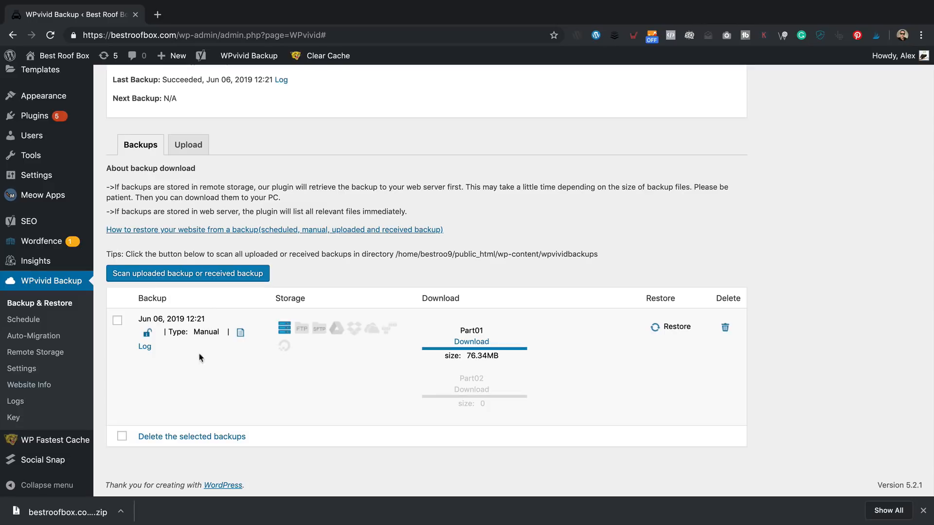
mouse_move(365, 381)
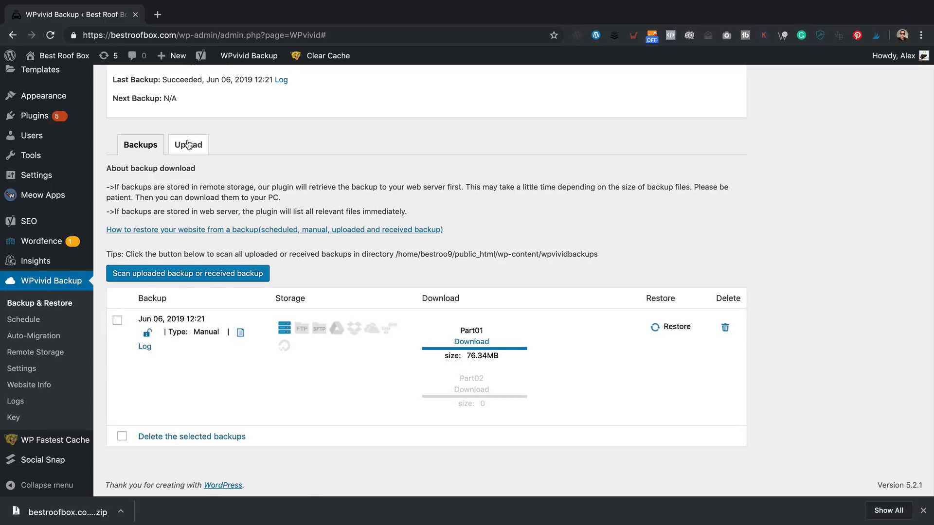
left_click(188, 144)
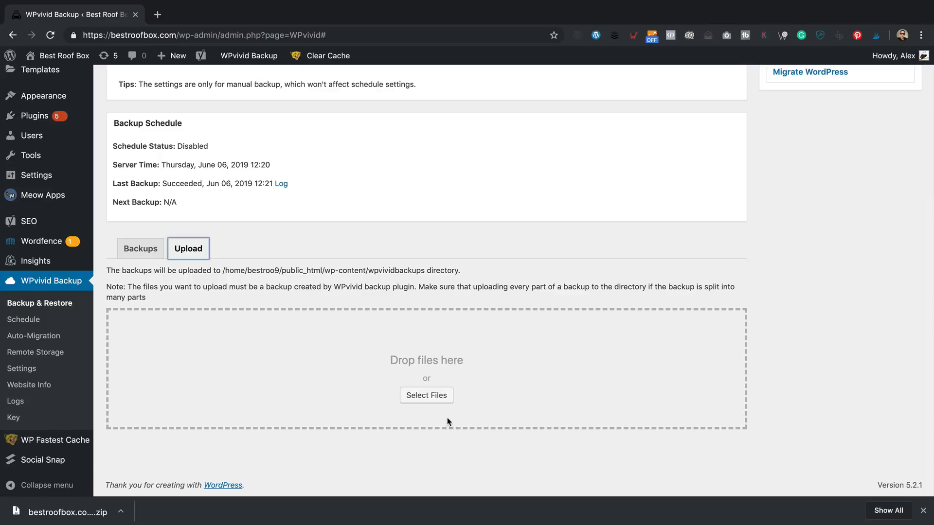
mouse_move(142, 264)
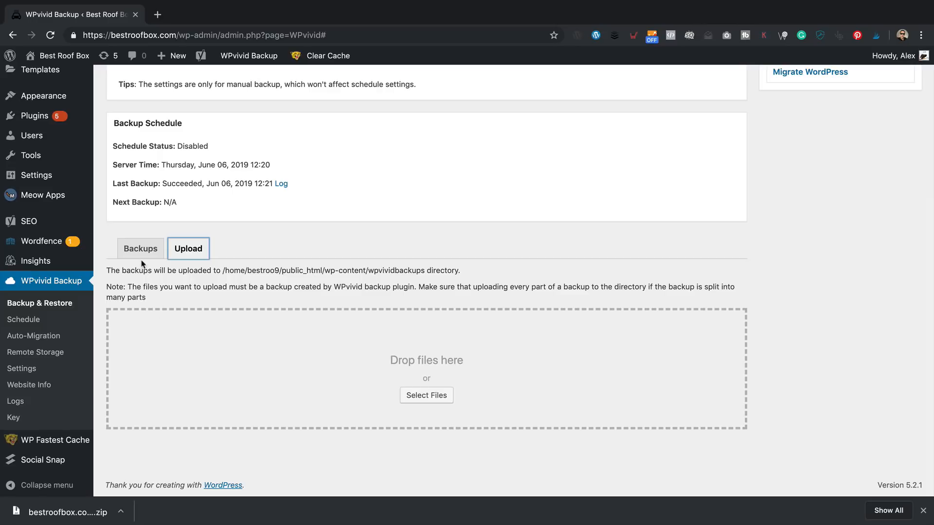
left_click(140, 248)
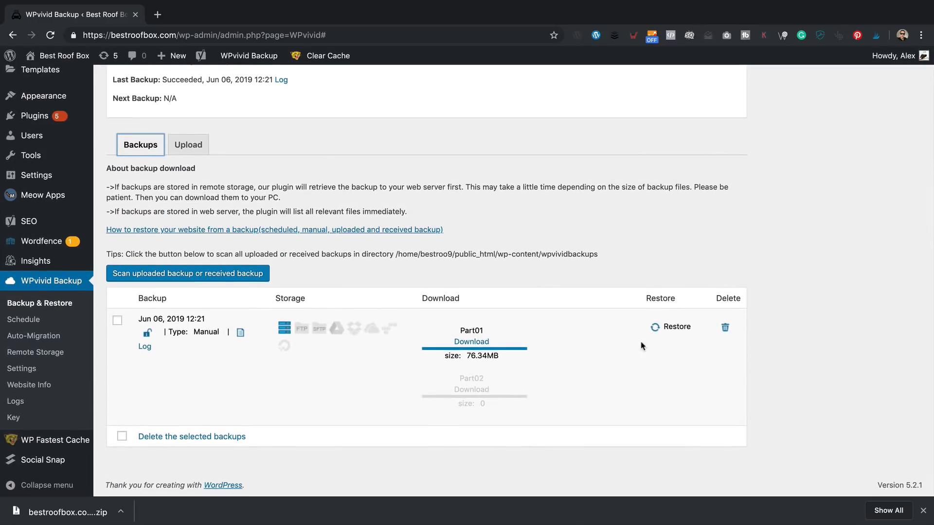
scroll("up", 3)
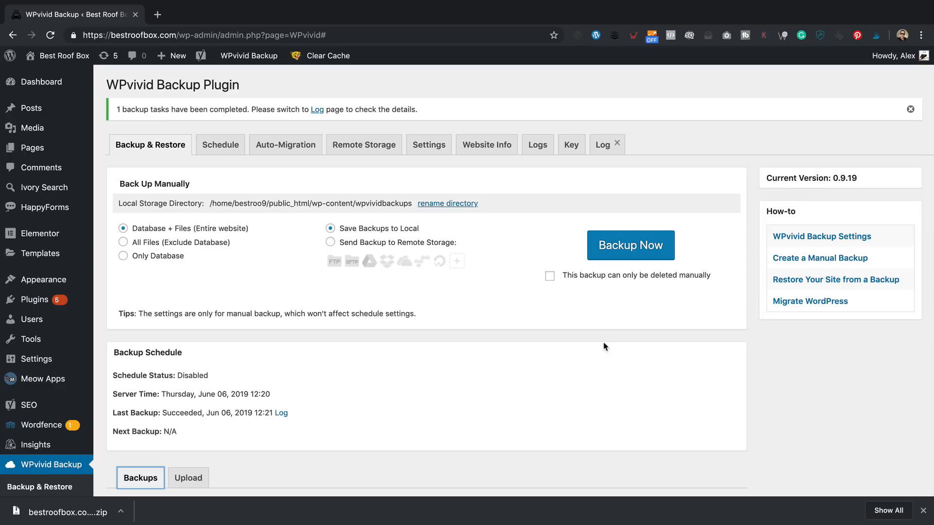
mouse_move(363, 145)
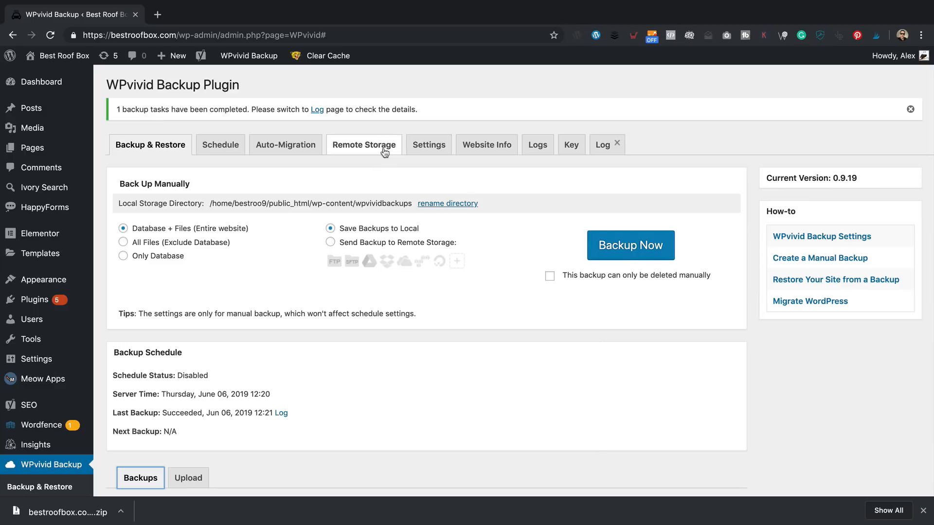
- Show WPvivid's Remote Storage settings with the FTP account form
left_click(363, 144)
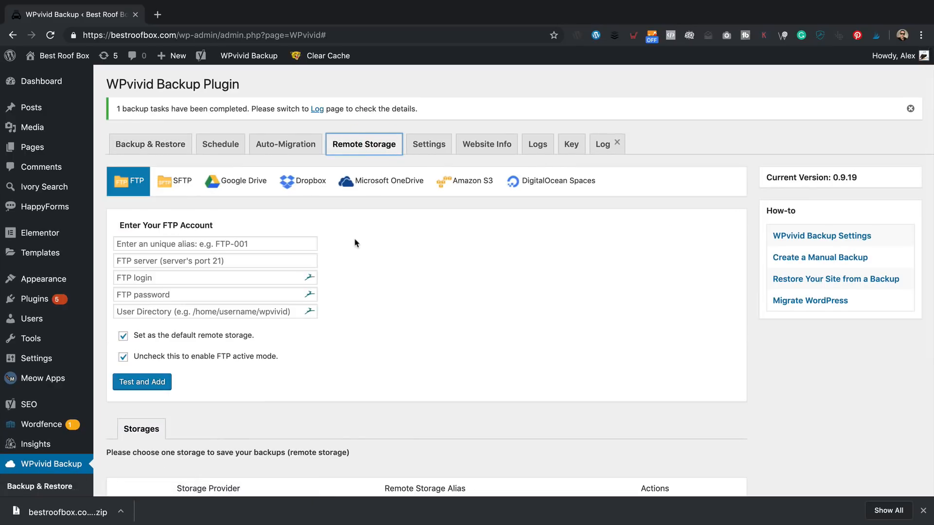
mouse_move(414, 343)
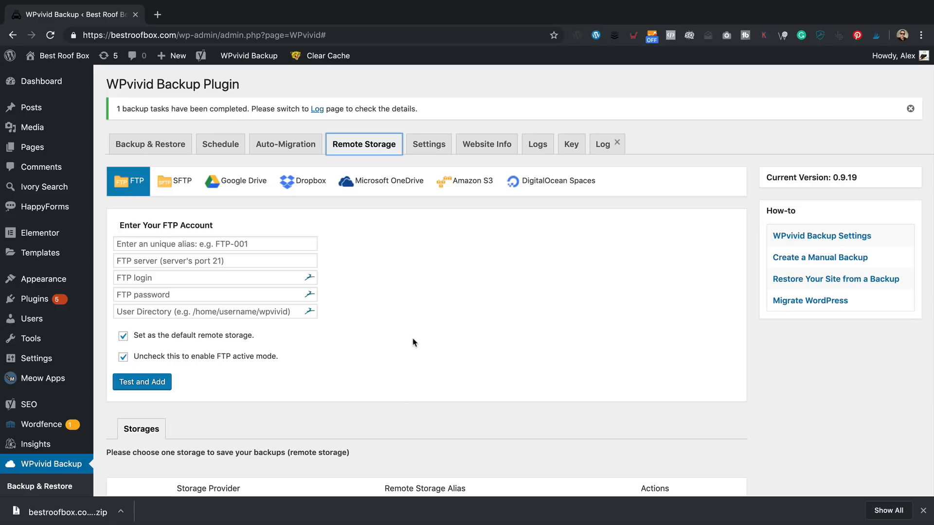
mouse_move(175, 181)
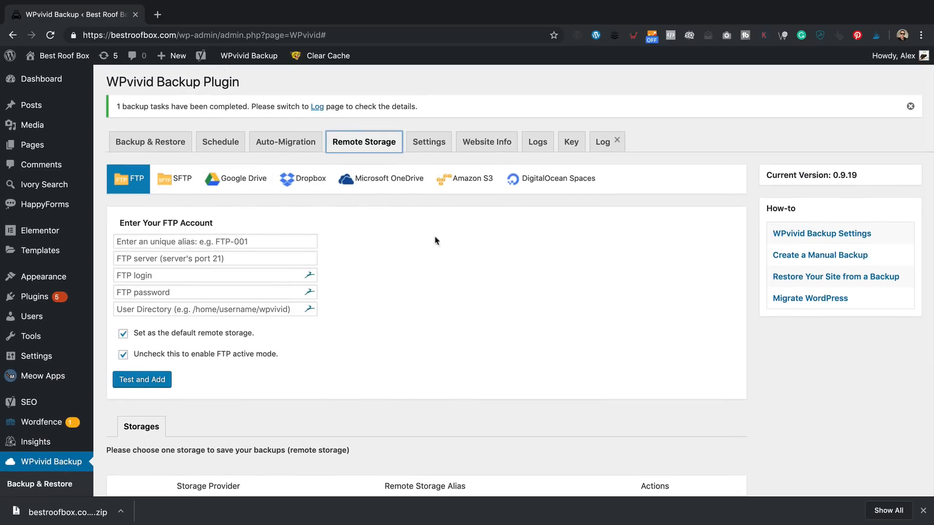
mouse_move(590, 282)
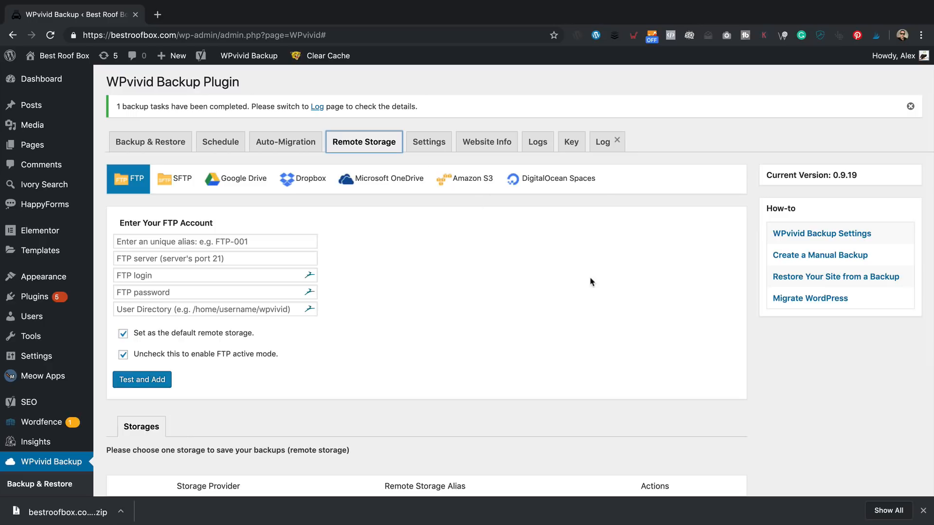
mouse_move(555, 283)
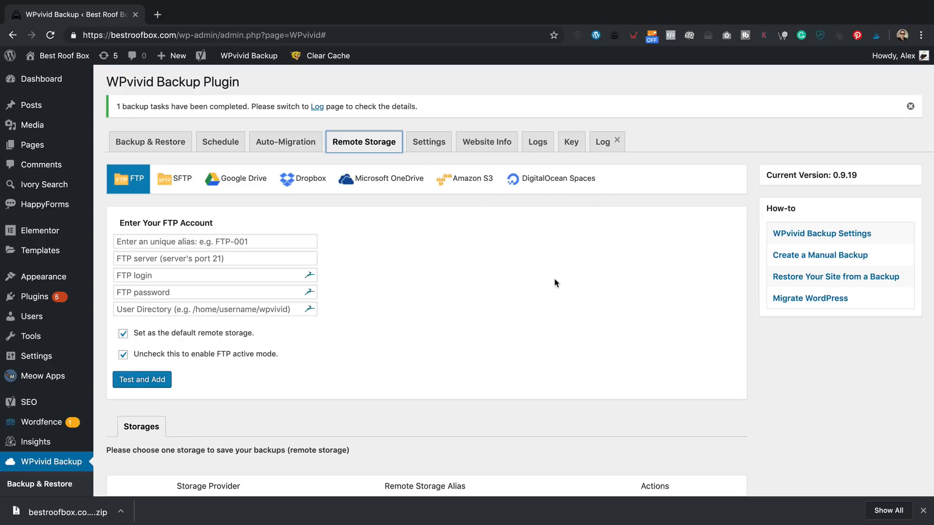
mouse_move(236, 210)
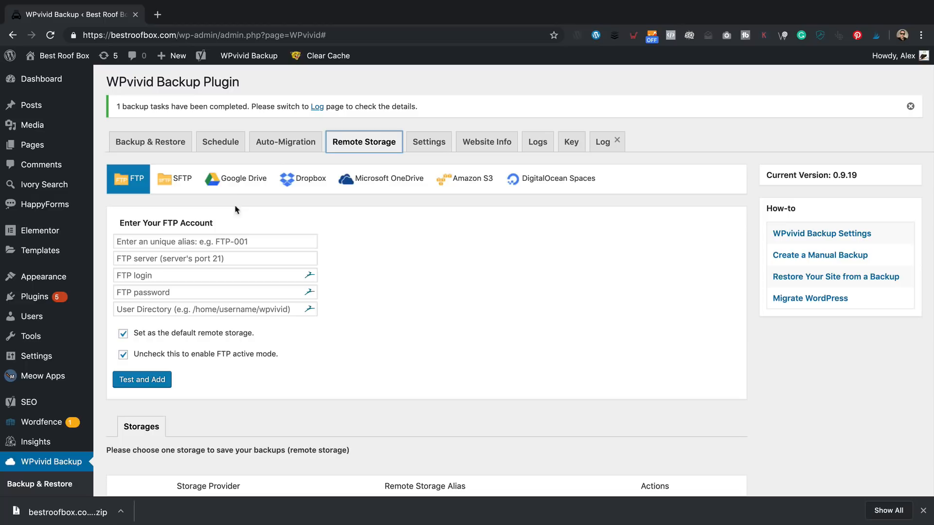
mouse_move(459, 283)
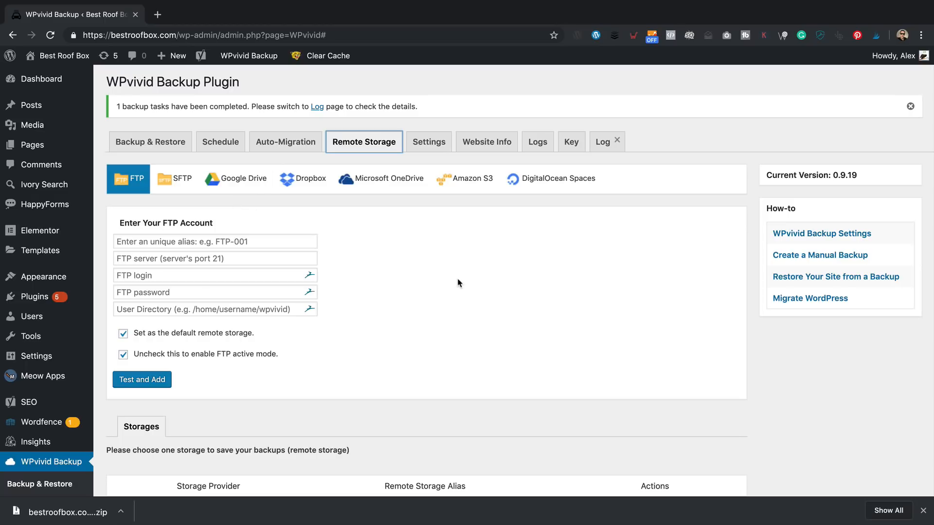
- Choose Google Drive storage with alias 'GoogleDrive1' and start authenticating with Google
left_click(243, 179)
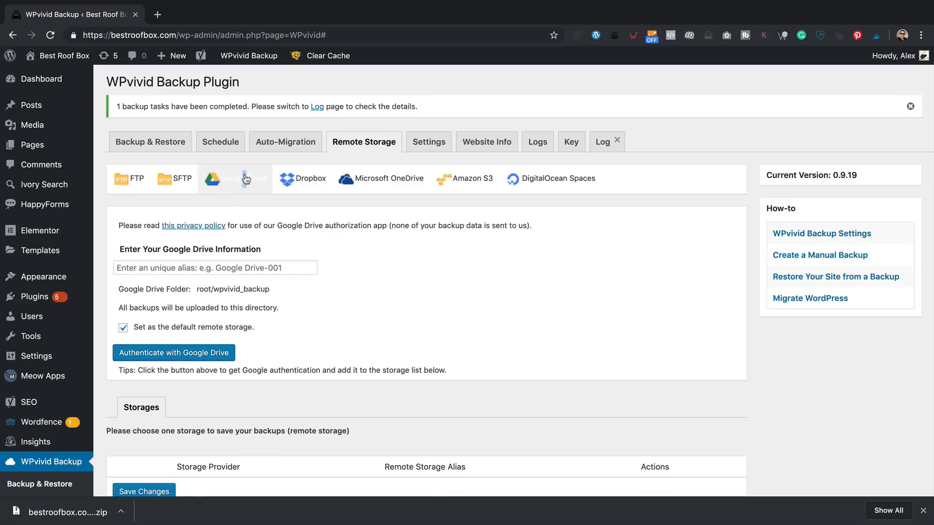
left_click(234, 179)
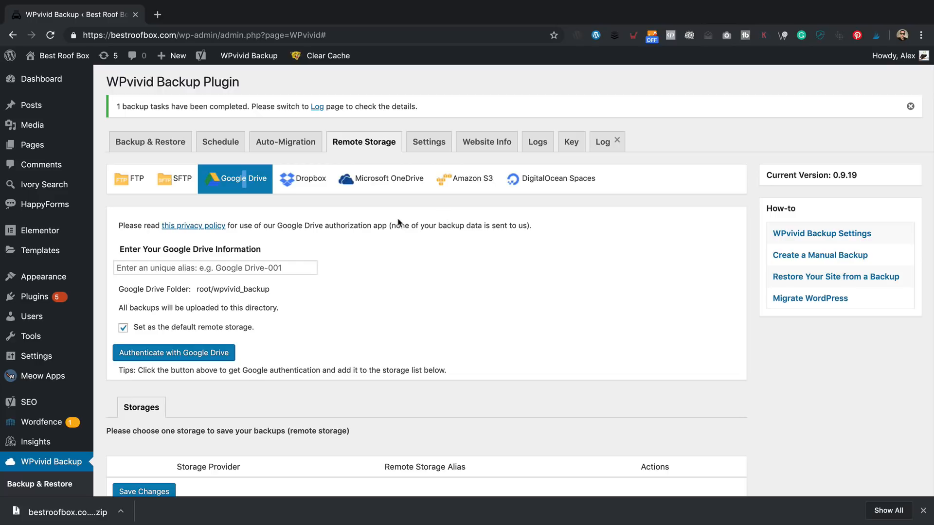
type("GoogleDrive")
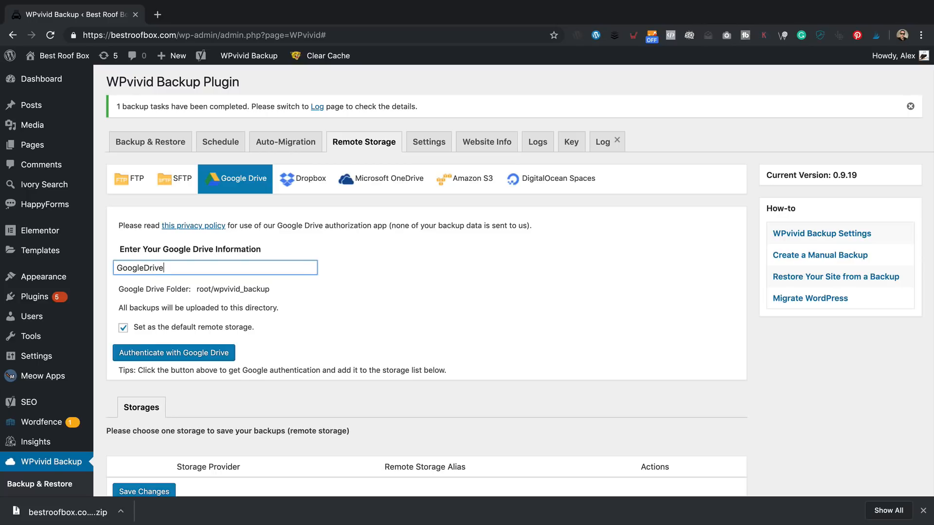
type("1")
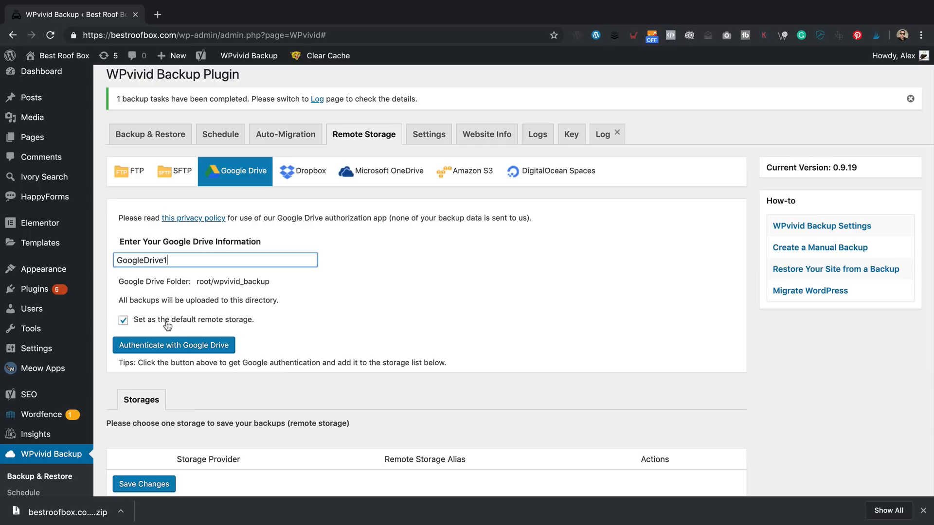
mouse_move(170, 356)
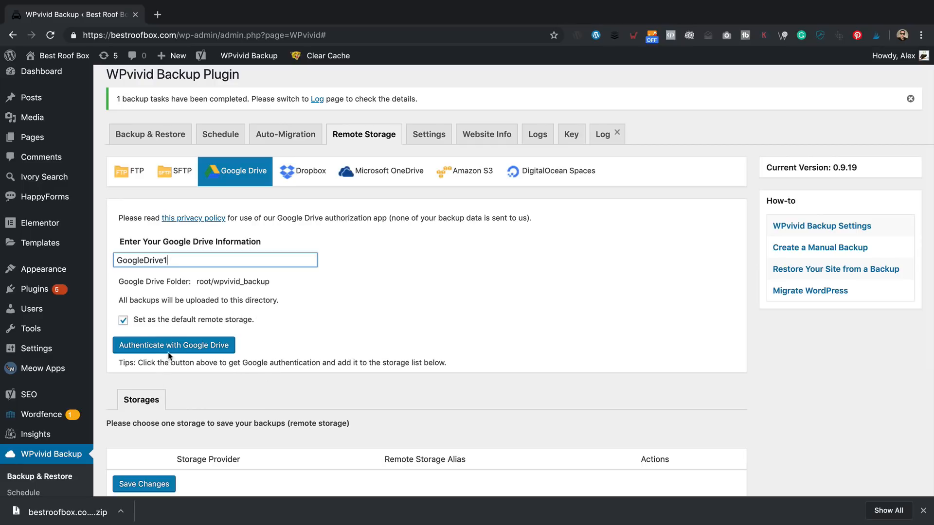
left_click(173, 345)
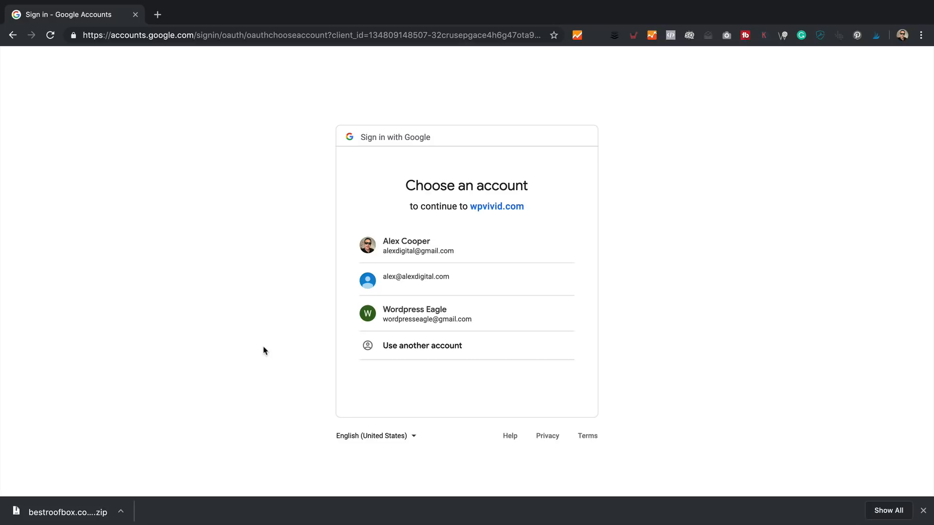
mouse_move(288, 345)
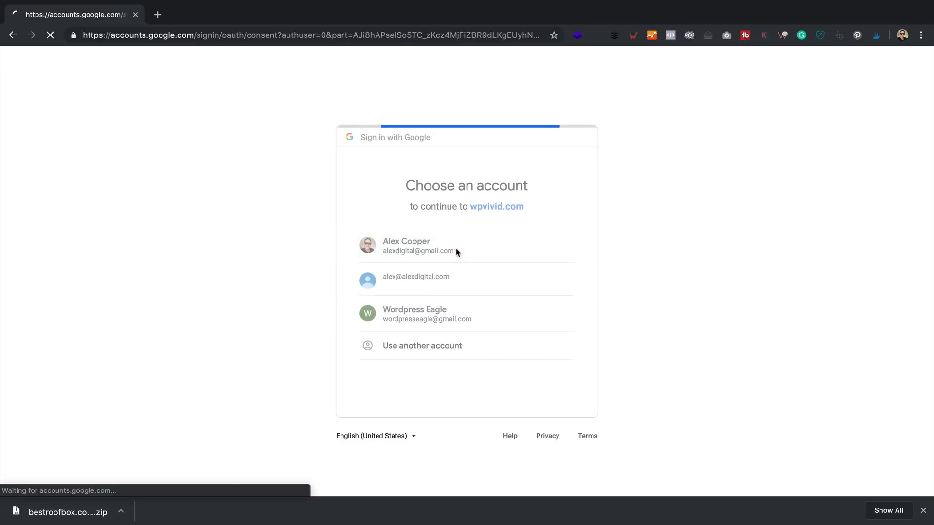
- Pick the Google account and allow wpvivid.com access to Google Drive
left_click(417, 247)
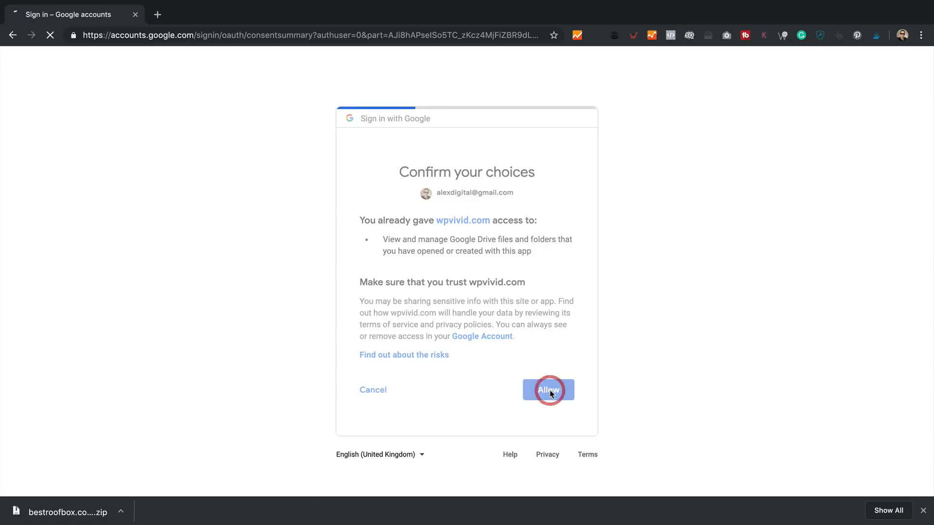
left_click(548, 389)
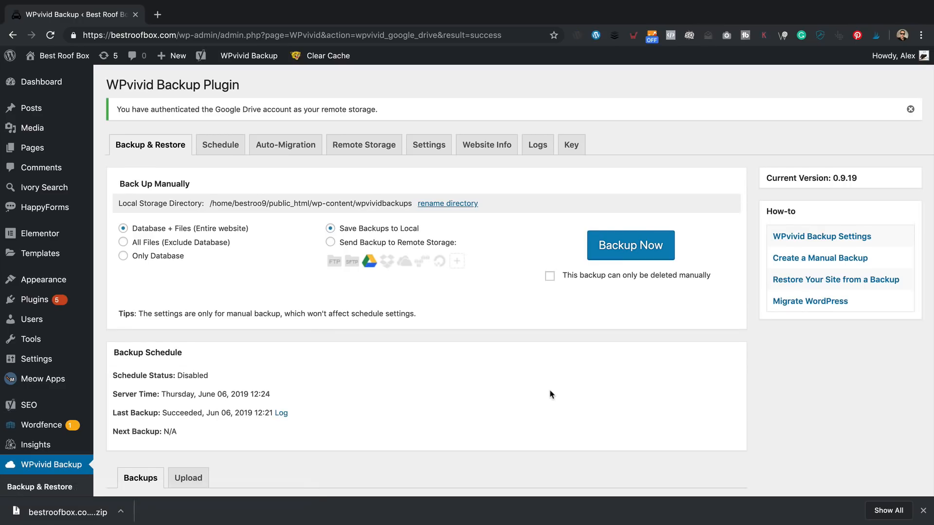
mouse_move(287, 140)
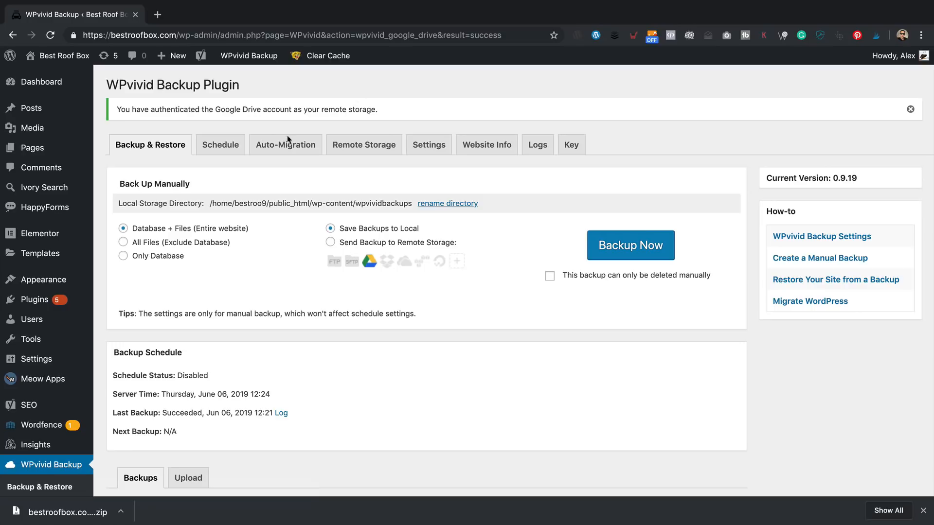
- Return to Remote Storage and confirm GoogleDrive1 is listed as the Google Drive storage
left_click(364, 145)
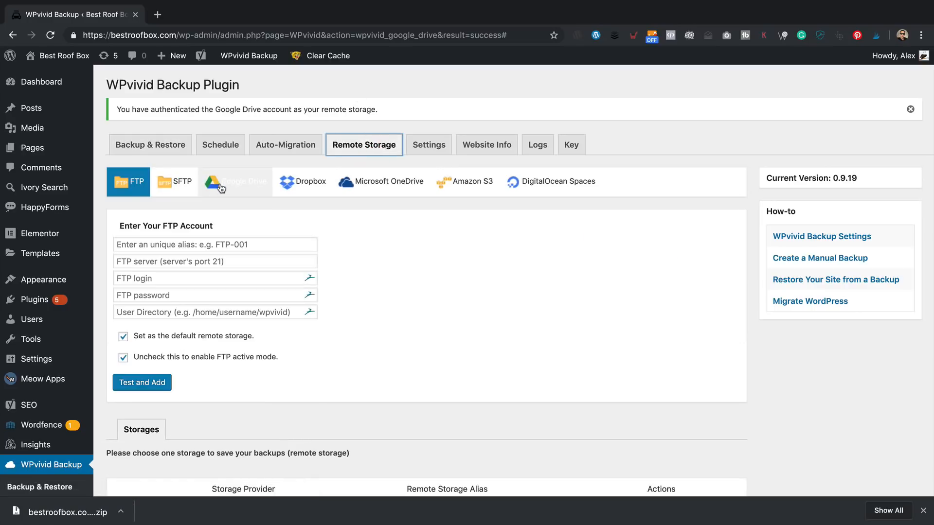
left_click(243, 182)
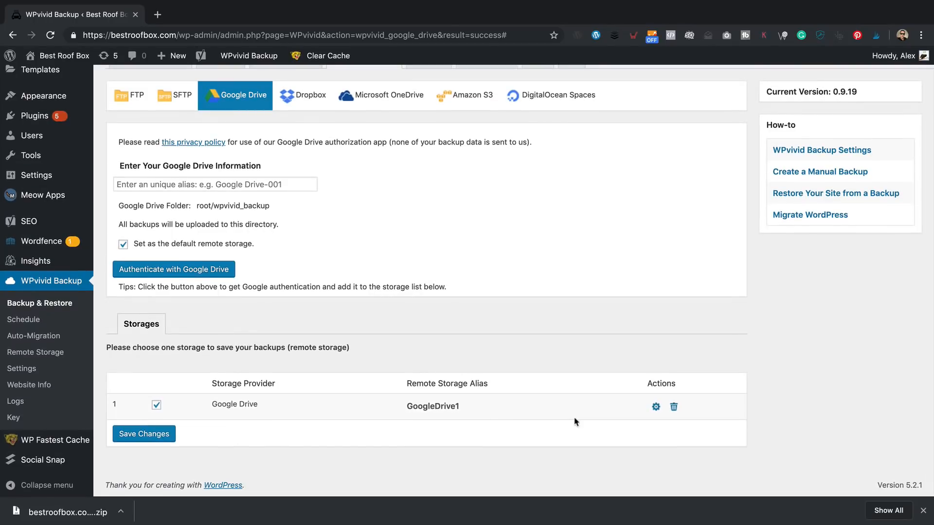
scroll("up", 3)
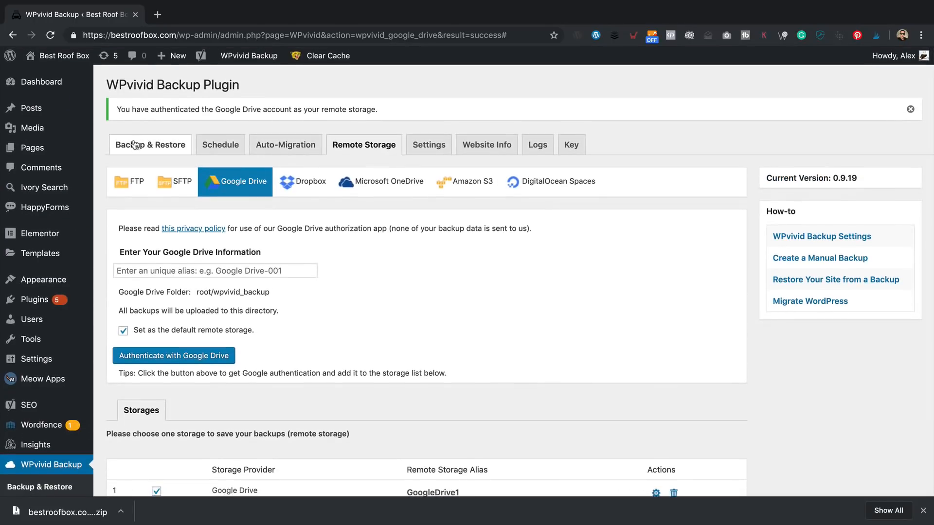
- Run a manual full-site backup sent to Google Drive remote storage, then look up Google Drive
left_click(149, 144)
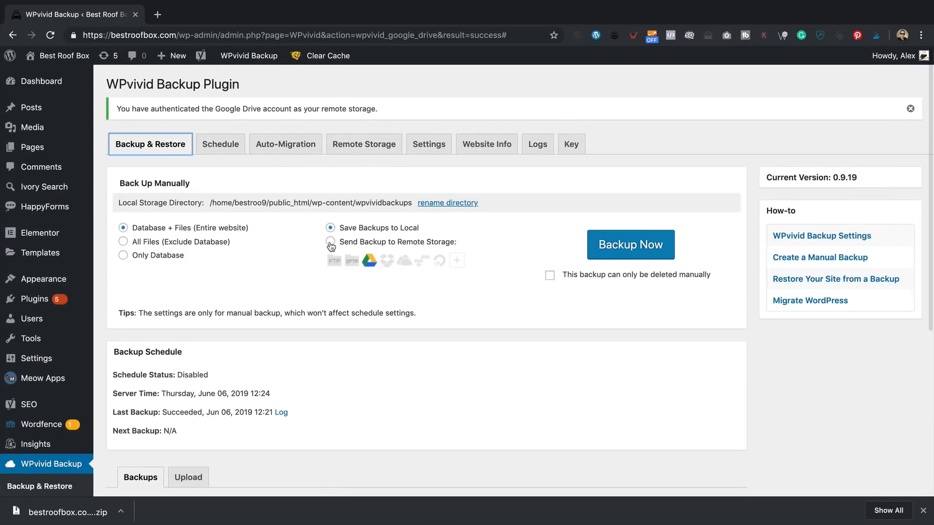
left_click(330, 240)
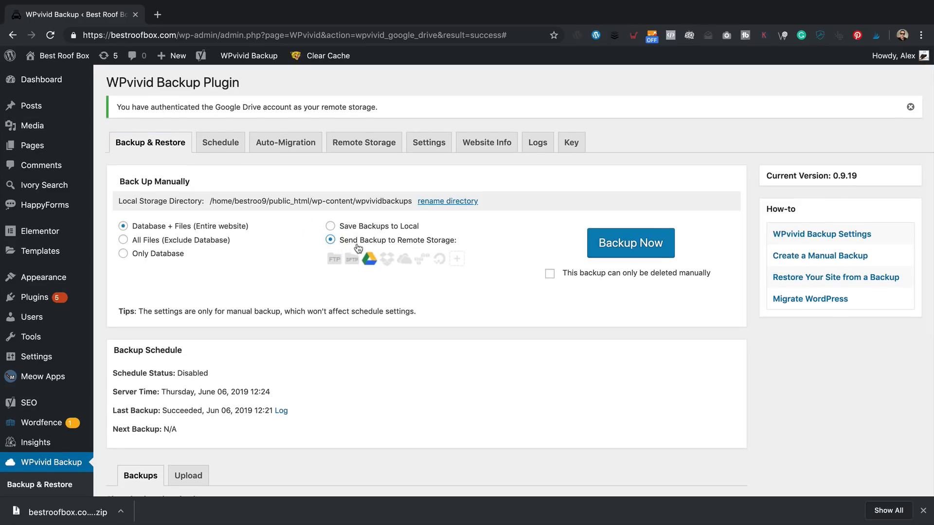
mouse_move(373, 265)
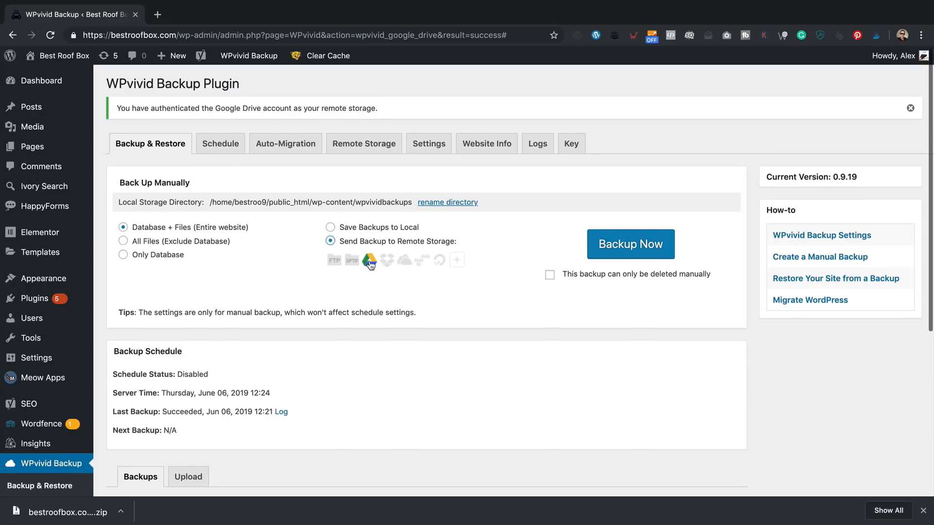
left_click(631, 244)
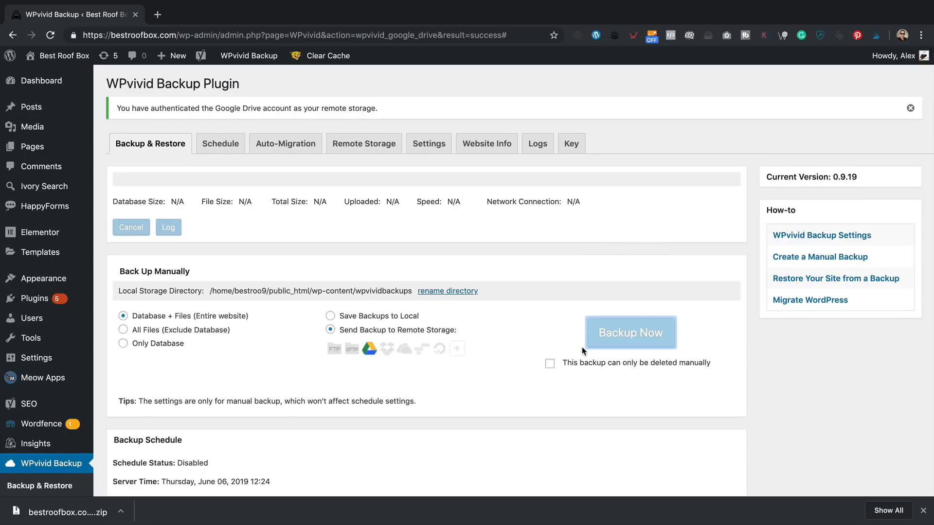
left_click(630, 333)
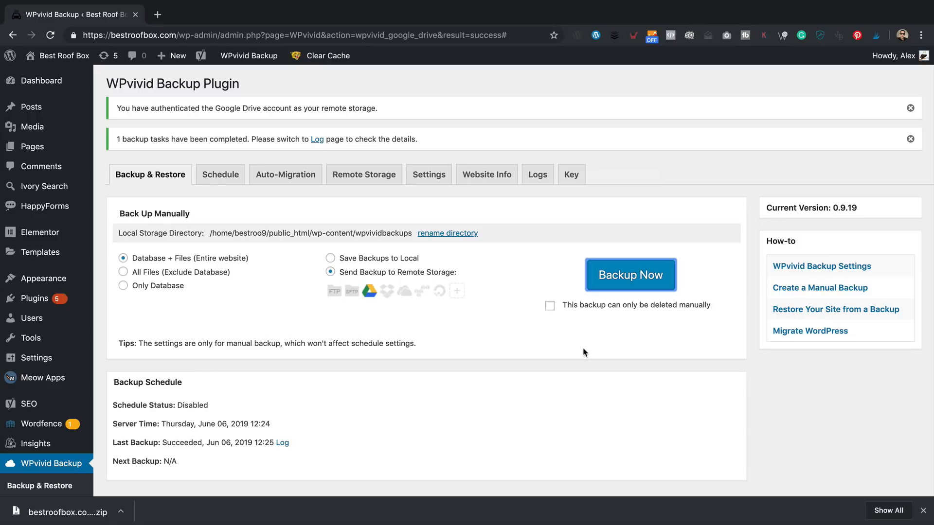
type("google drive")
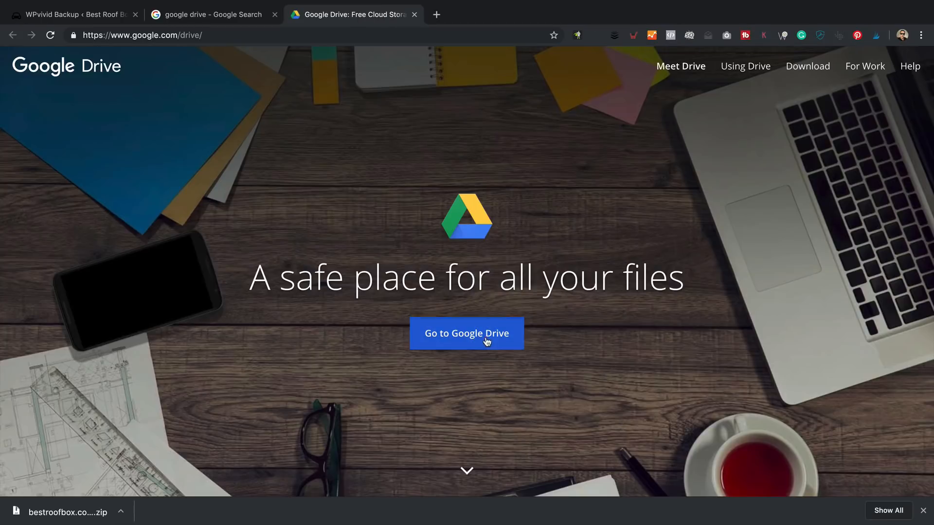
- Browse My Drive into the wpvivid_backup folder holding the 76 MB bestroofbox.com backup zip
left_click(466, 333)
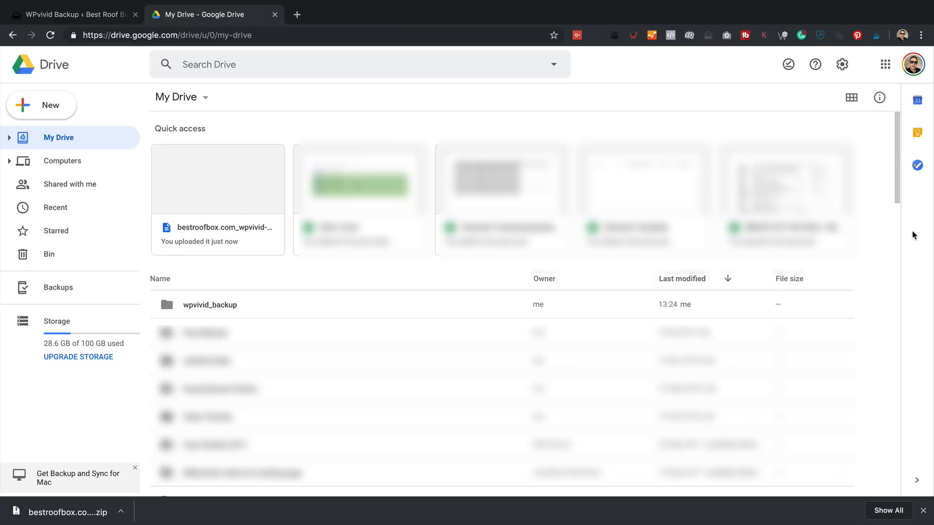
mouse_move(291, 322)
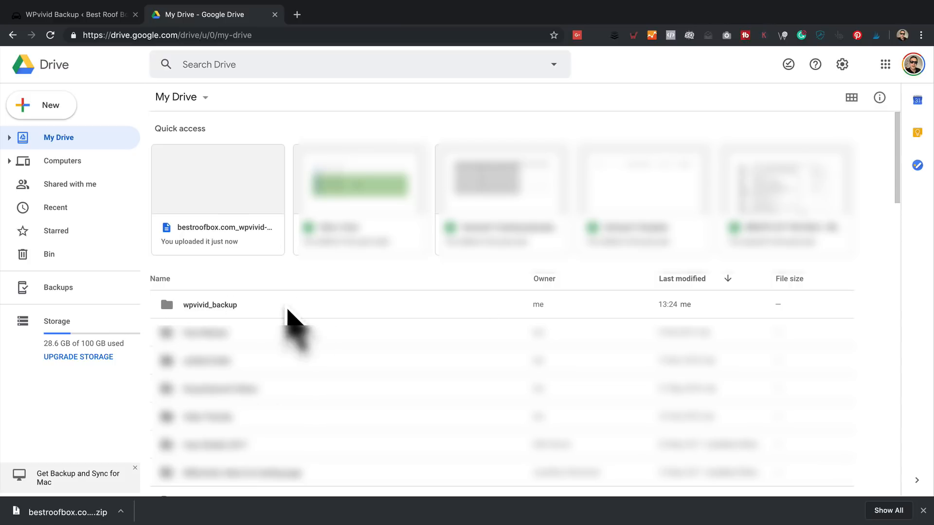
mouse_move(247, 308)
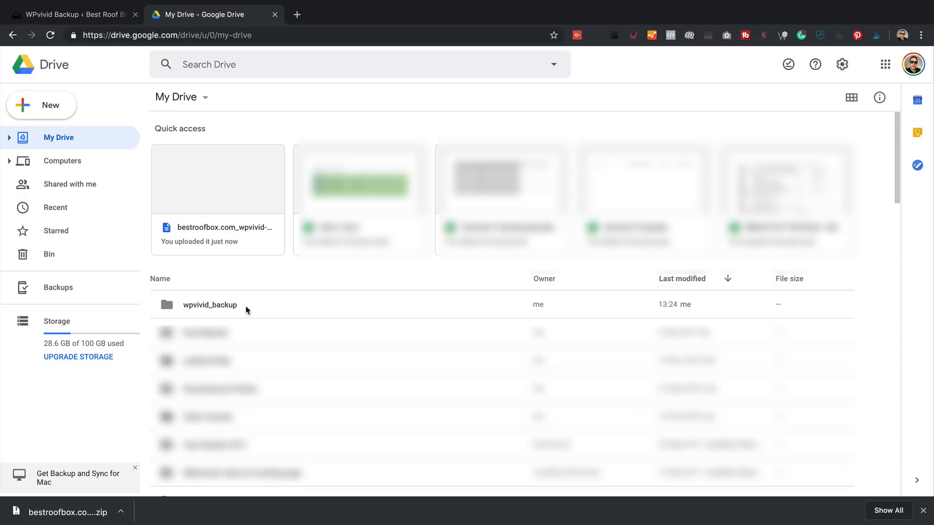
double_click(211, 304)
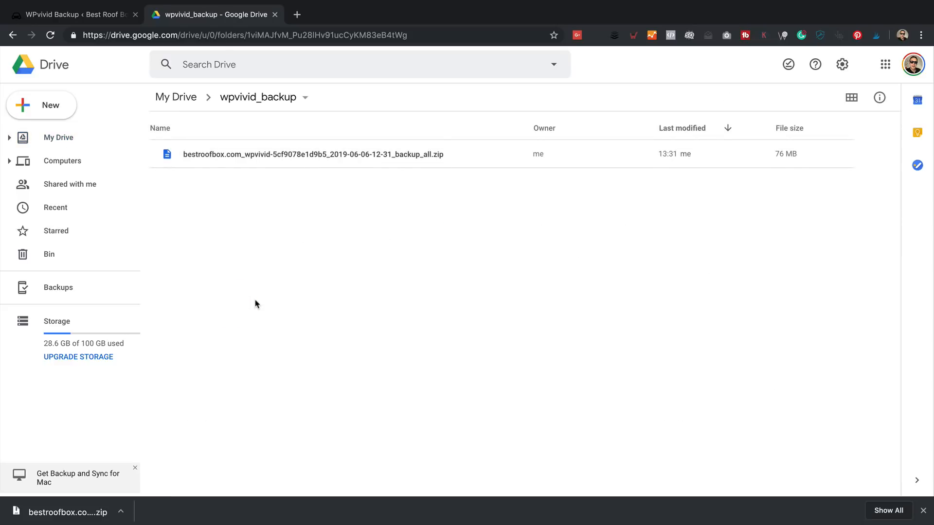
mouse_move(453, 233)
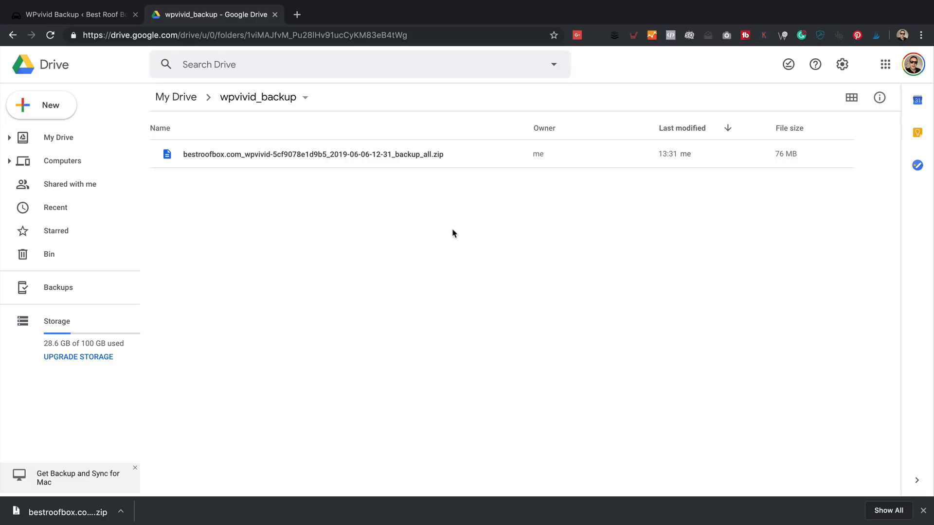
mouse_move(137, 54)
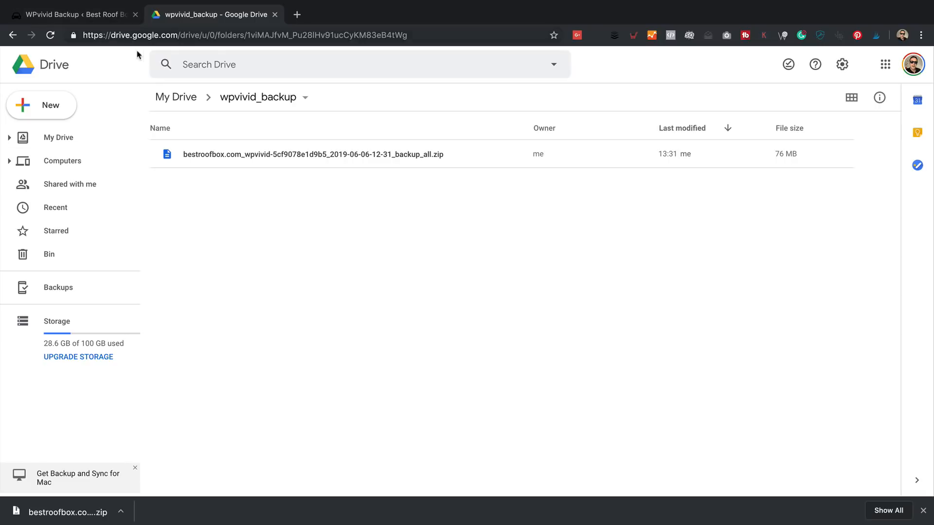
mouse_move(144, 91)
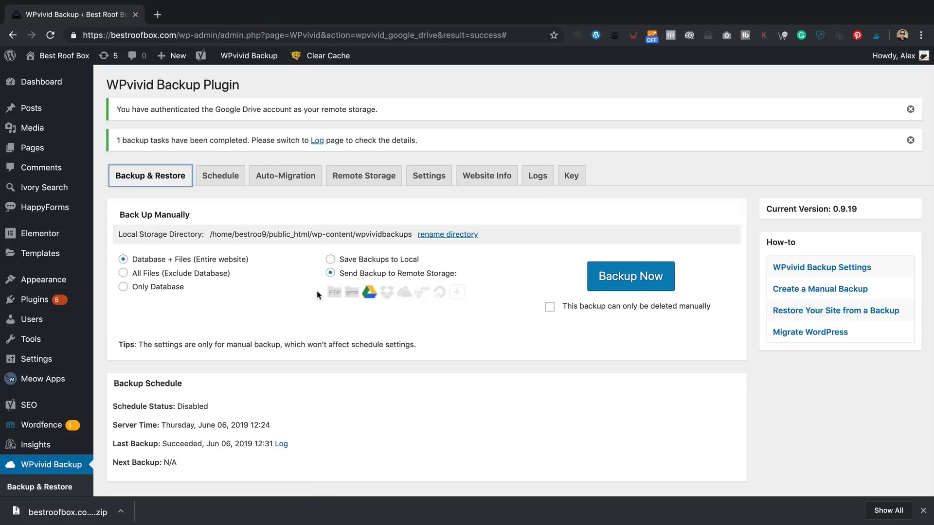
- Switch the WPvivid backup schedule to Weekly after briefly choosing Fortnightly
left_click(220, 175)
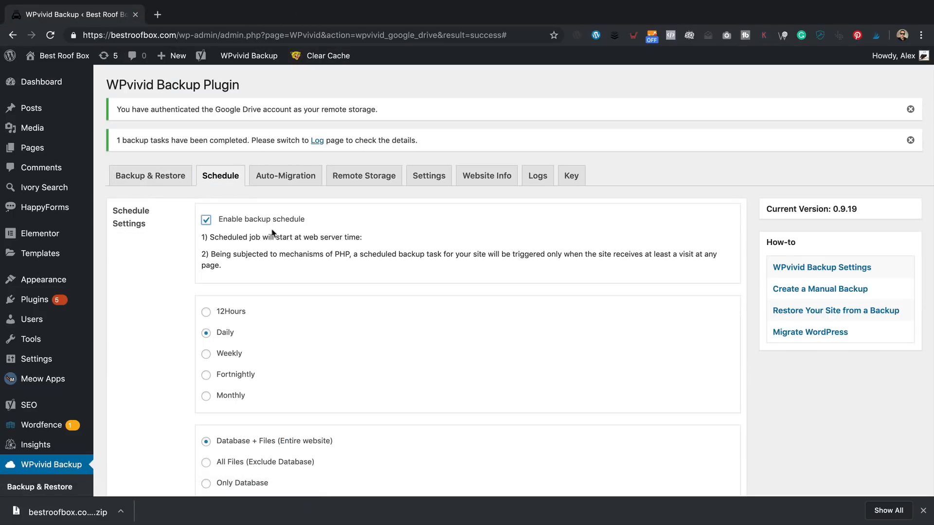
scroll("down", 3)
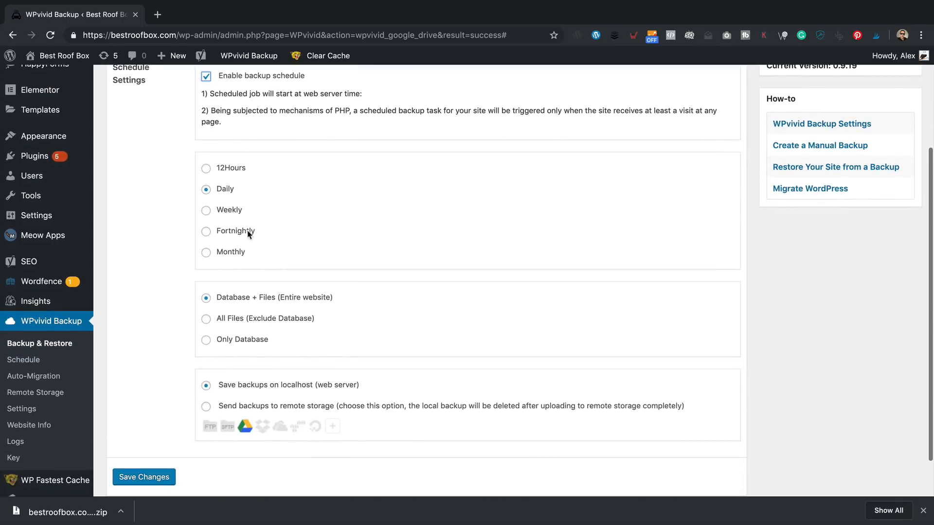
scroll("down", 3)
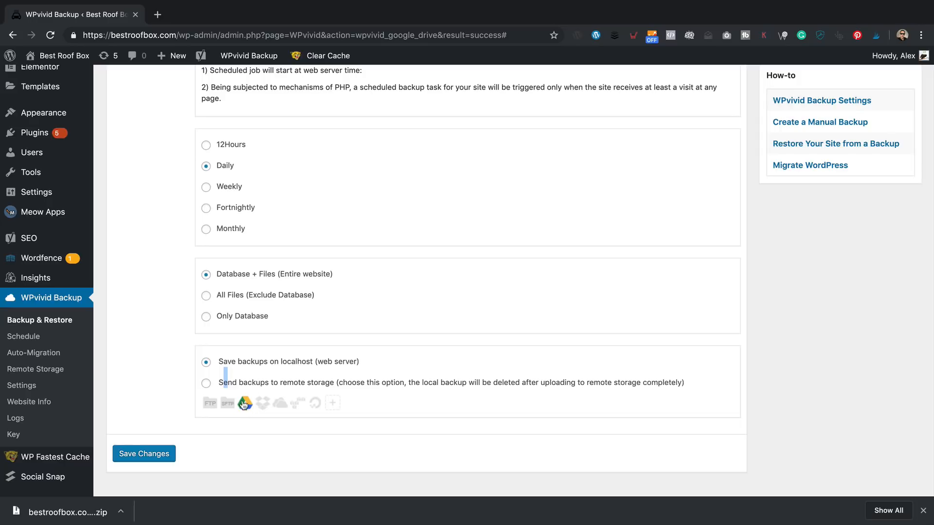
scroll("down", 3)
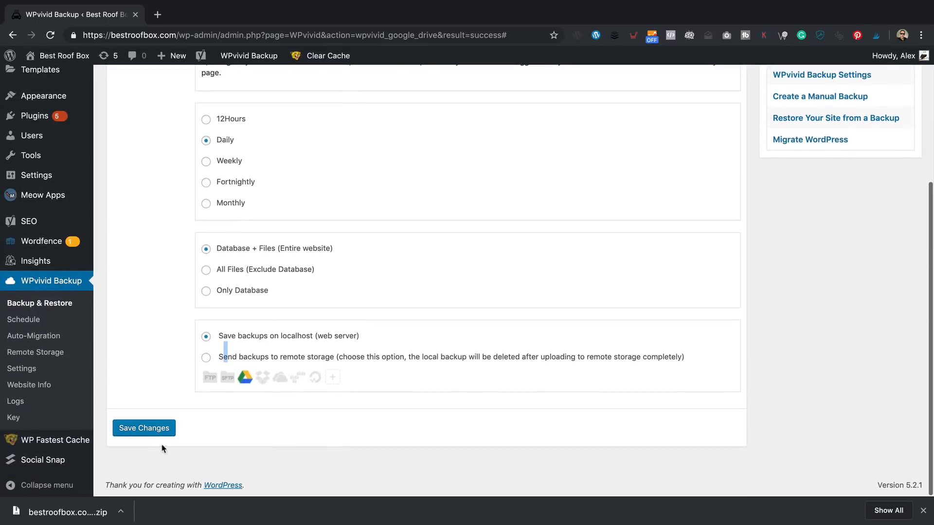
scroll("up", 3)
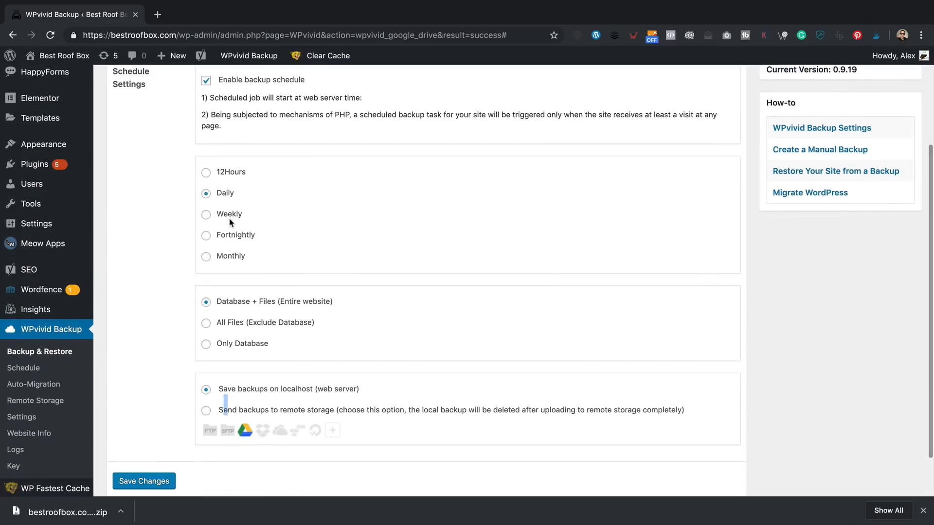
left_click(207, 235)
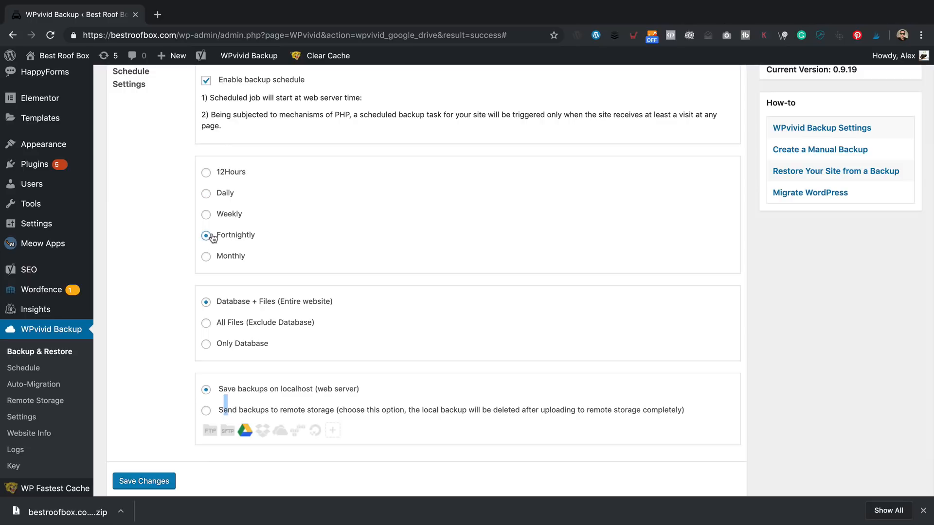
left_click(206, 214)
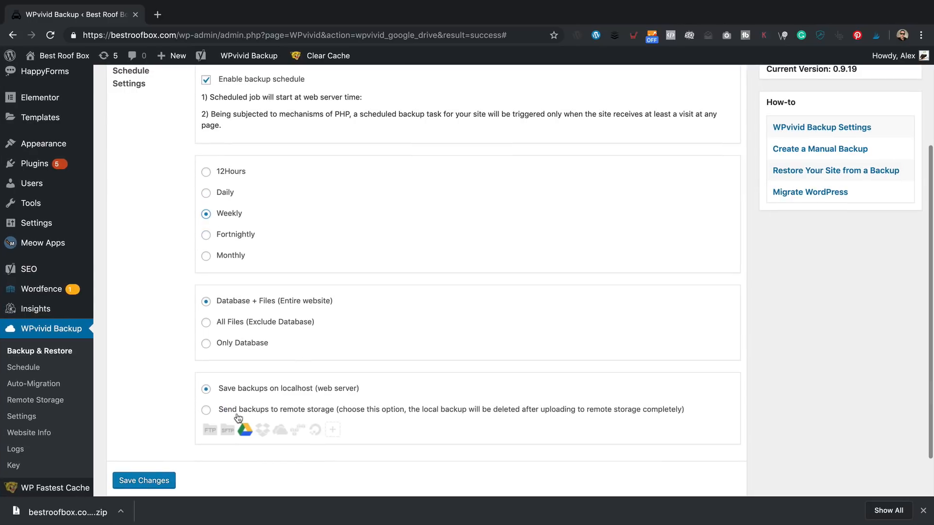
left_click(206, 409)
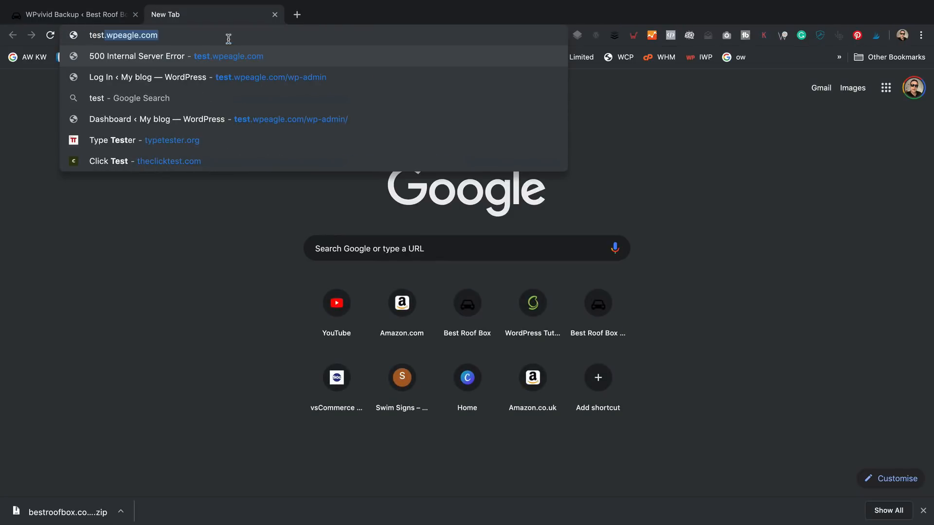
- Load test.wpeagle.com and go from its front page to the admin dashboard via My blog
key("Return")
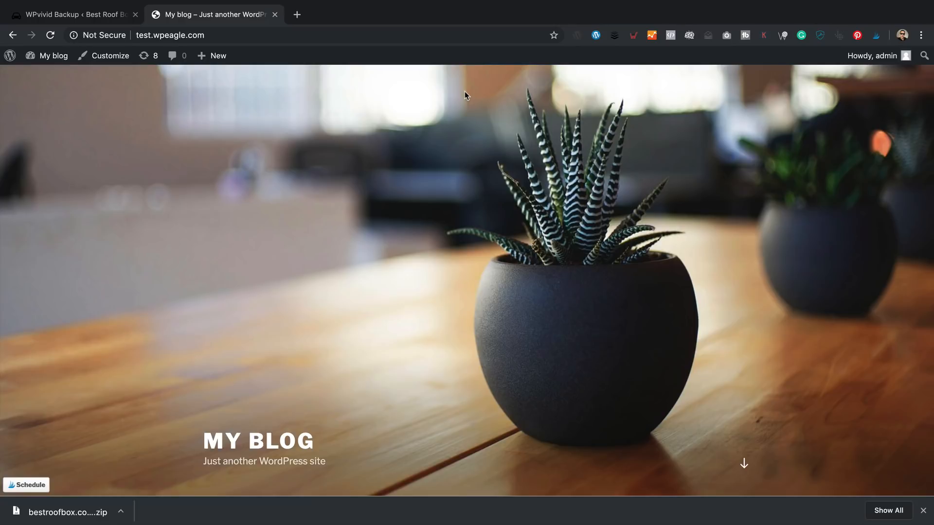
mouse_move(249, 140)
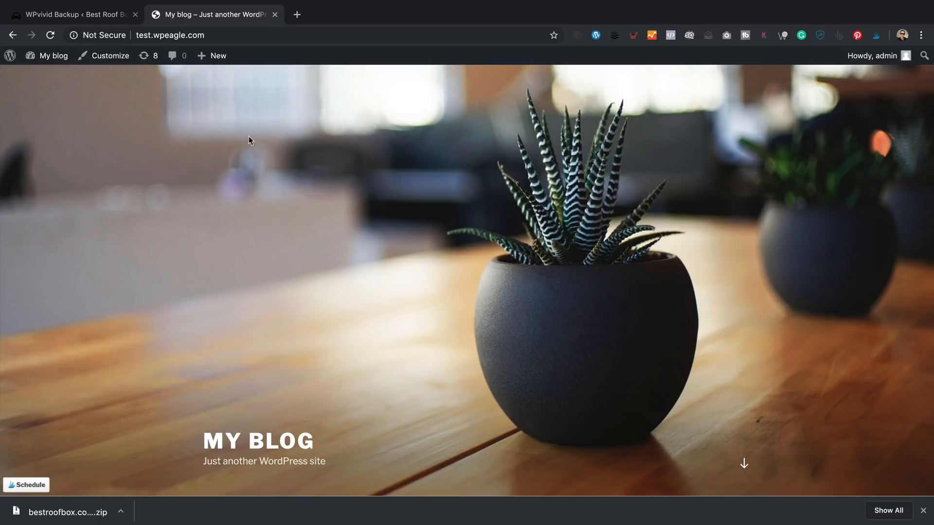
mouse_move(349, 202)
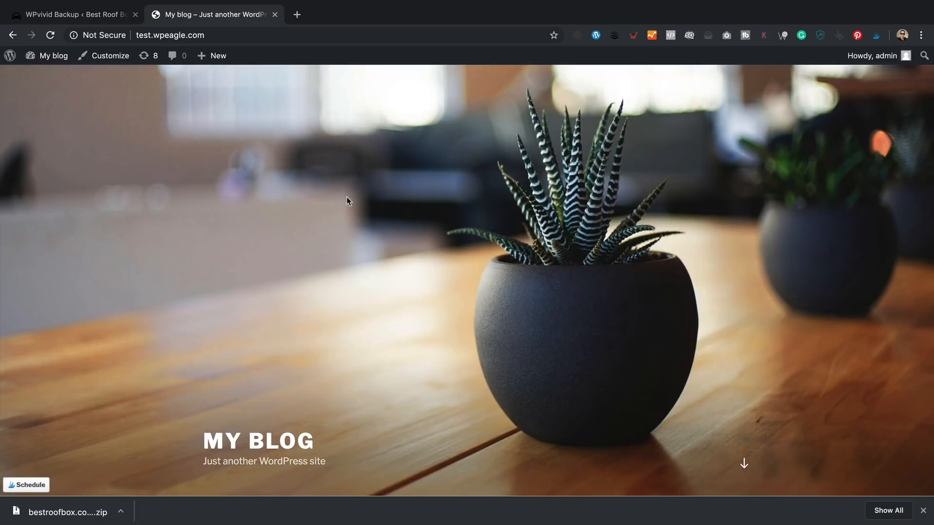
left_click(54, 55)
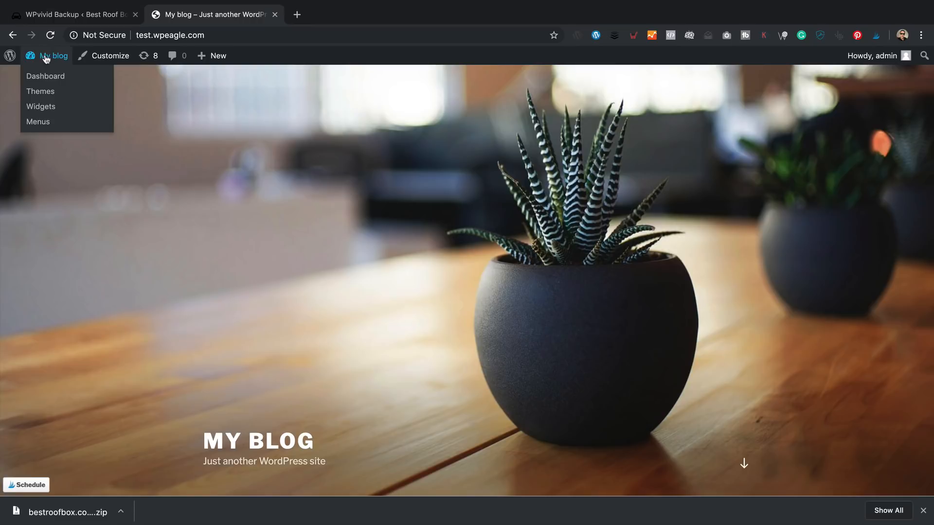
left_click(46, 76)
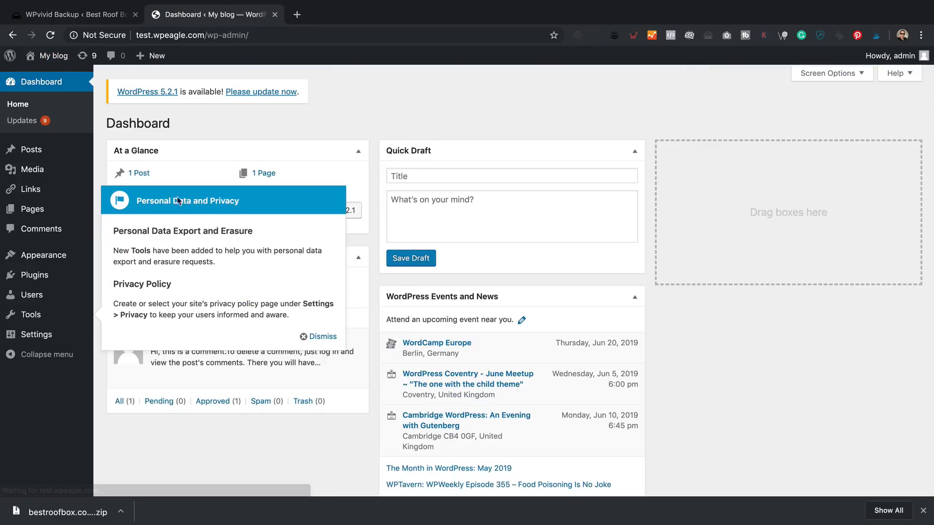
mouse_move(33, 275)
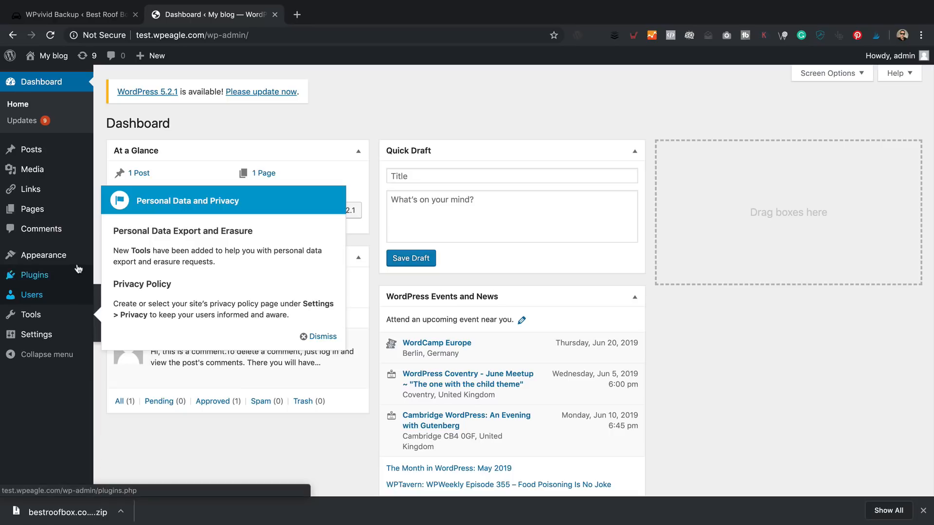
- Search the plugin directory on test.wpeagle.com for 'wpvi'
left_click(33, 275)
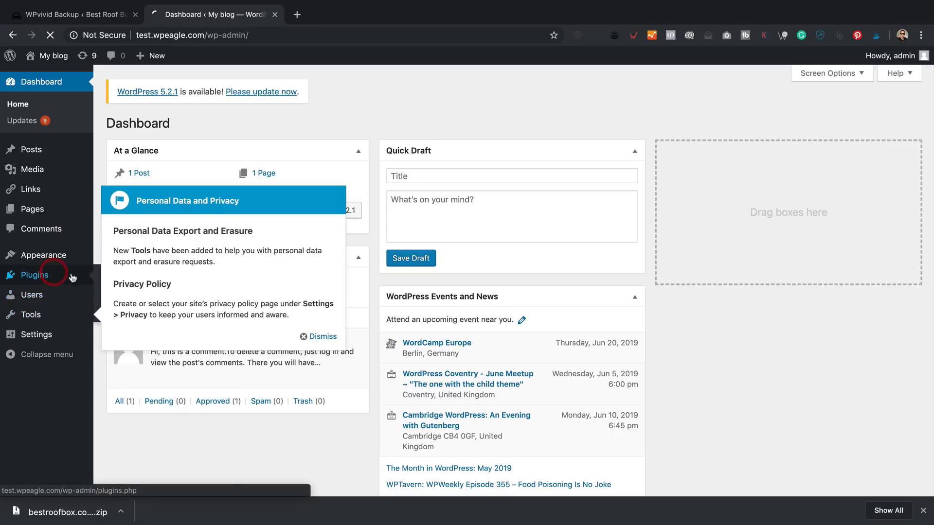
left_click(32, 275)
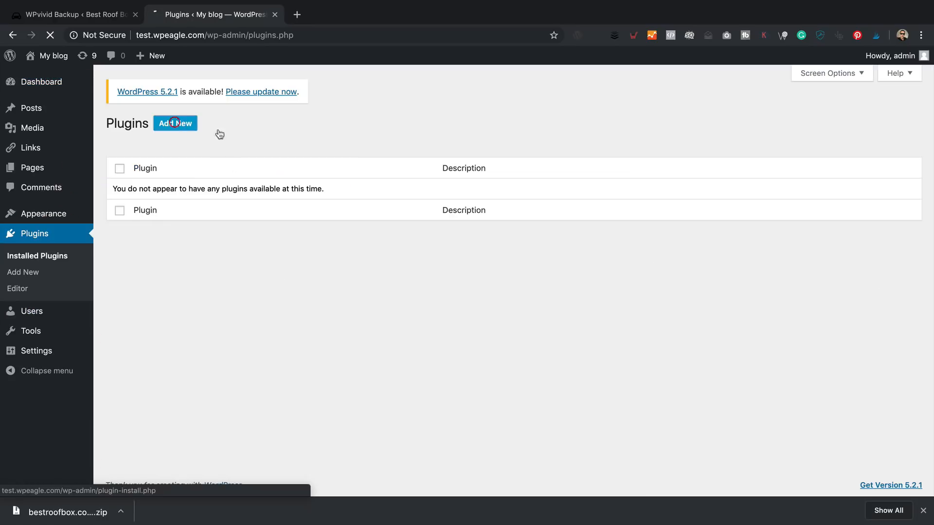
left_click(174, 123)
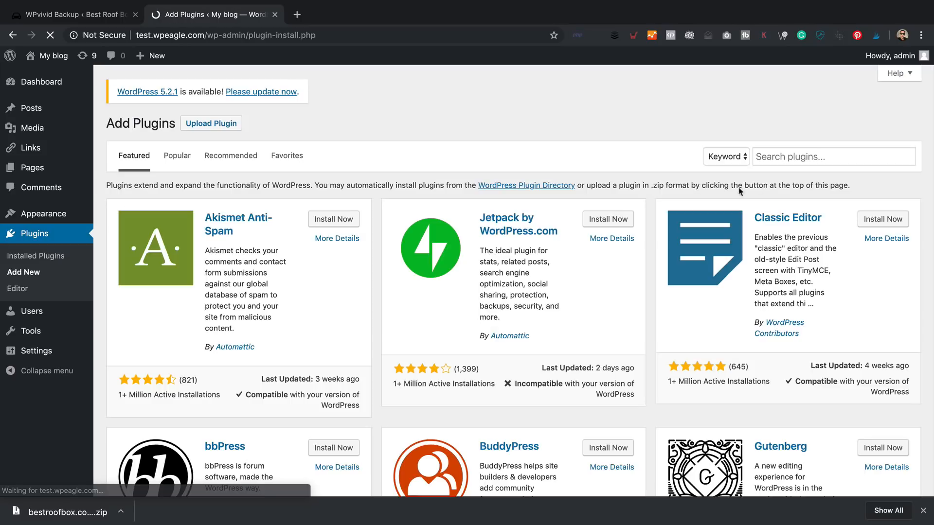
type("wpvi")
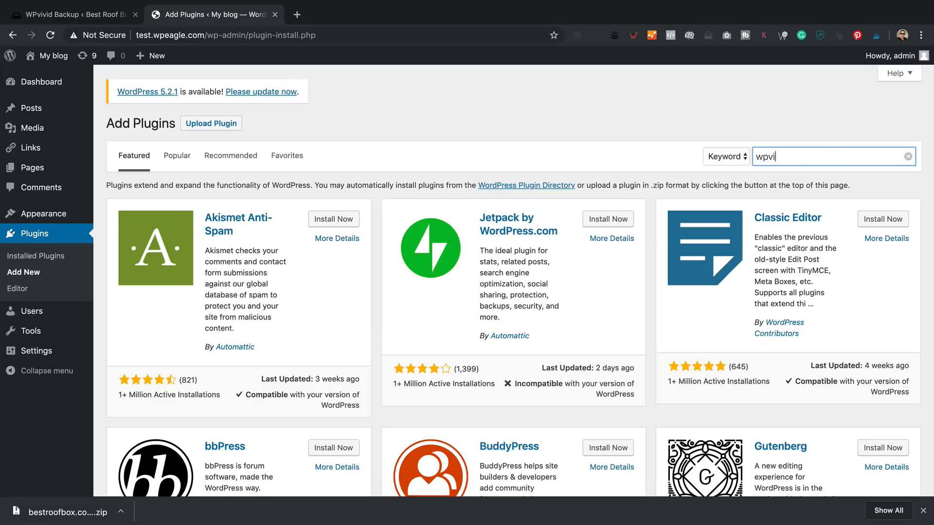
key("Return")
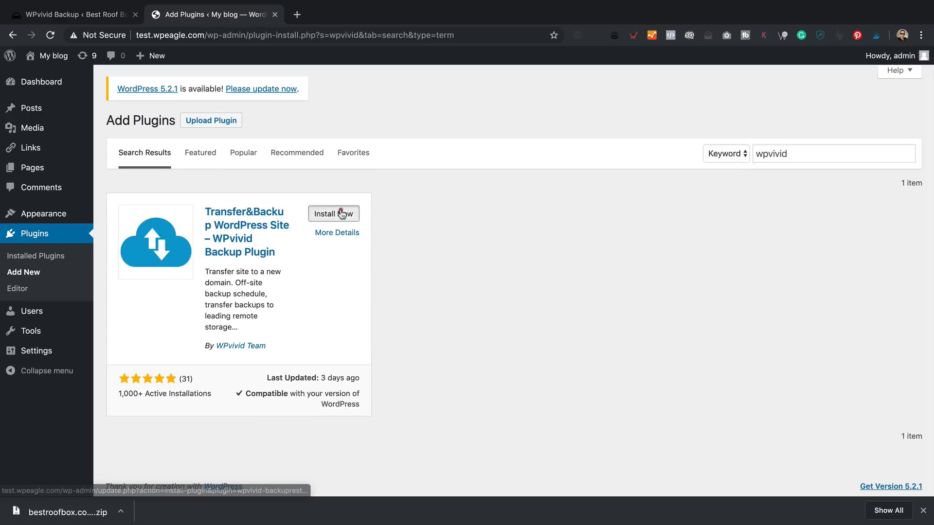
- Install and activate the WPvivid Backup Plugin from the search results
left_click(334, 213)
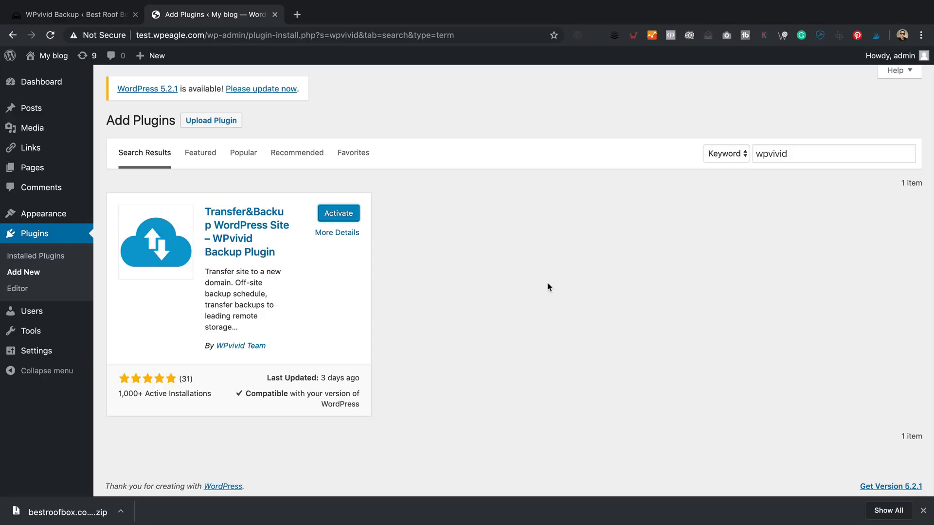
left_click(338, 213)
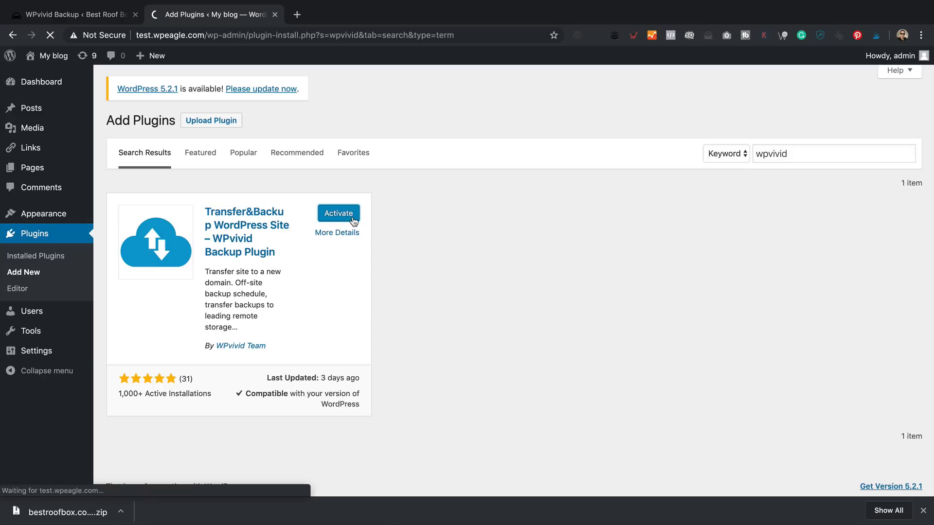
left_click(338, 213)
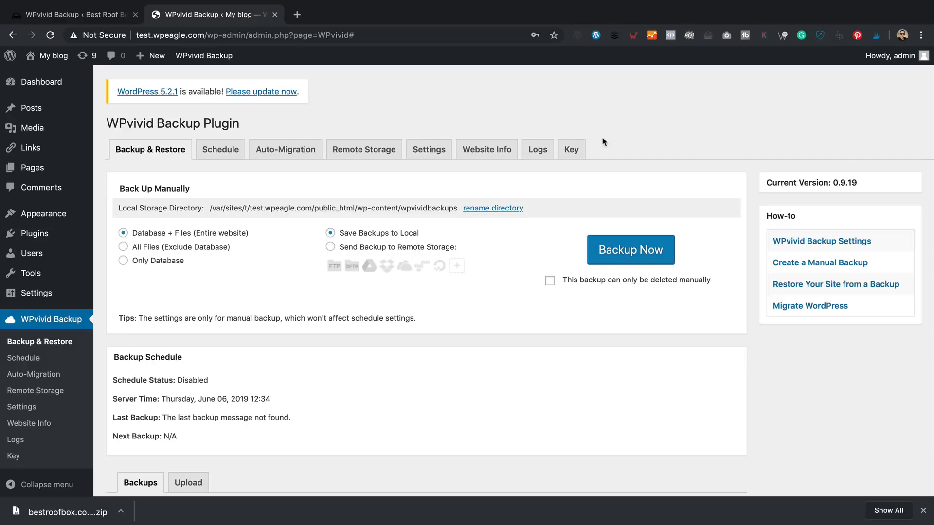
- Generate a WPvivid migration key expiring in 2 hours, copy it, and return to the bestroofbox.com admin
left_click(571, 149)
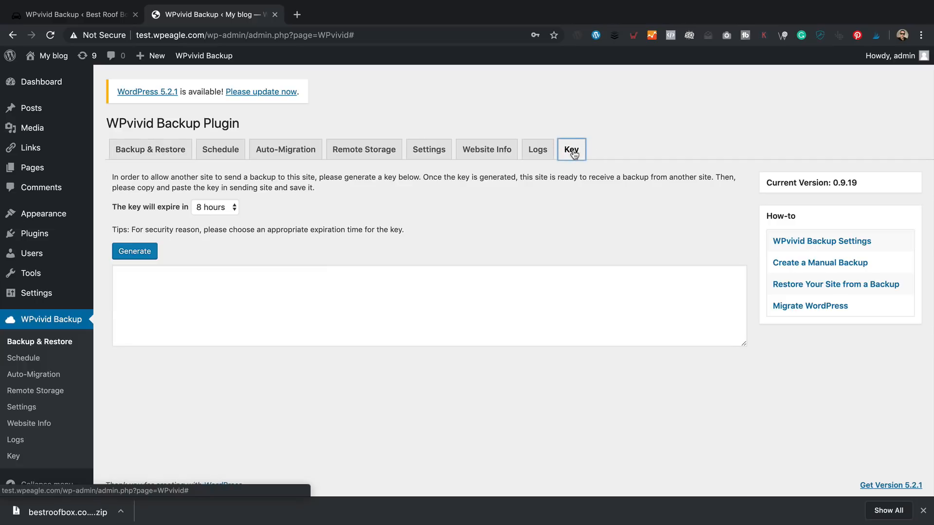
mouse_move(464, 171)
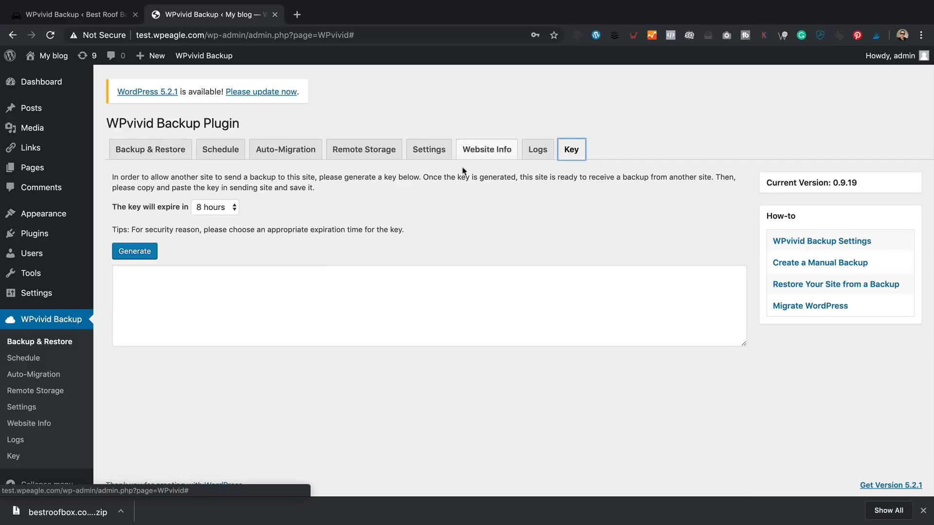
left_click(214, 207)
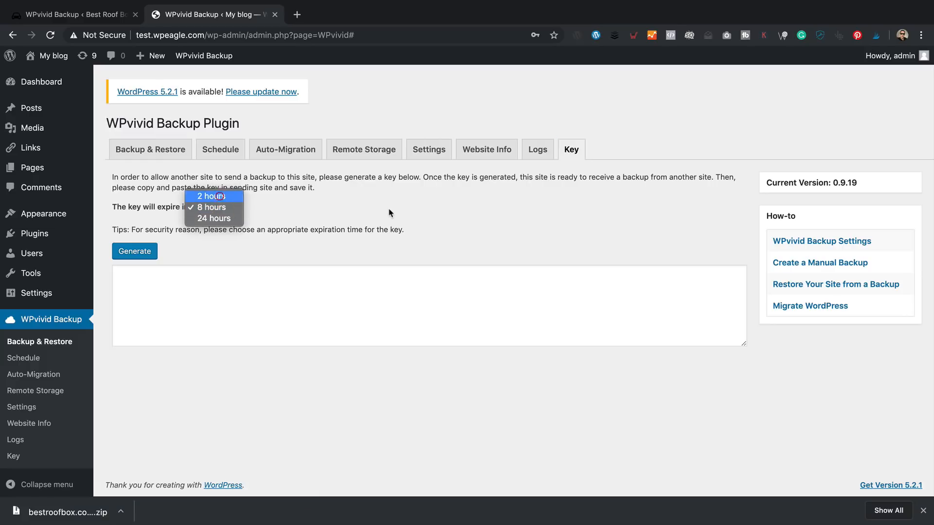
left_click(208, 196)
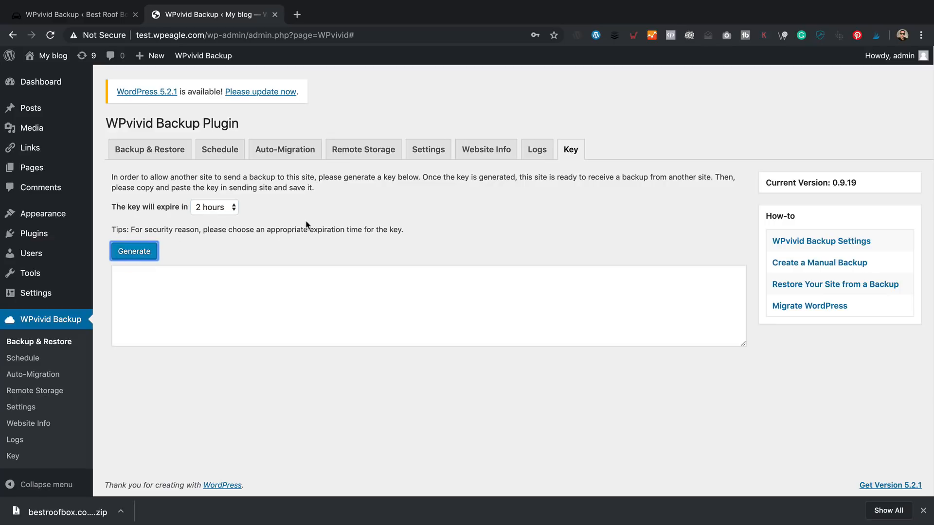
left_click(134, 251)
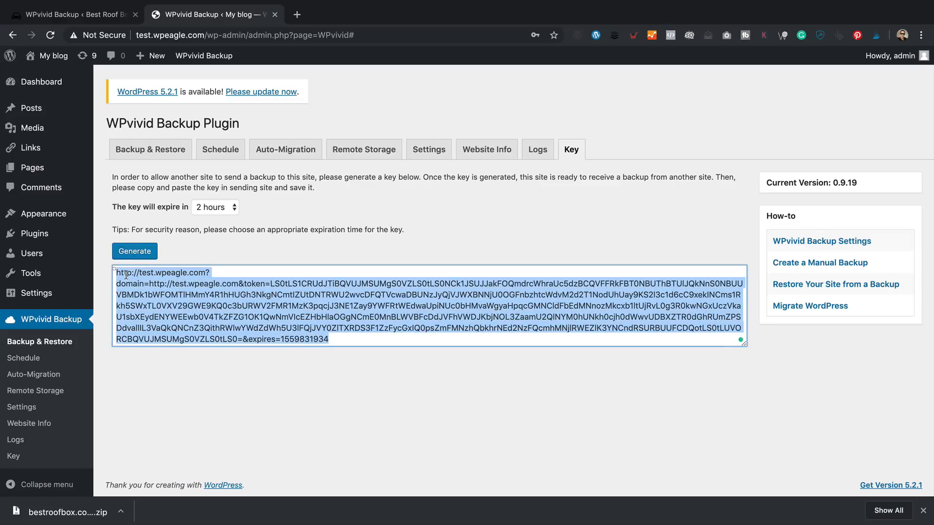
left_click(322, 294)
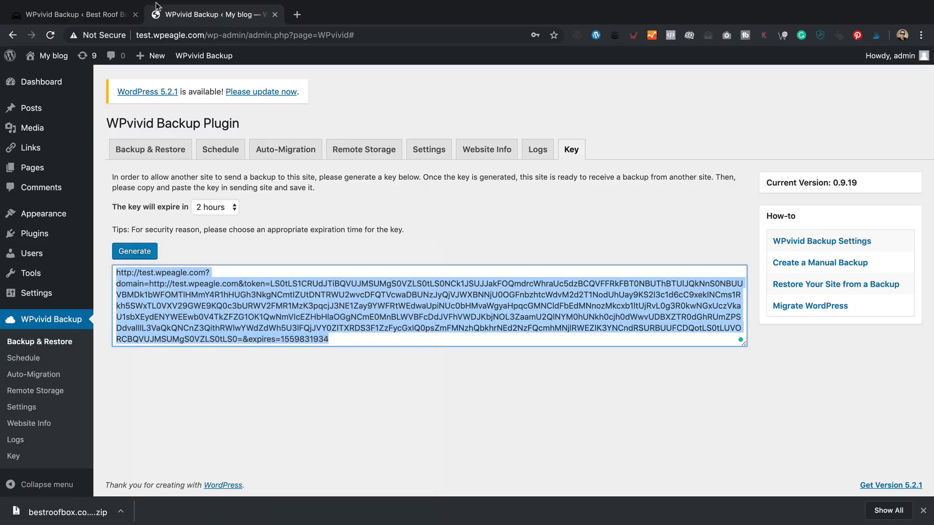
left_click(71, 14)
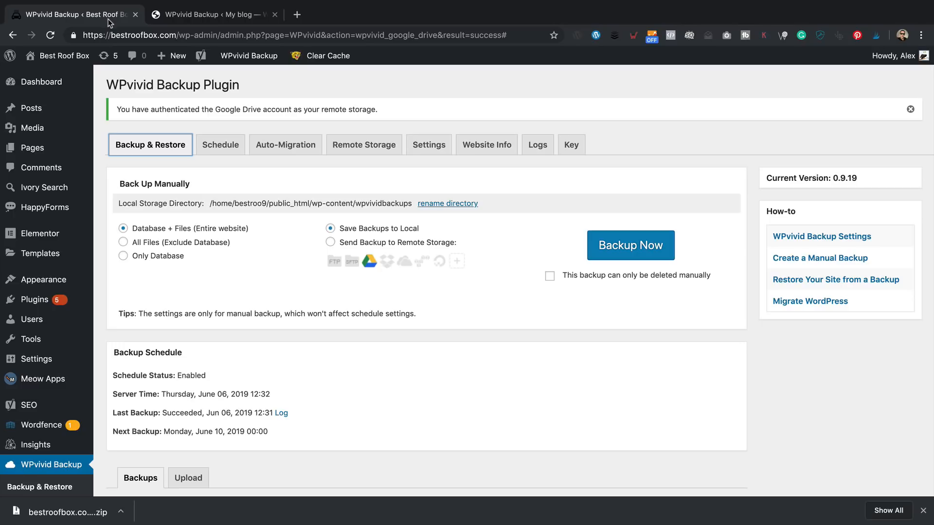
- Show WPvivid's Auto-Migration page on bestroofbox.com and read its plugin-deactivation notes
left_click(285, 144)
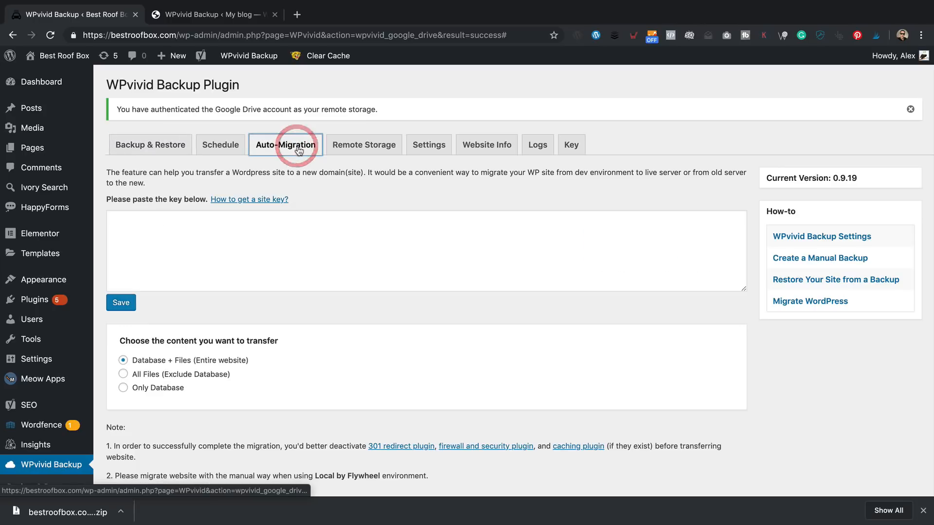
scroll("down", 3)
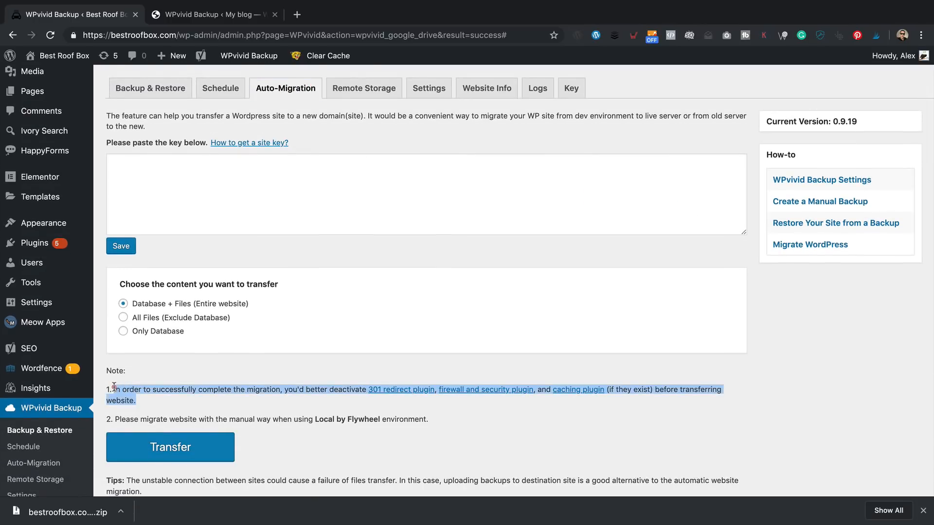
scroll("up", 3)
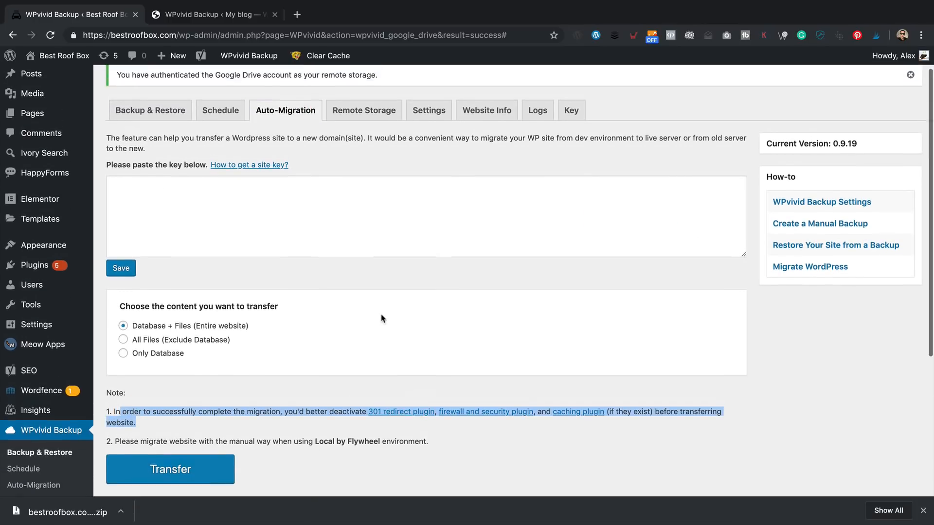
scroll("up", 3)
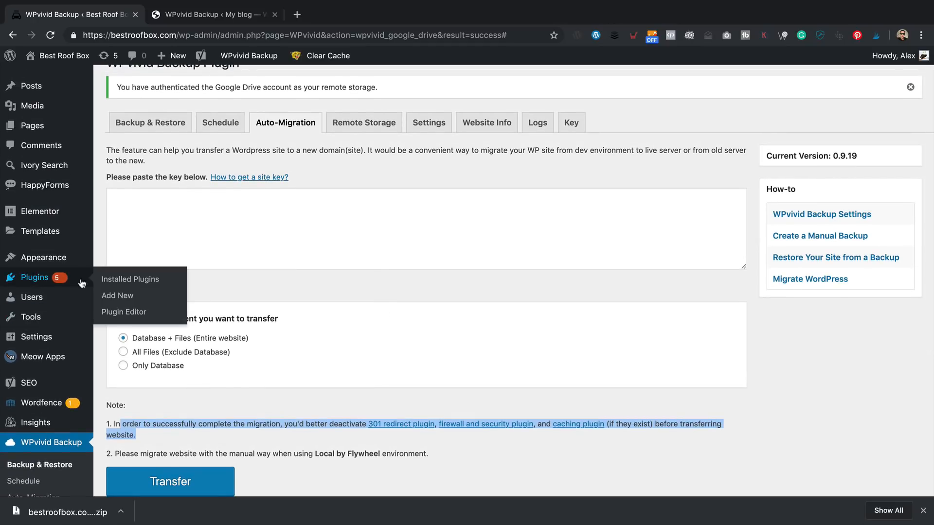
- Deactivate WP Fastest Cache Premium from the installed plugins list
left_click(130, 279)
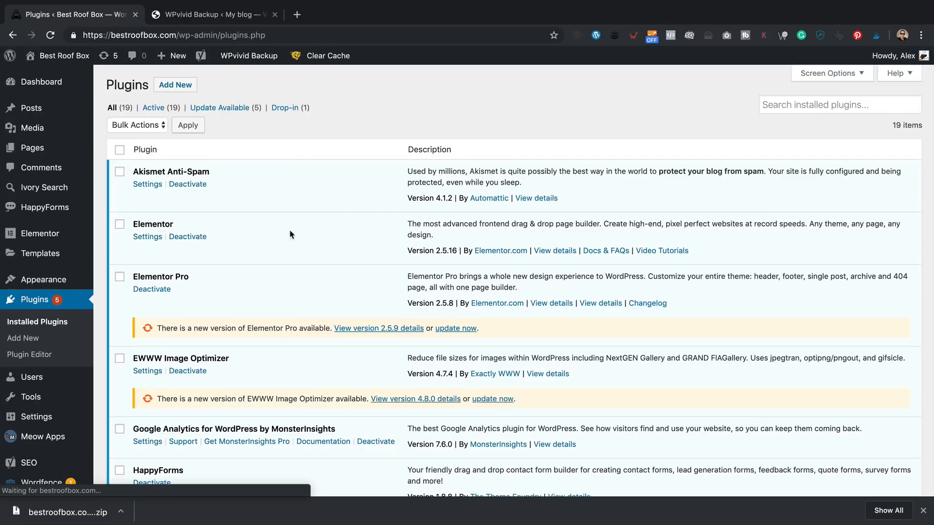
scroll("down", 3)
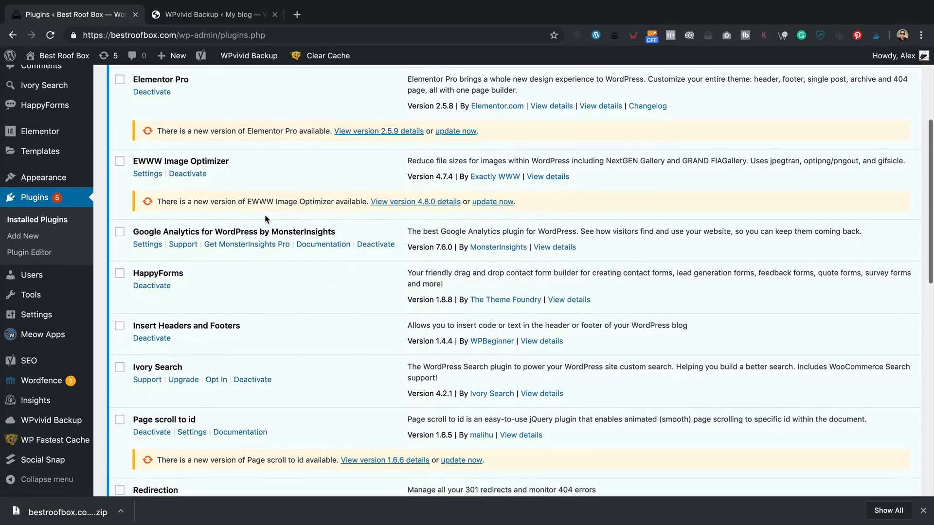
scroll("down", 3)
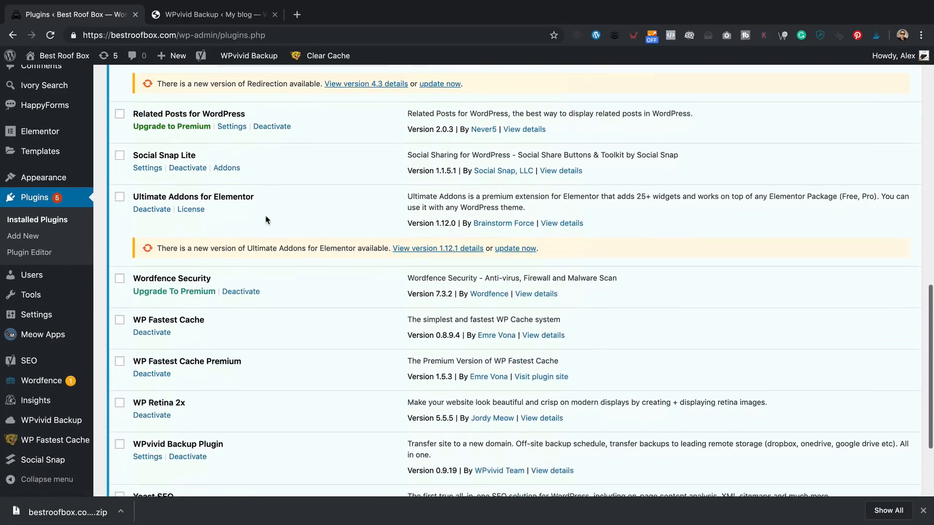
scroll("down", 3)
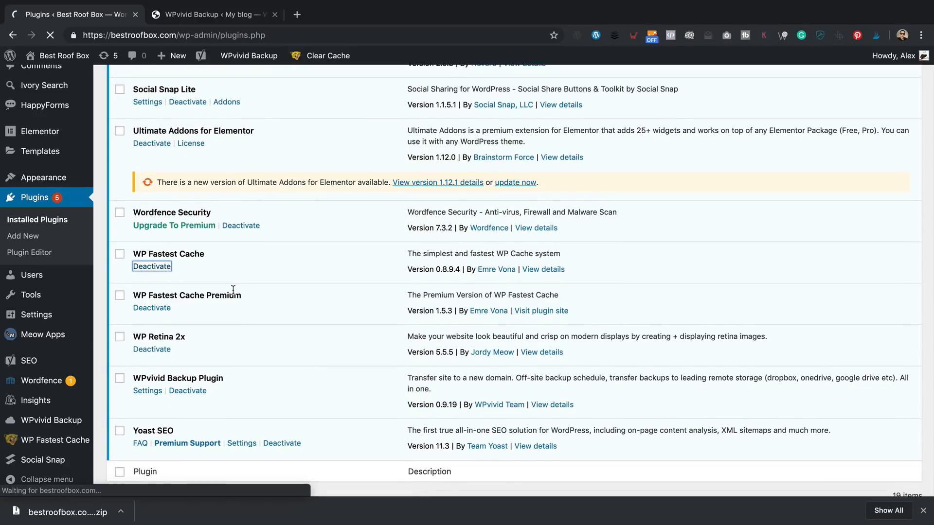
left_click(152, 267)
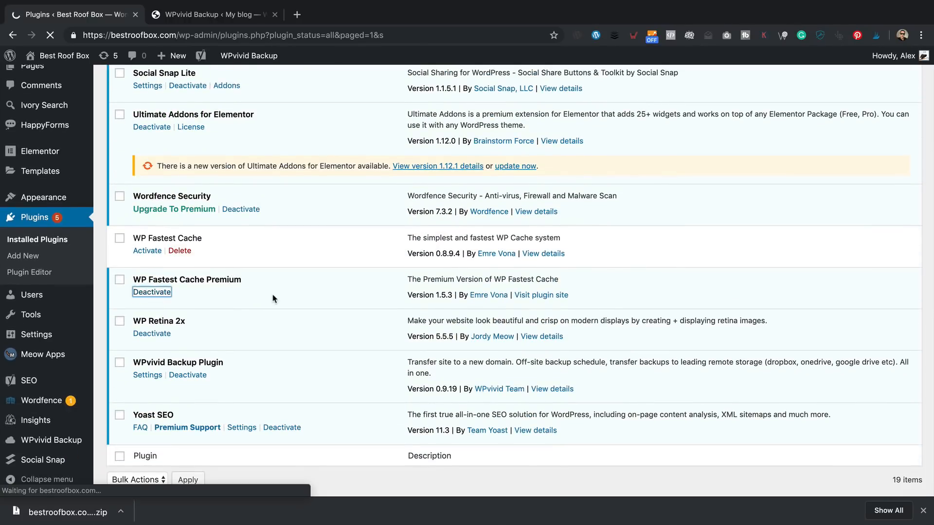
- Deactivate the Redirection and WP Fastest Cache plugins as well
scroll("up", 3)
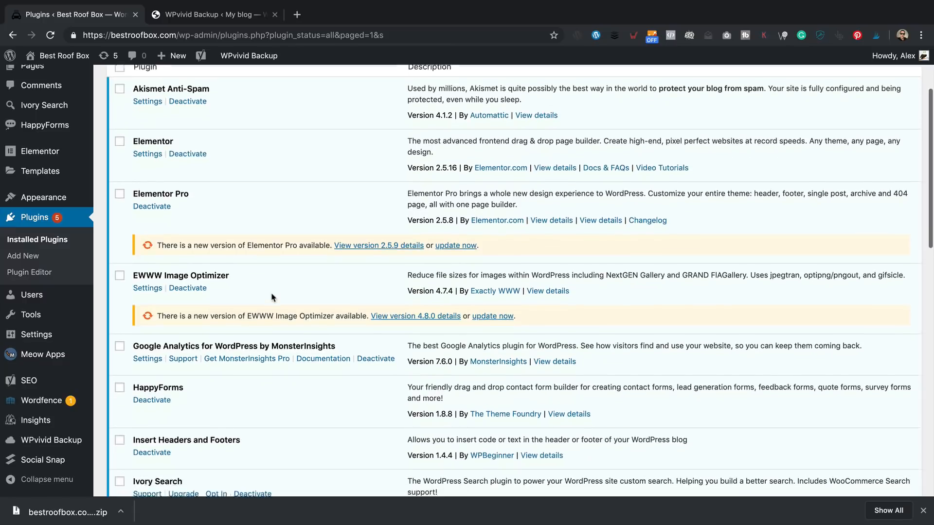
scroll("down", 3)
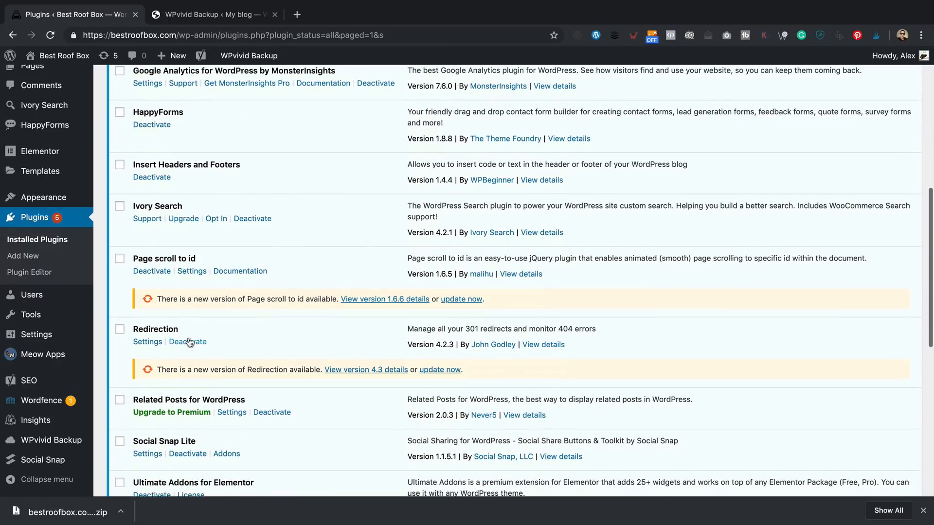
left_click(187, 341)
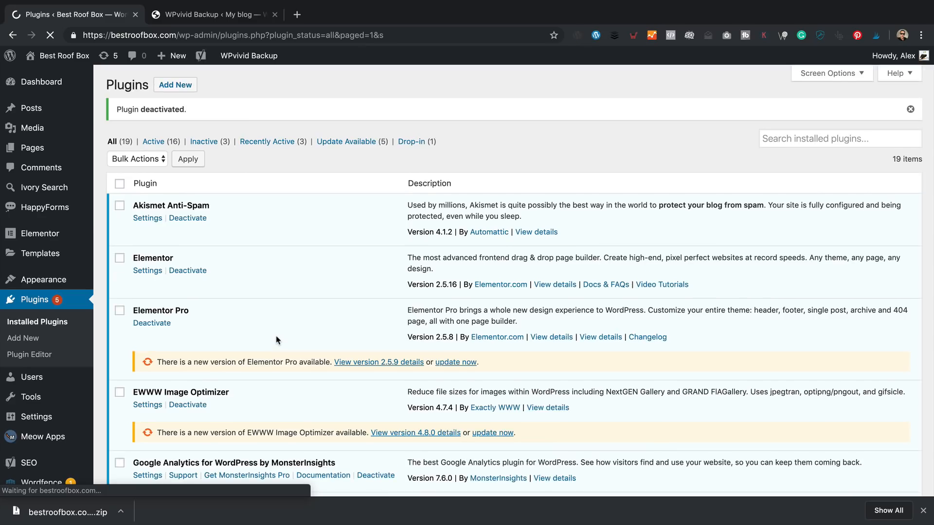
scroll("down", 3)
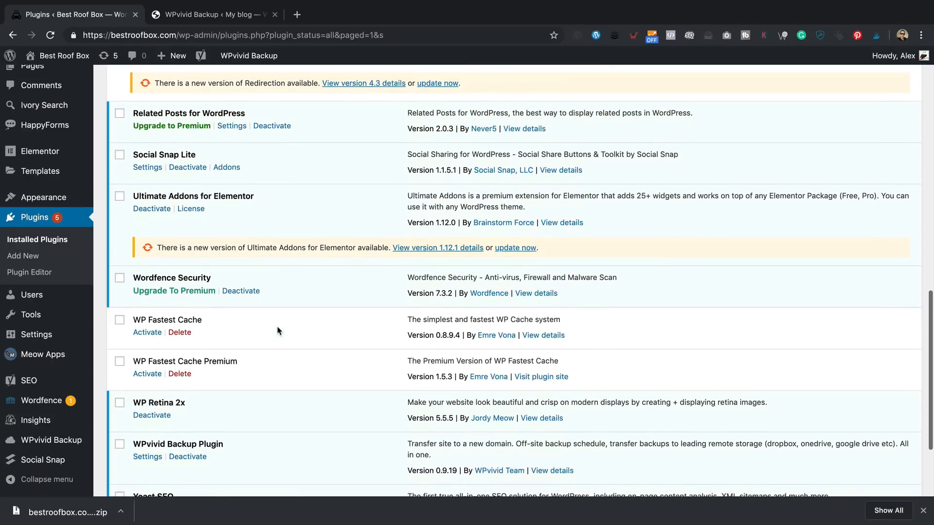
left_click(241, 228)
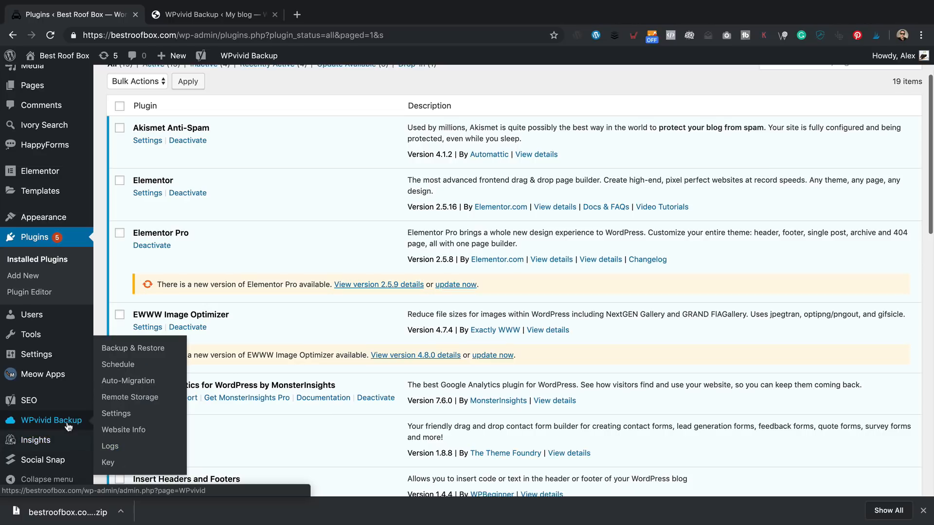
- Paste the test.wpeagle.com migration key into Auto-Migration and save it, confirming the connection
left_click(128, 381)
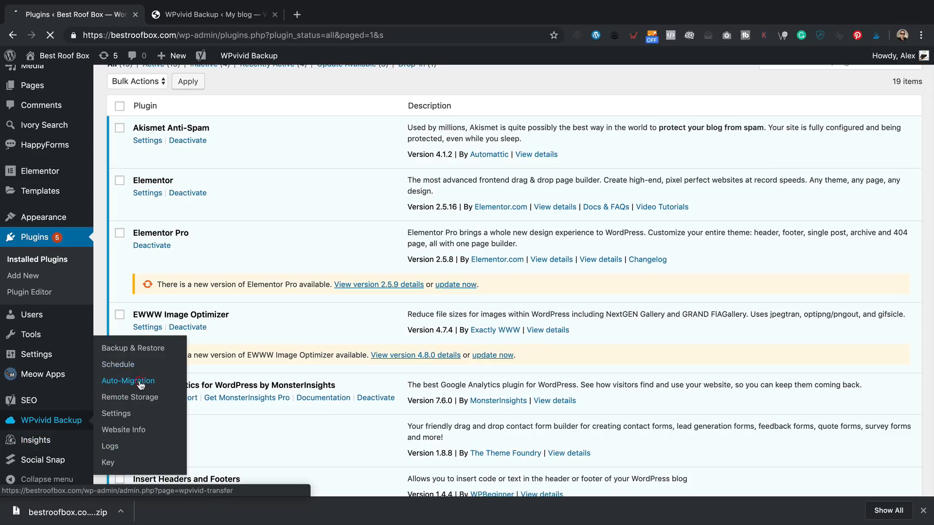
left_click(127, 380)
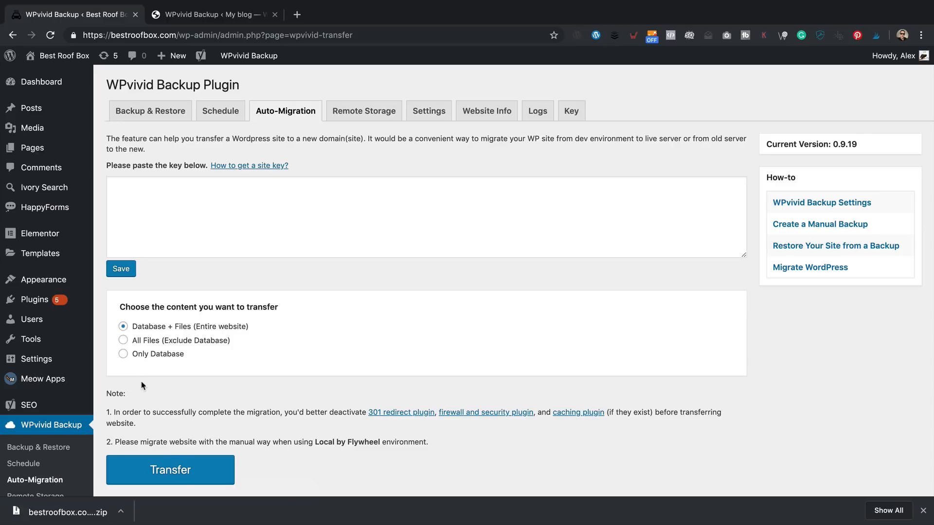
right_click(193, 196)
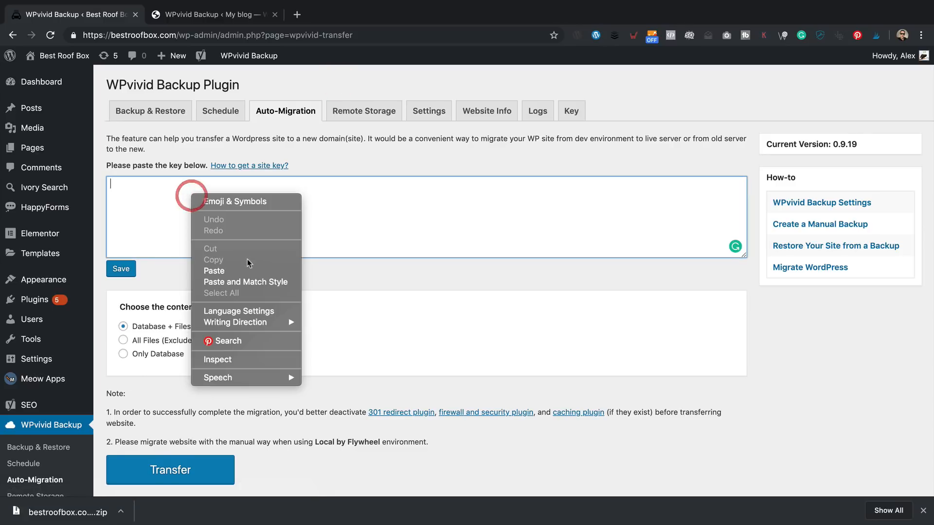
left_click(213, 271)
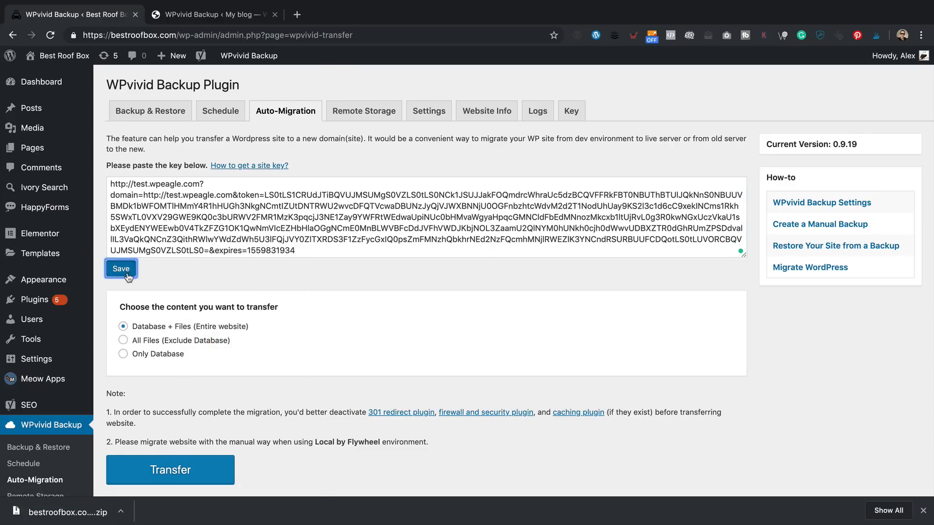
left_click(121, 268)
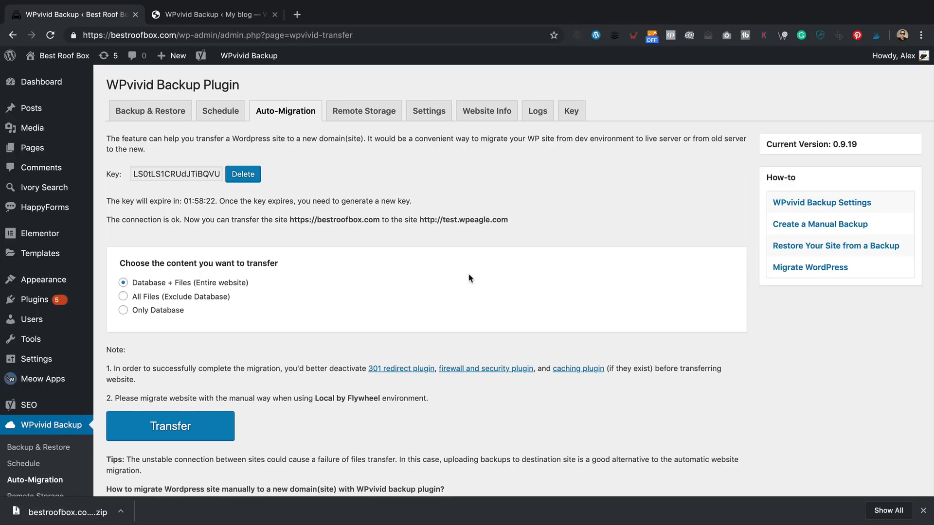
mouse_move(220, 256)
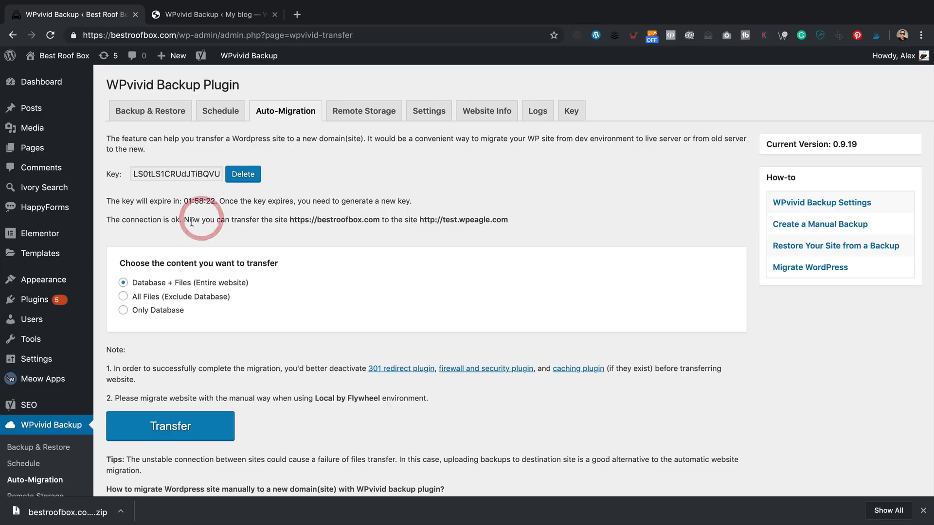
mouse_move(351, 222)
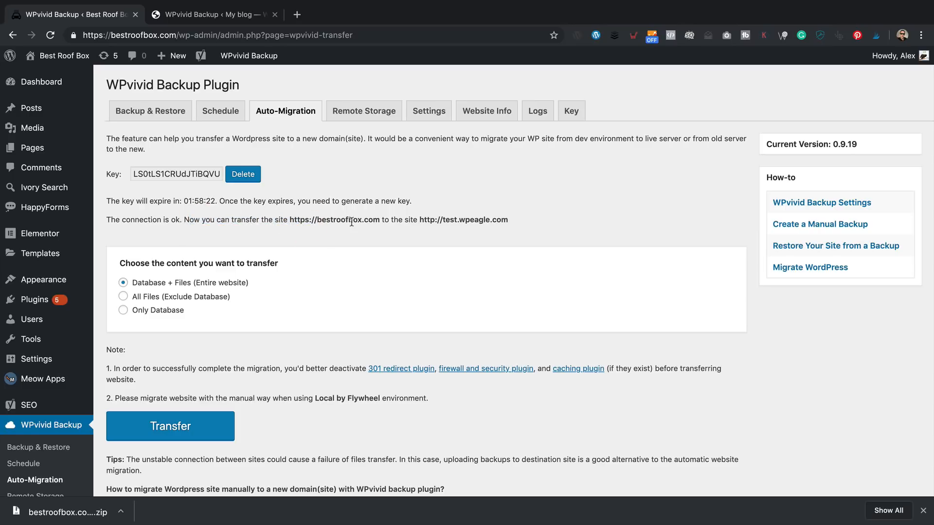
mouse_move(354, 178)
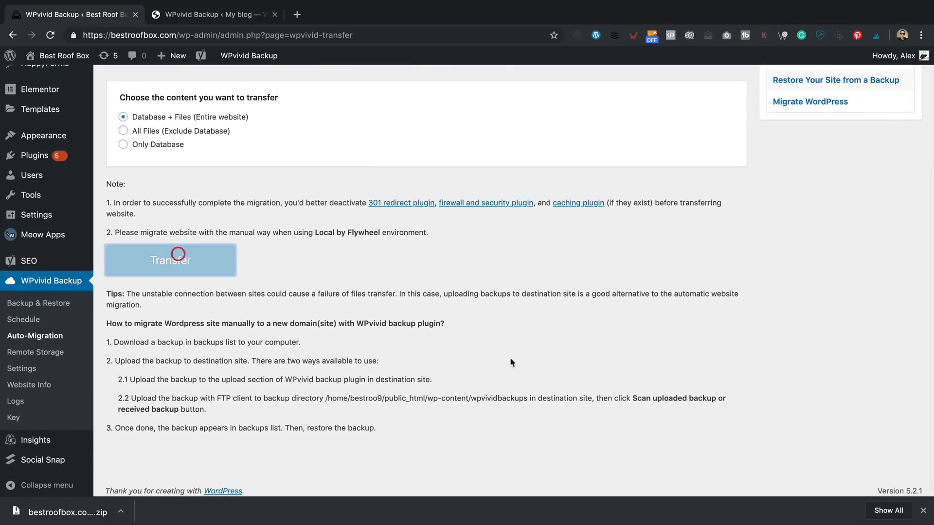
mouse_move(539, 366)
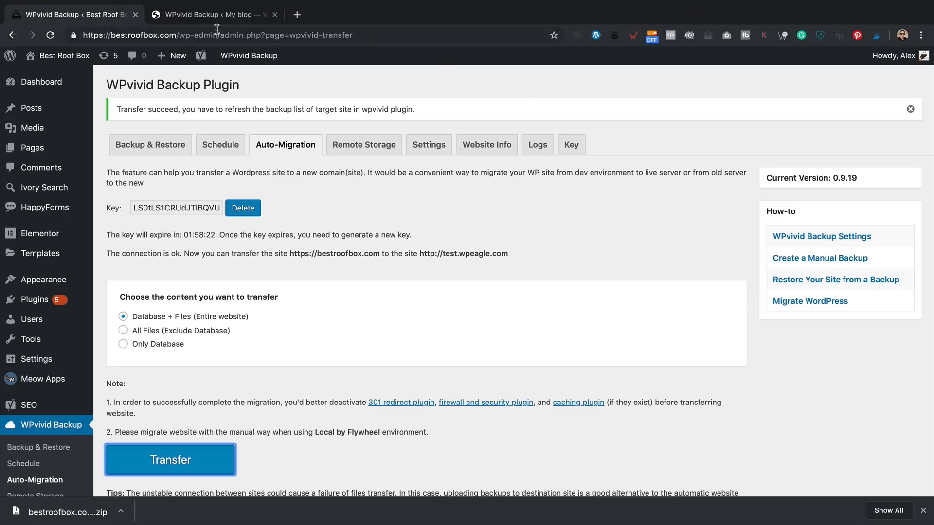
- Show test.wpeagle.com's Backup & Restore list with the received Jun 06, 2019 migration backup
left_click(214, 13)
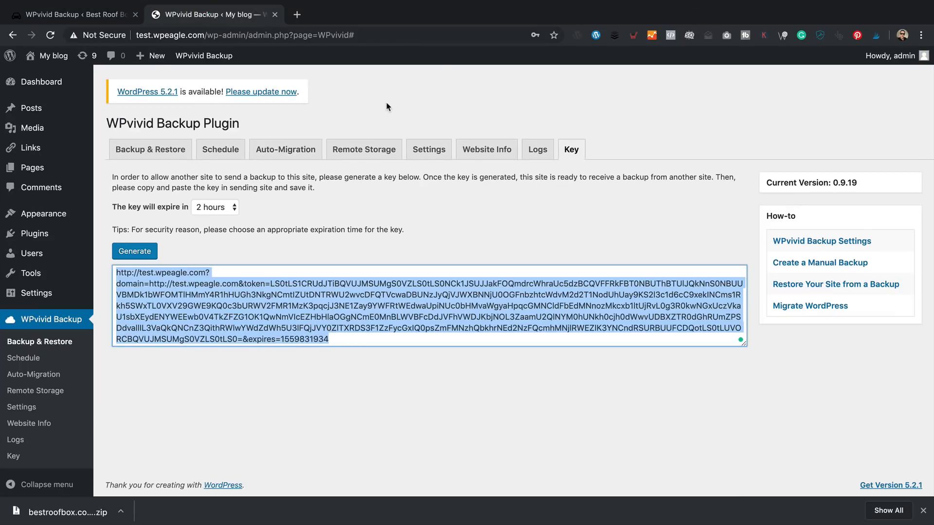
mouse_move(575, 130)
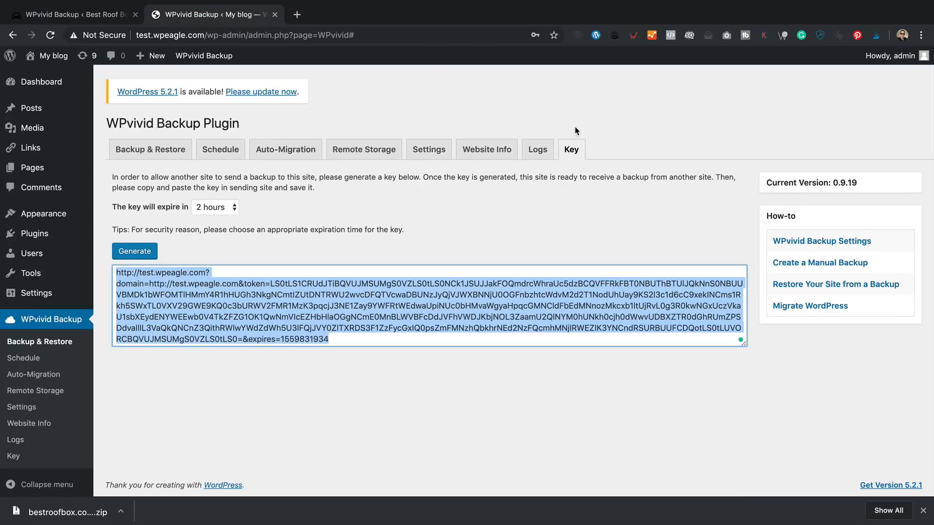
left_click(150, 149)
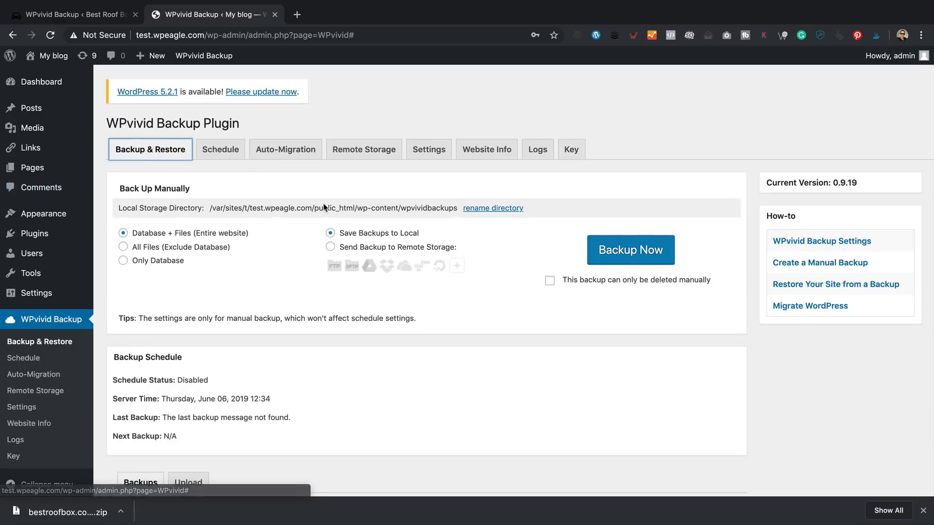
scroll("down", 3)
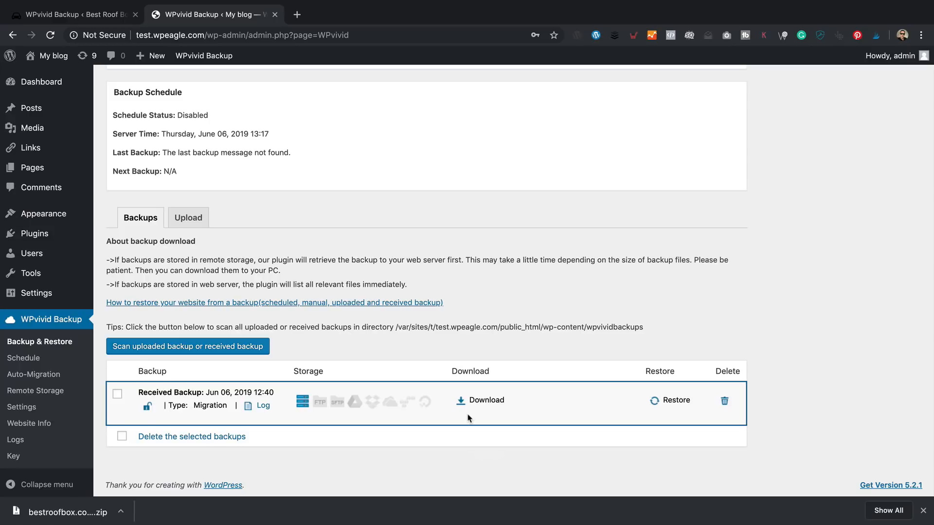
- Restore the received backup with 'Restore and replace original domain' selected for test.wpeagle.com
left_click(676, 400)
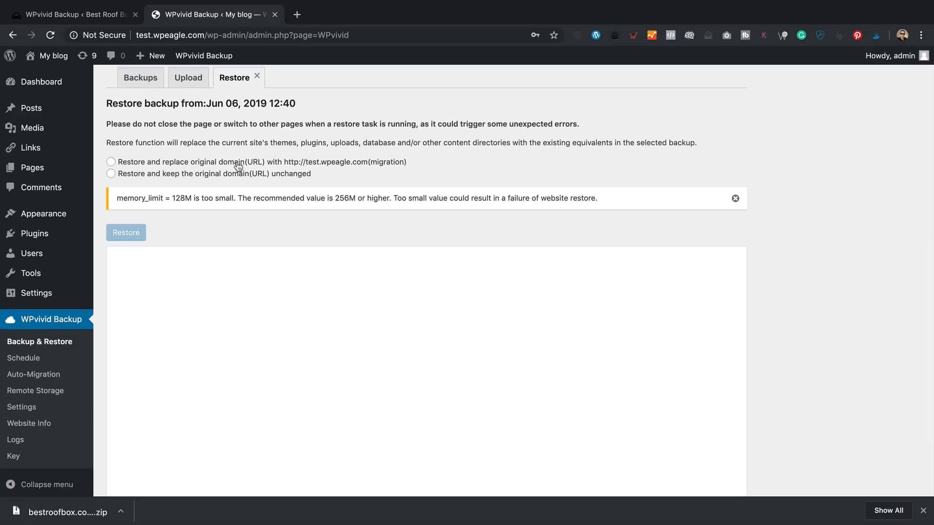
mouse_move(303, 164)
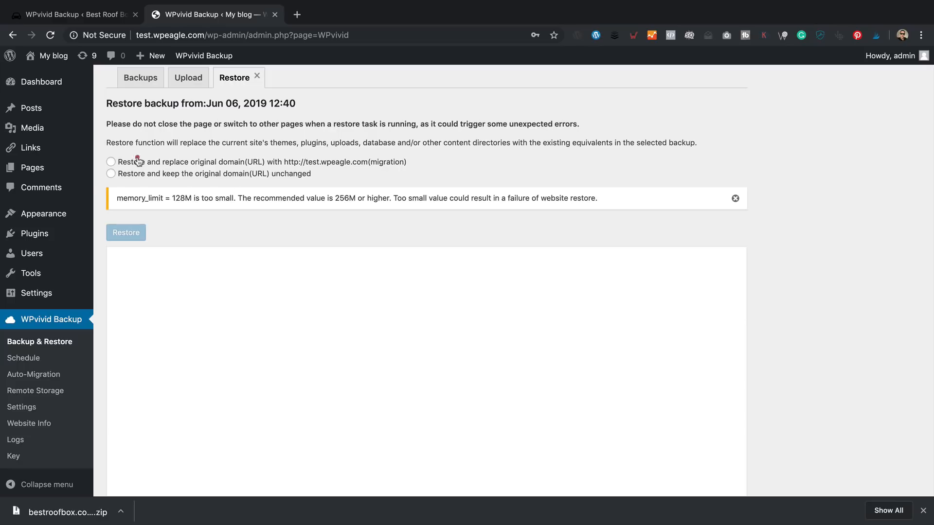
left_click(111, 161)
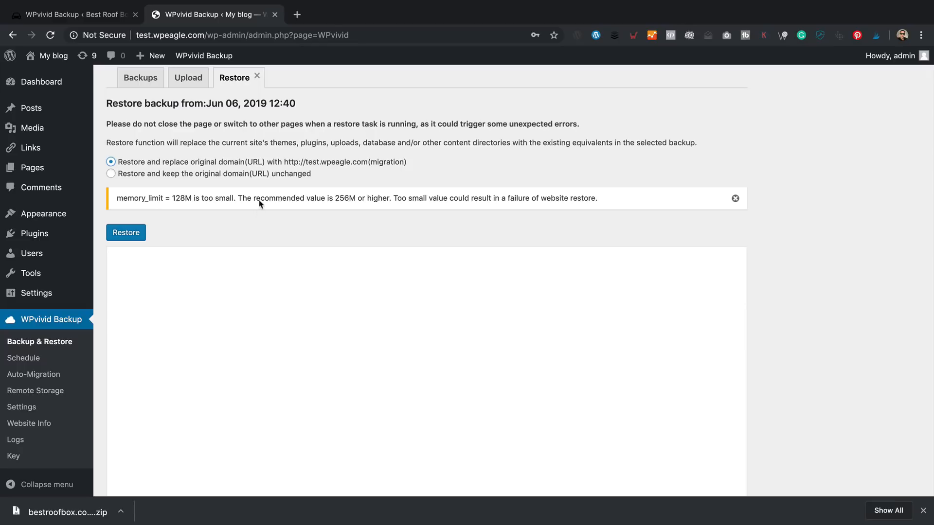
mouse_move(453, 215)
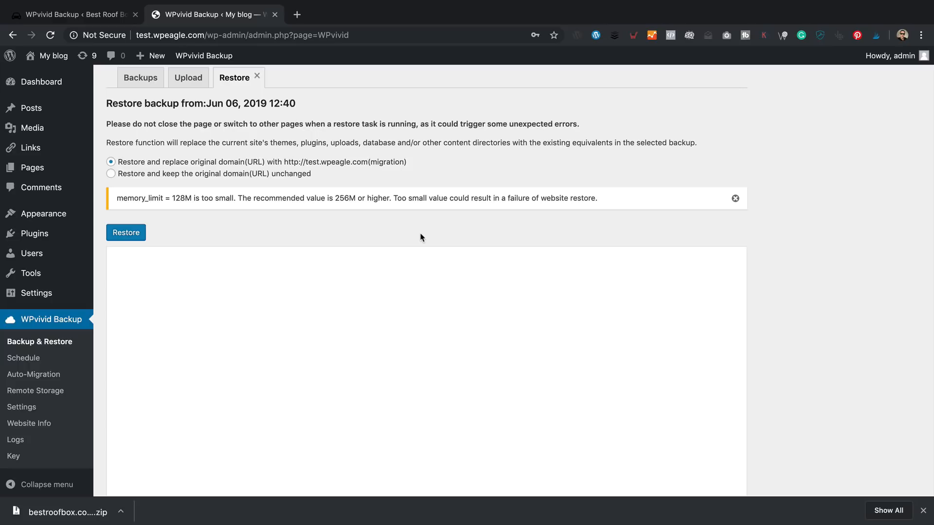
mouse_move(264, 233)
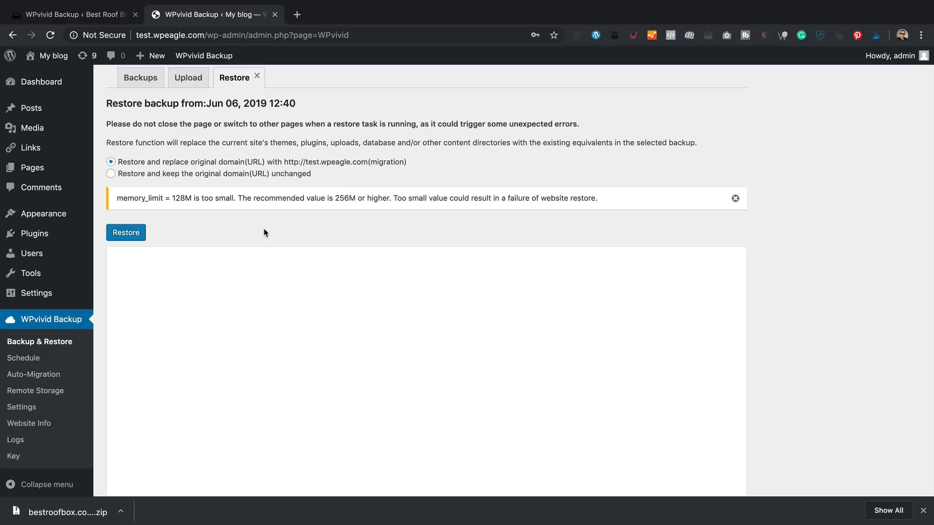
- Run the restore to completion and dismiss the restore-completed notice
left_click(125, 232)
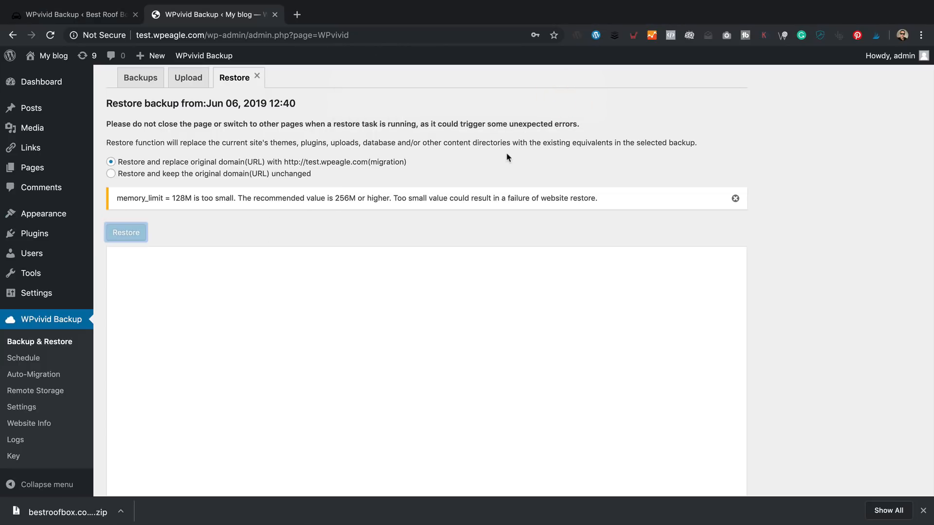
left_click(126, 233)
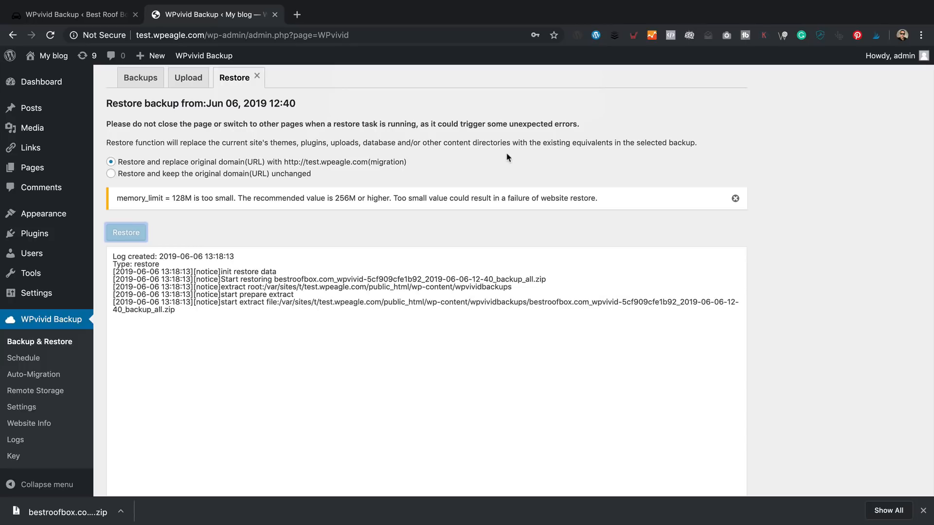
left_click(126, 232)
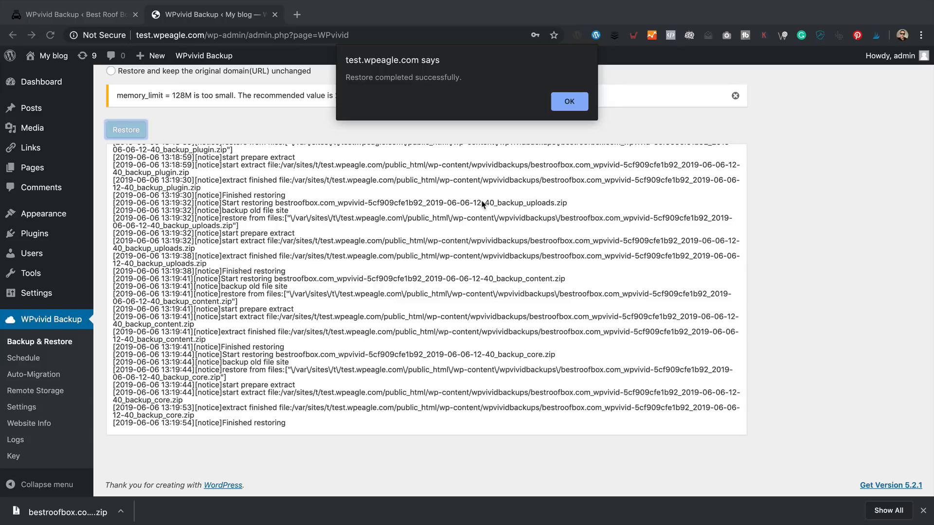
left_click(568, 101)
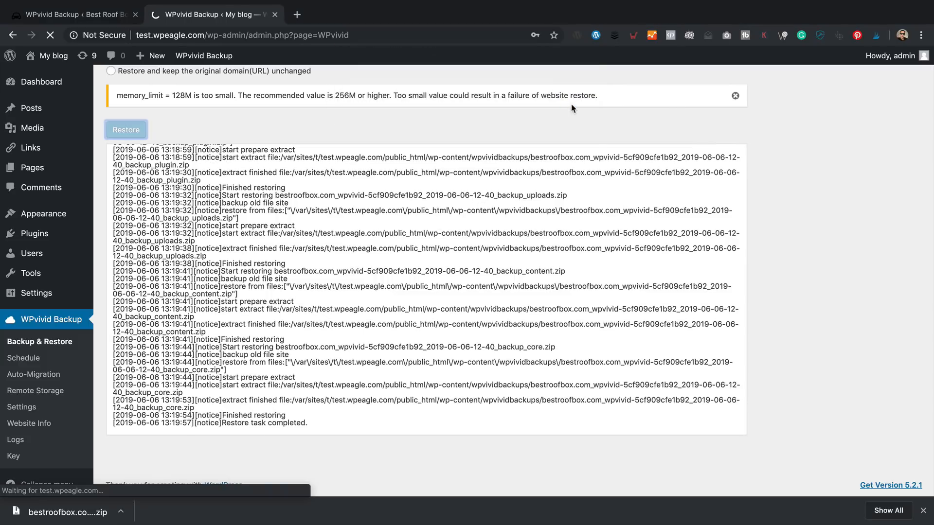
left_click(125, 130)
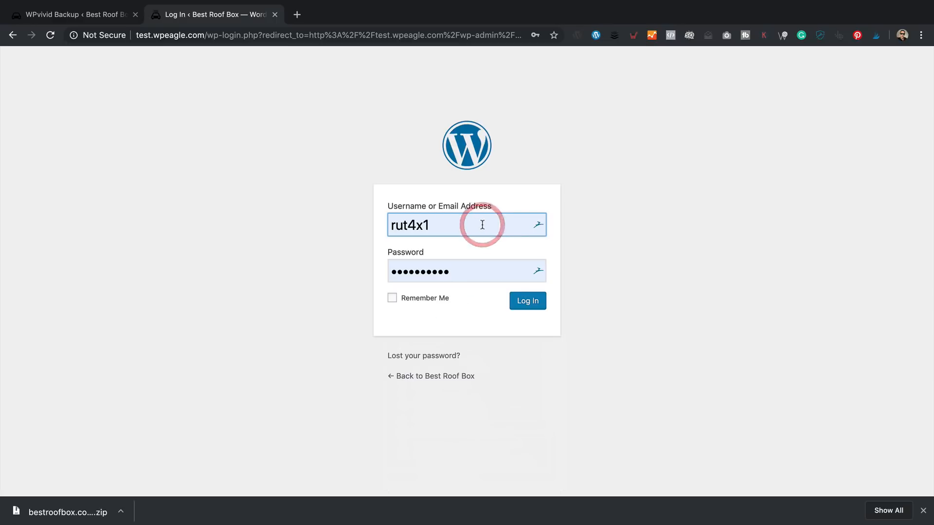
- Log in to test.wpeagle.com with the bestroofbox admin username and password
type("wpeagle2000")
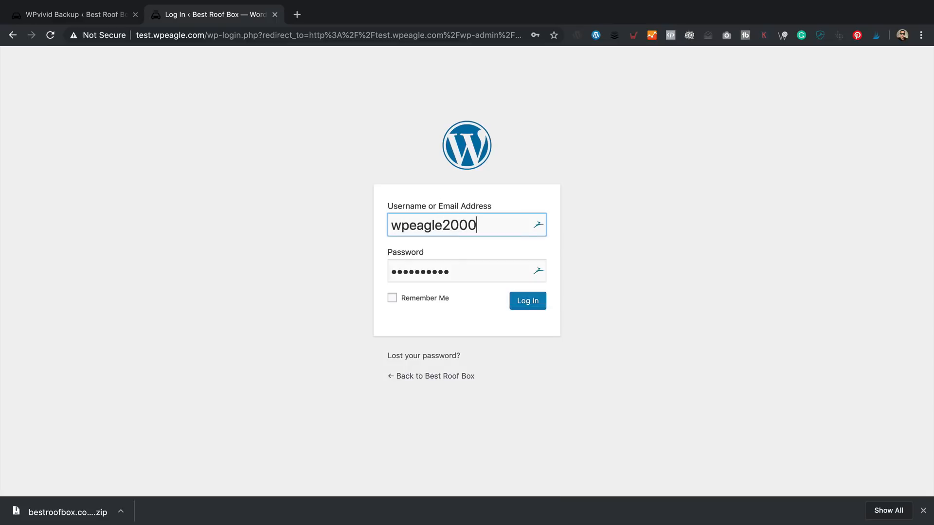
left_click(466, 271)
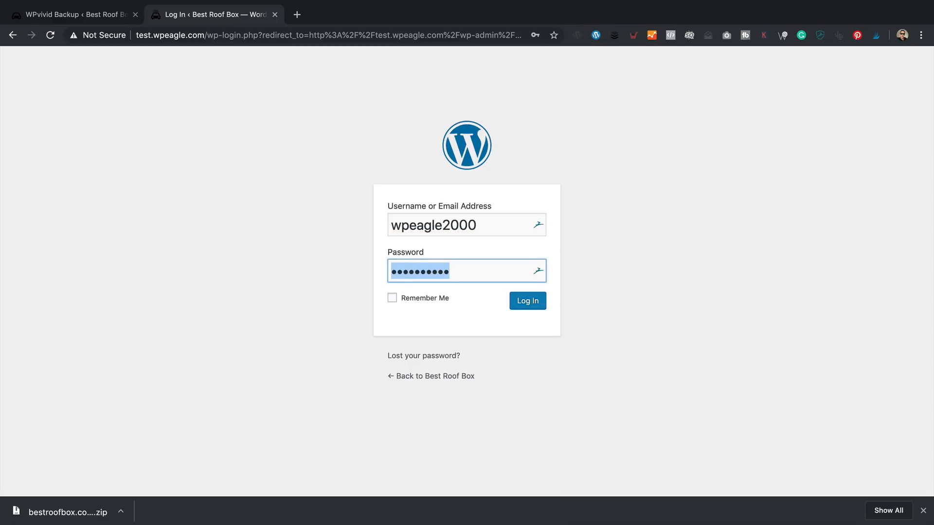
type("password")
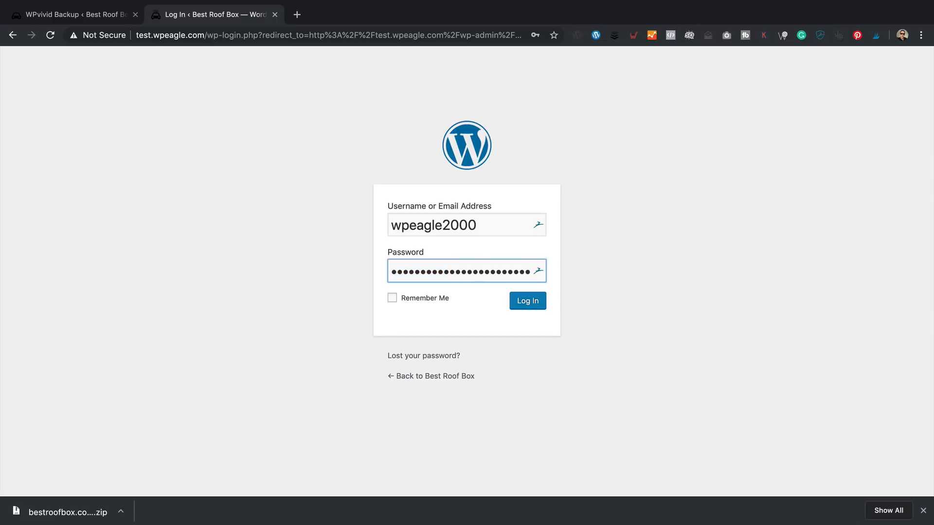
left_click(526, 301)
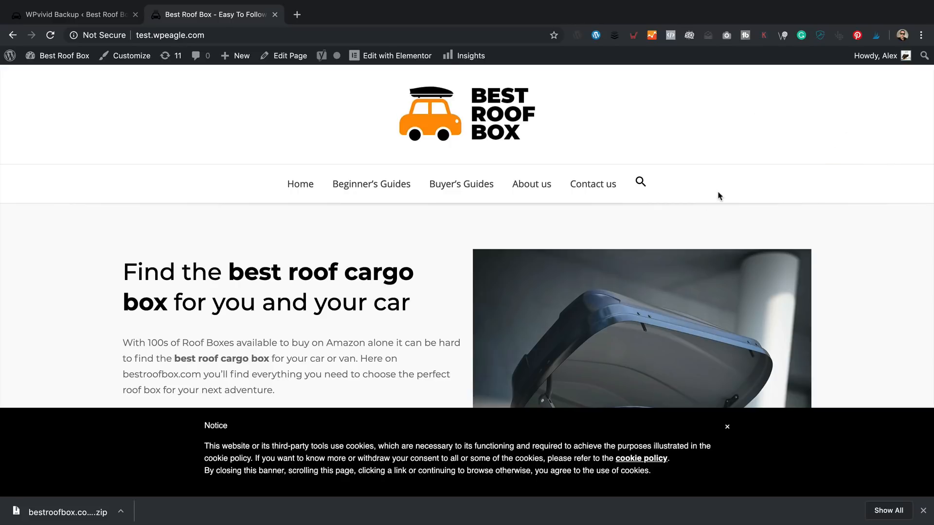
- Scroll the migrated Best Roof Box homepage to check the hero and Latest Guides sections
scroll("down", 3)
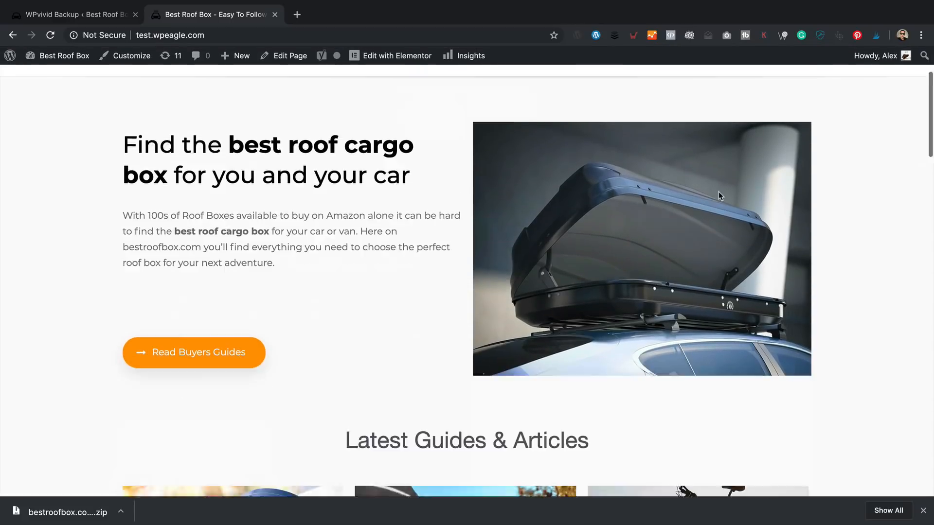
scroll("up", 3)
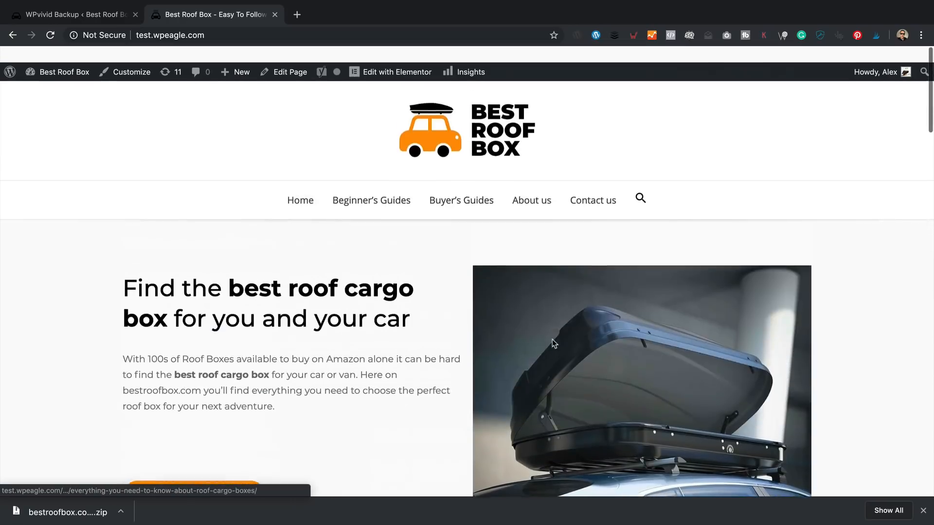
scroll("up", 3)
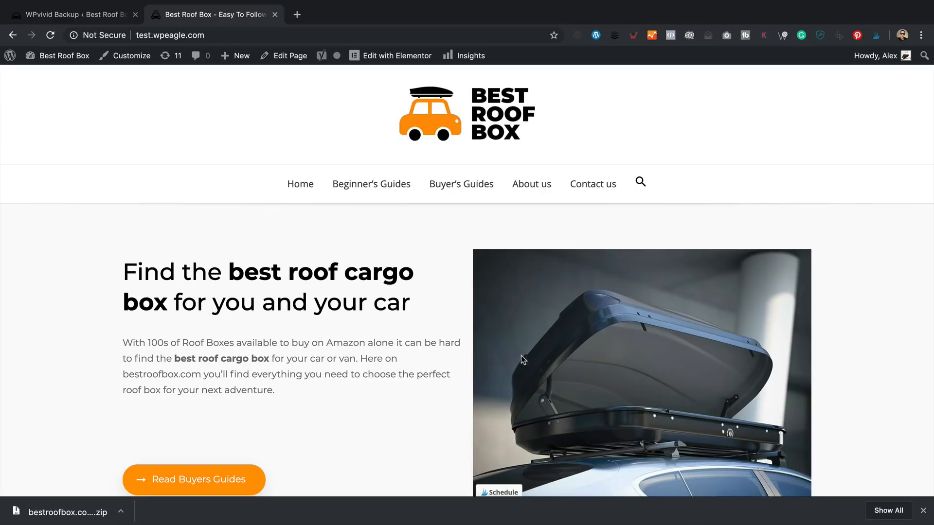